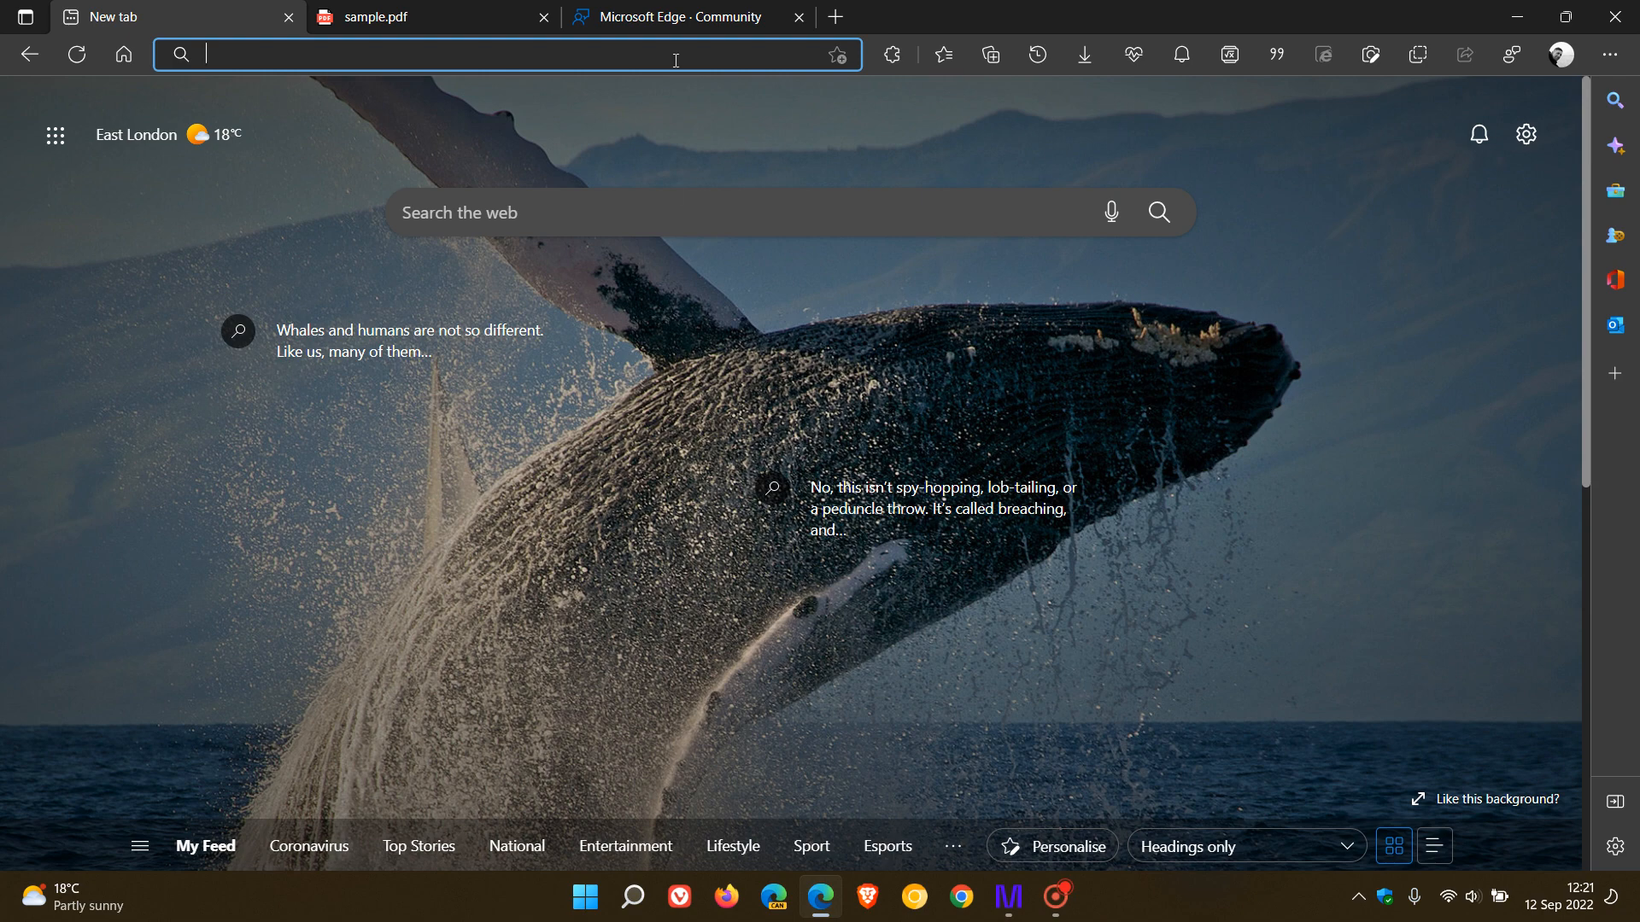
# Switch to the Microsoft Edge feedback forum and scroll through its list.
pyautogui.click(685, 17)
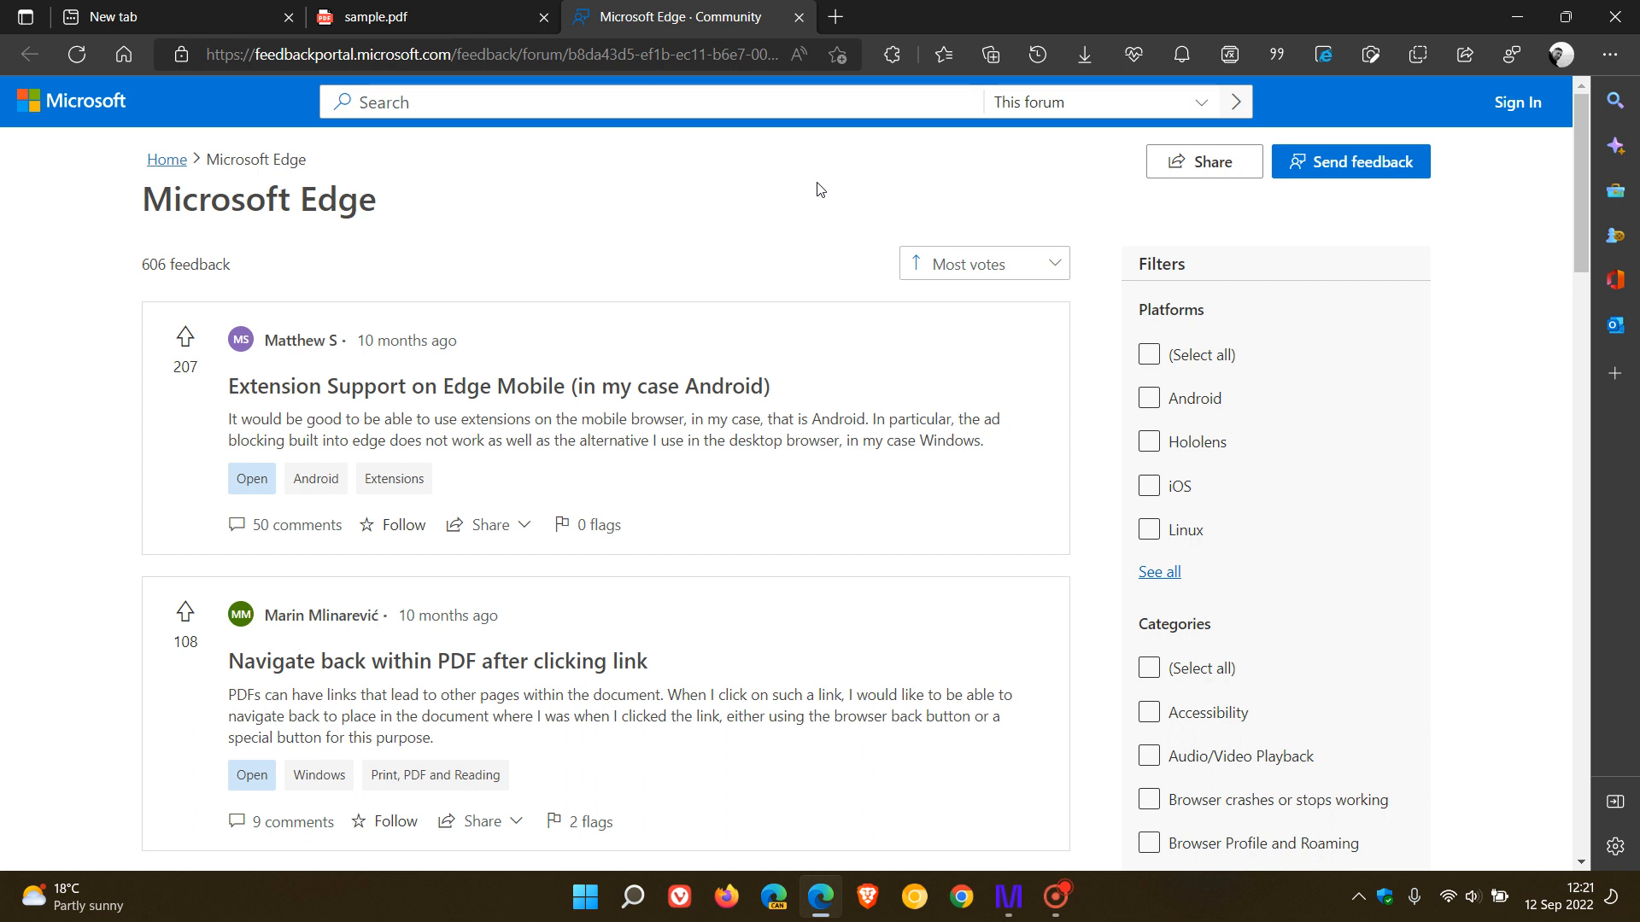
pyautogui.moveTo(783, 224)
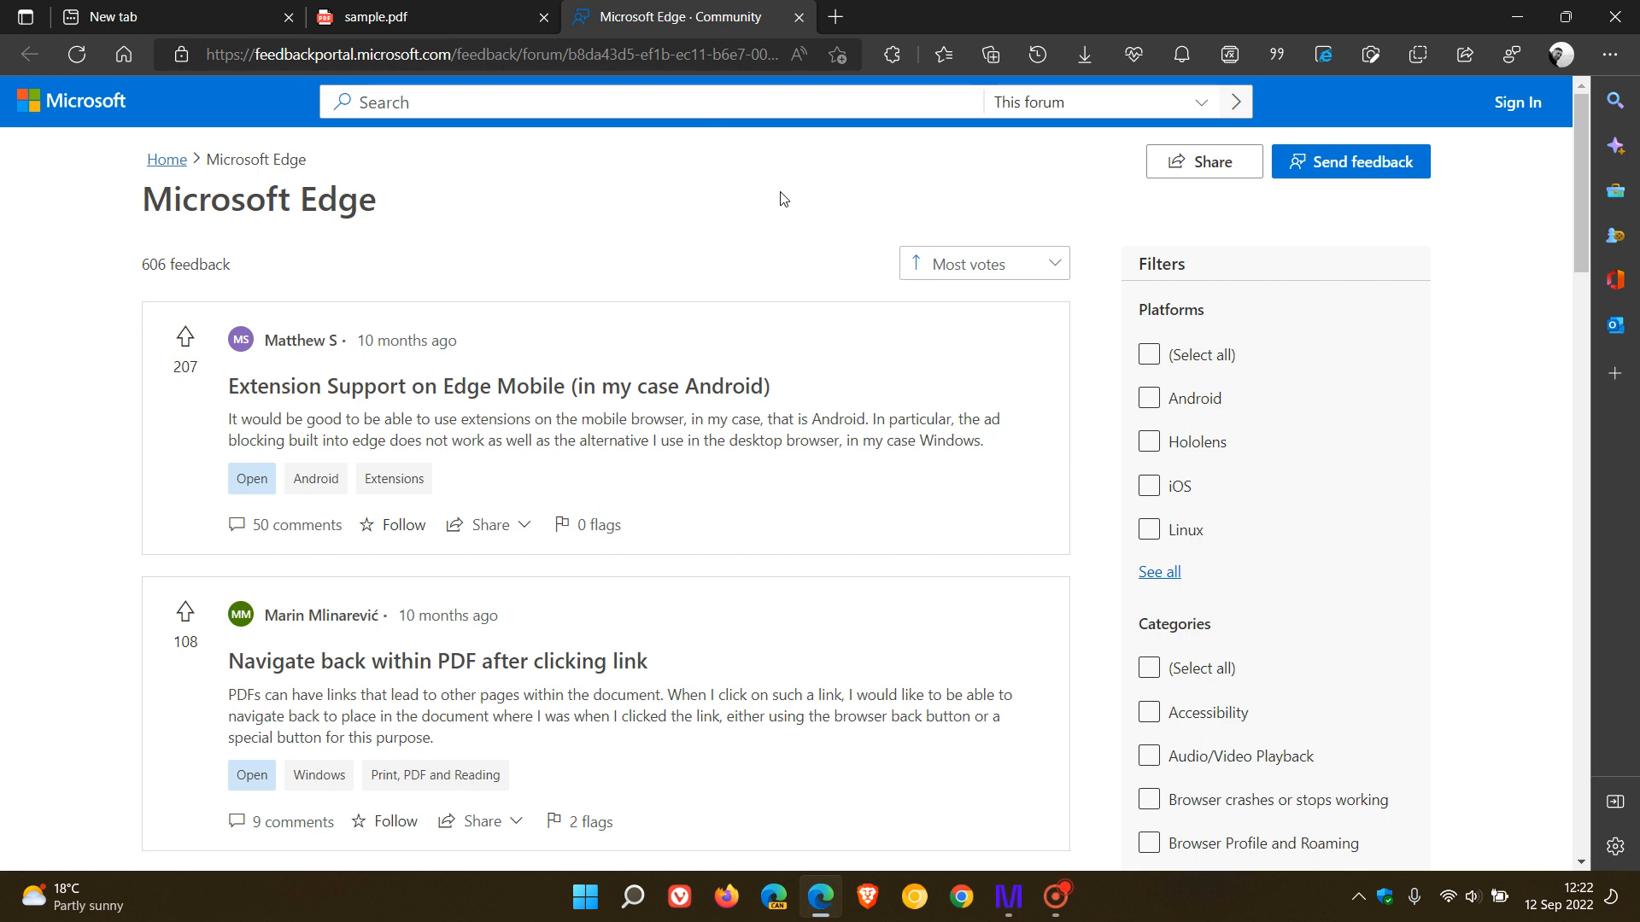
pyautogui.moveTo(1062, 282)
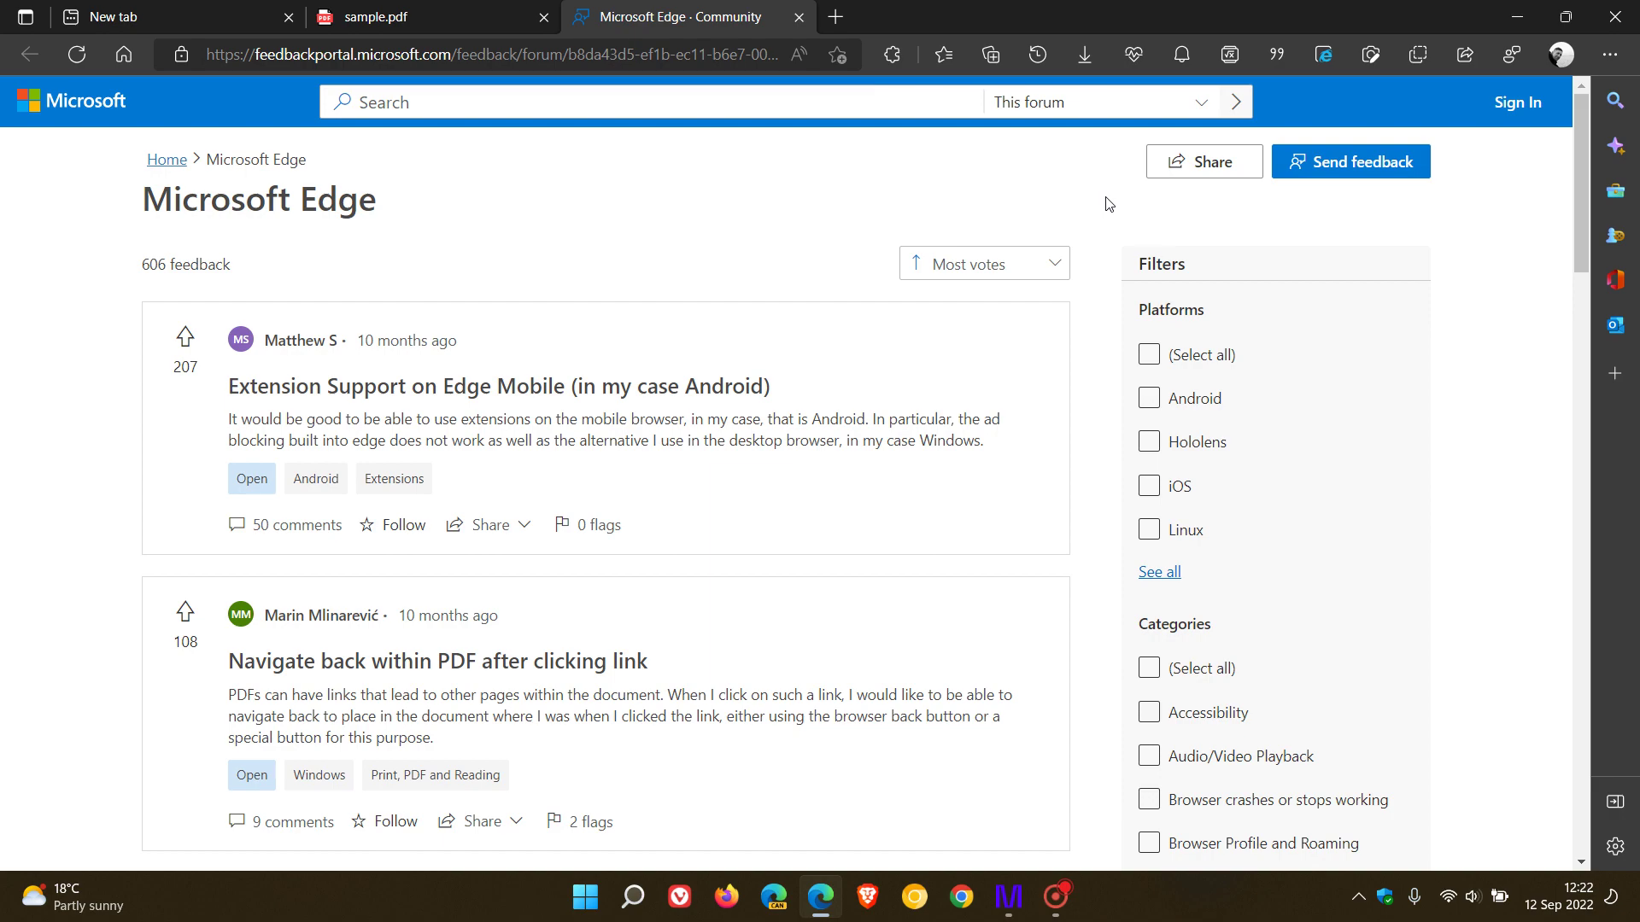
pyautogui.scroll(-3)
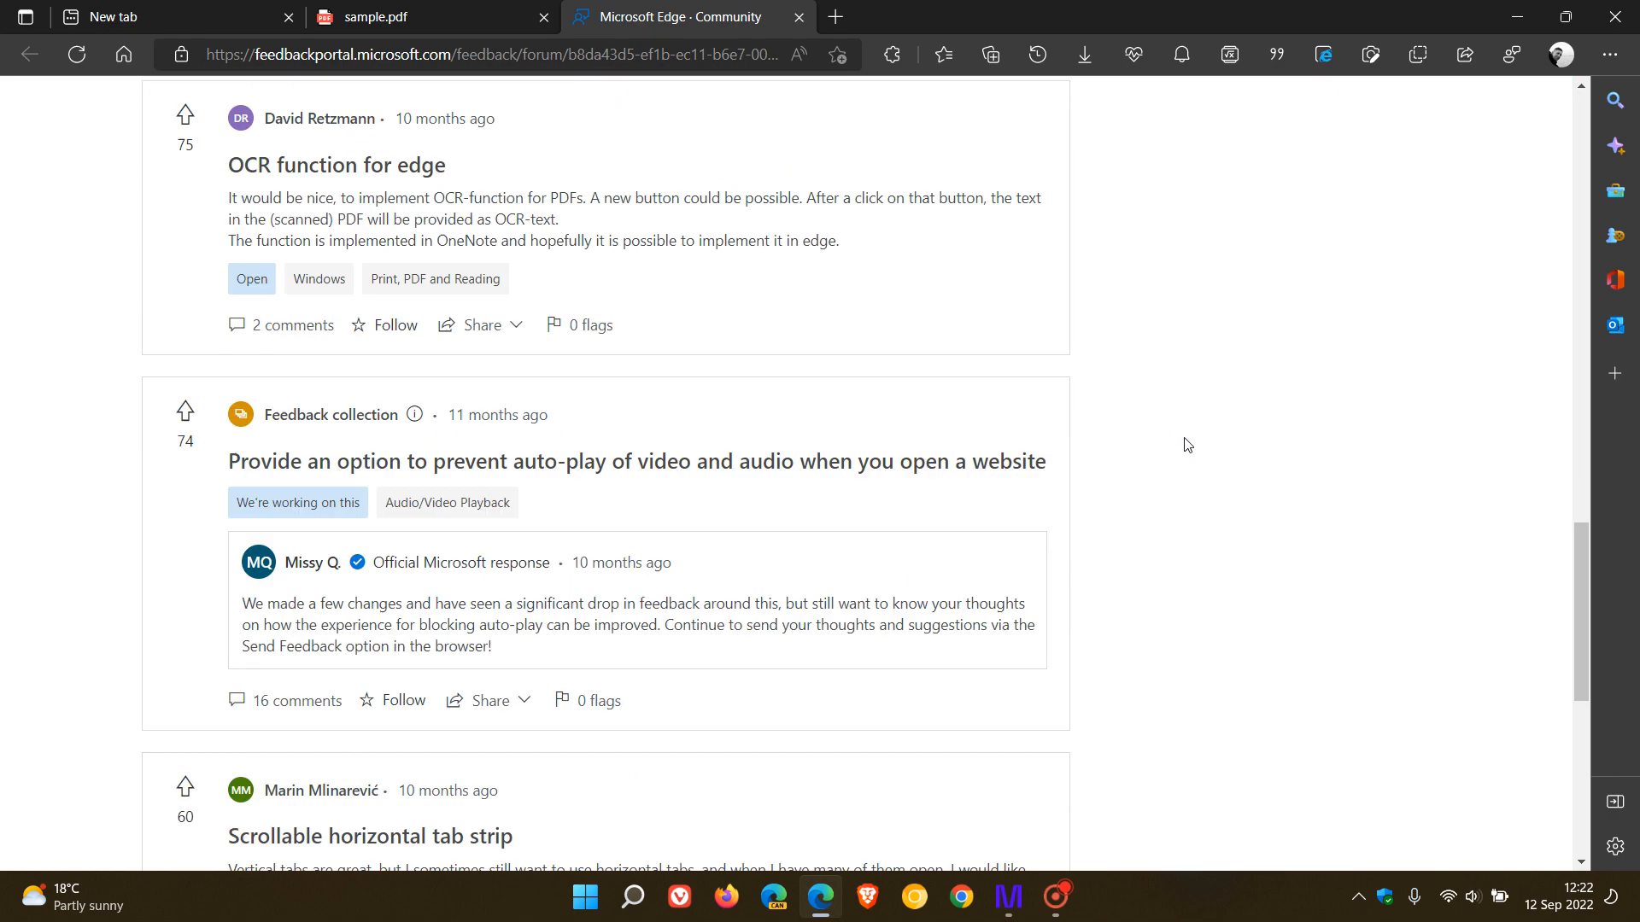
pyautogui.scroll(-3)
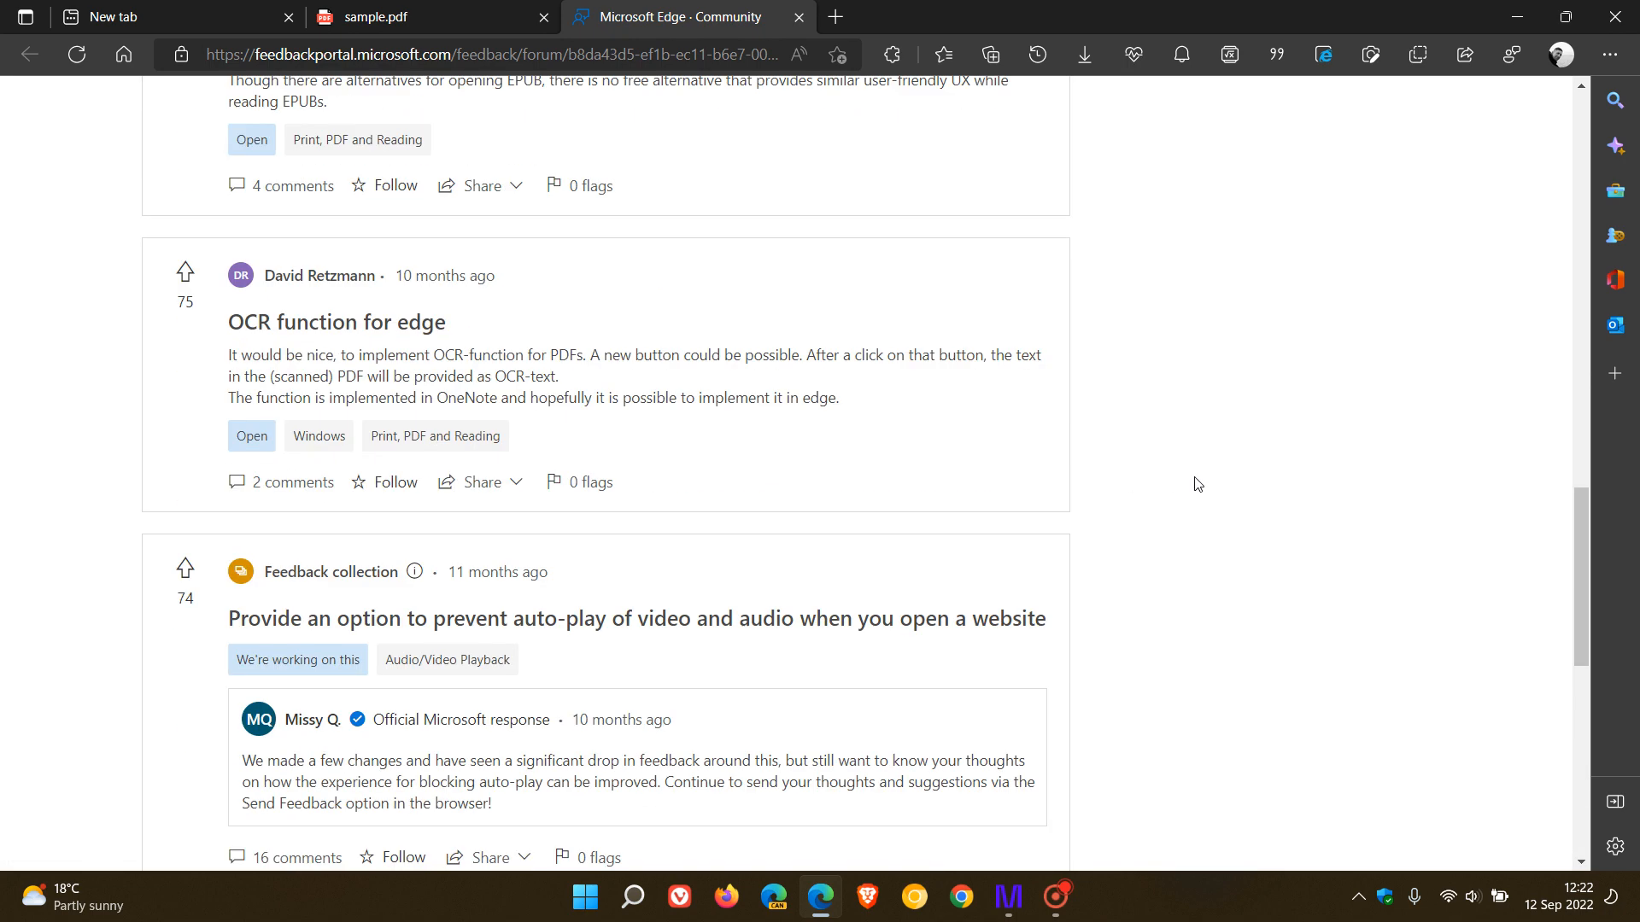
pyautogui.scroll(3)
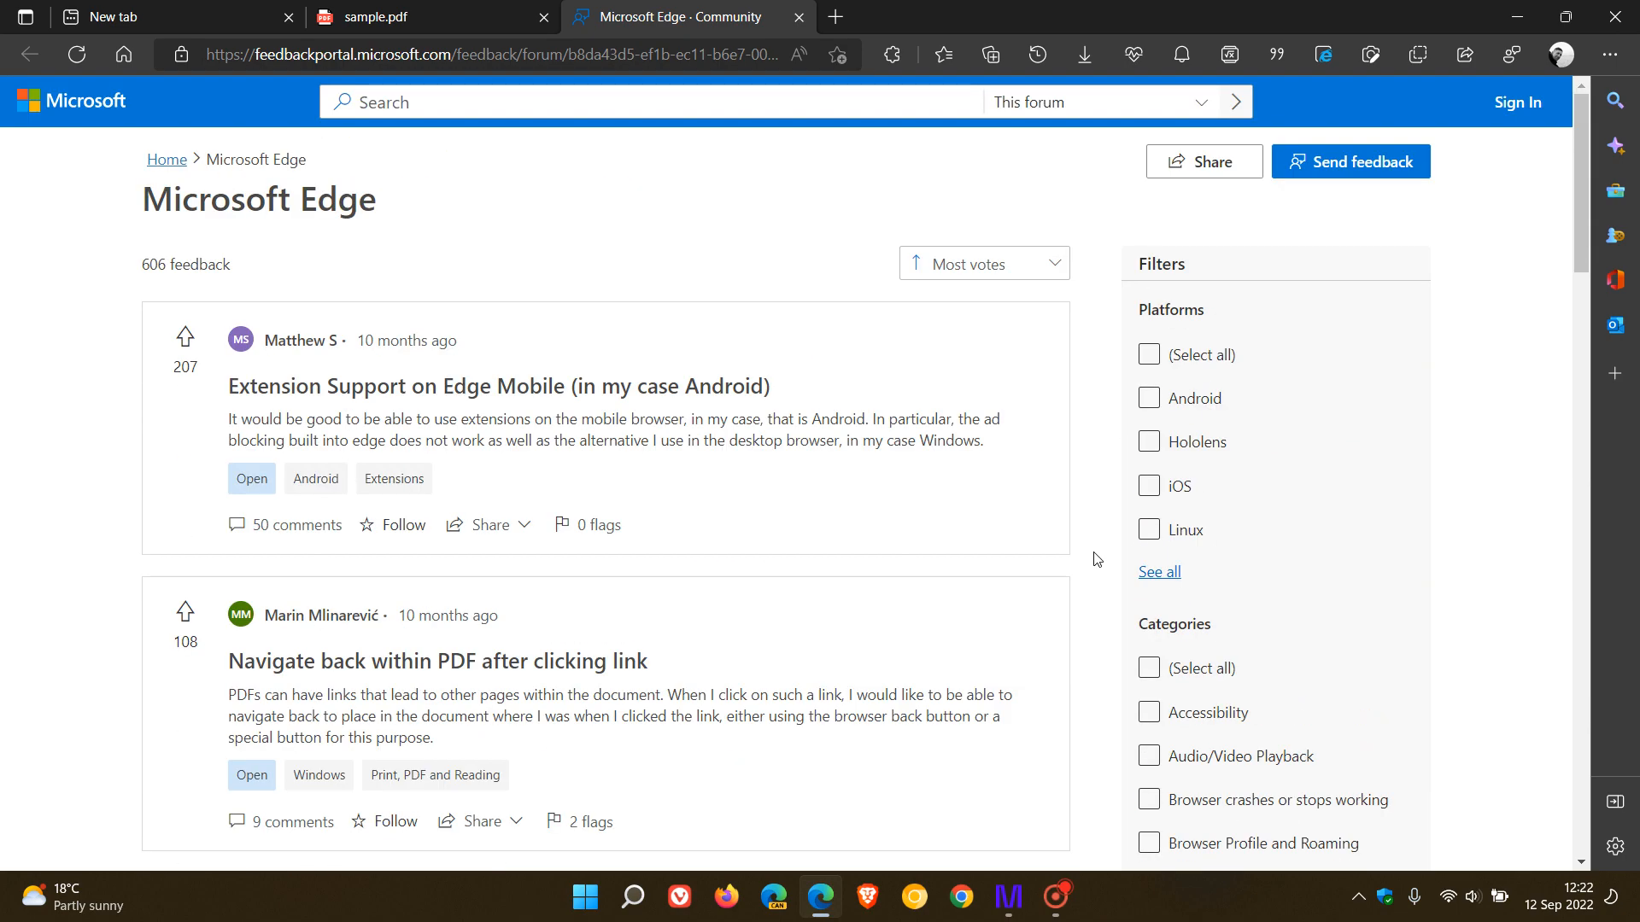
pyautogui.moveTo(775, 229)
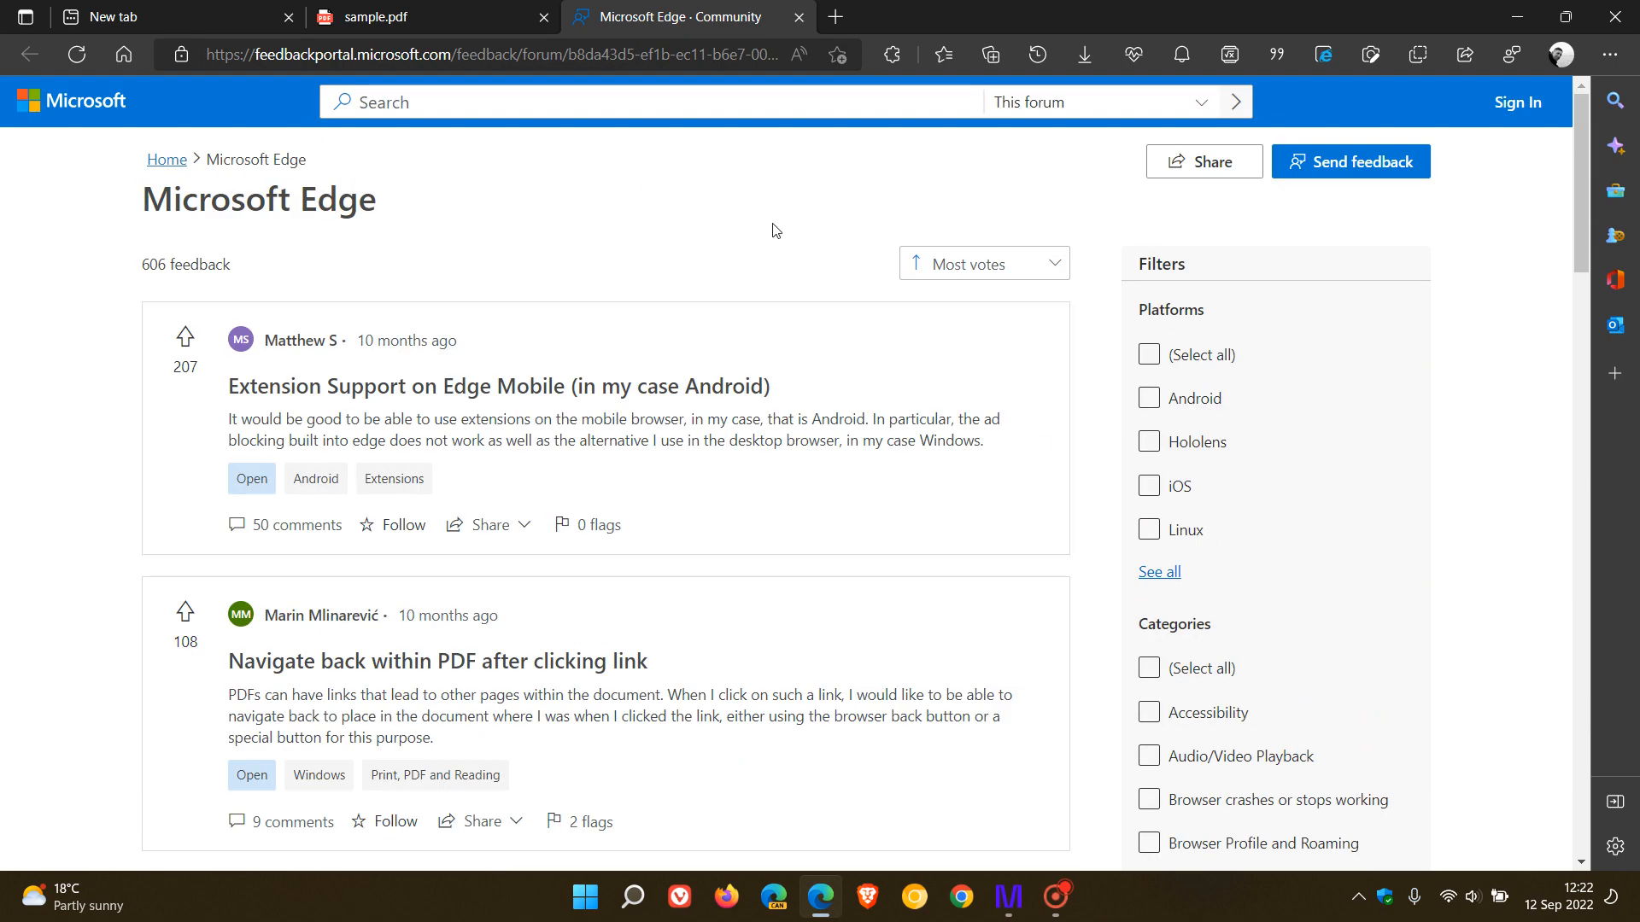
# Back on the new tab page, view and close the extensions list, then switch to sample.pdf.
pyautogui.click(168, 17)
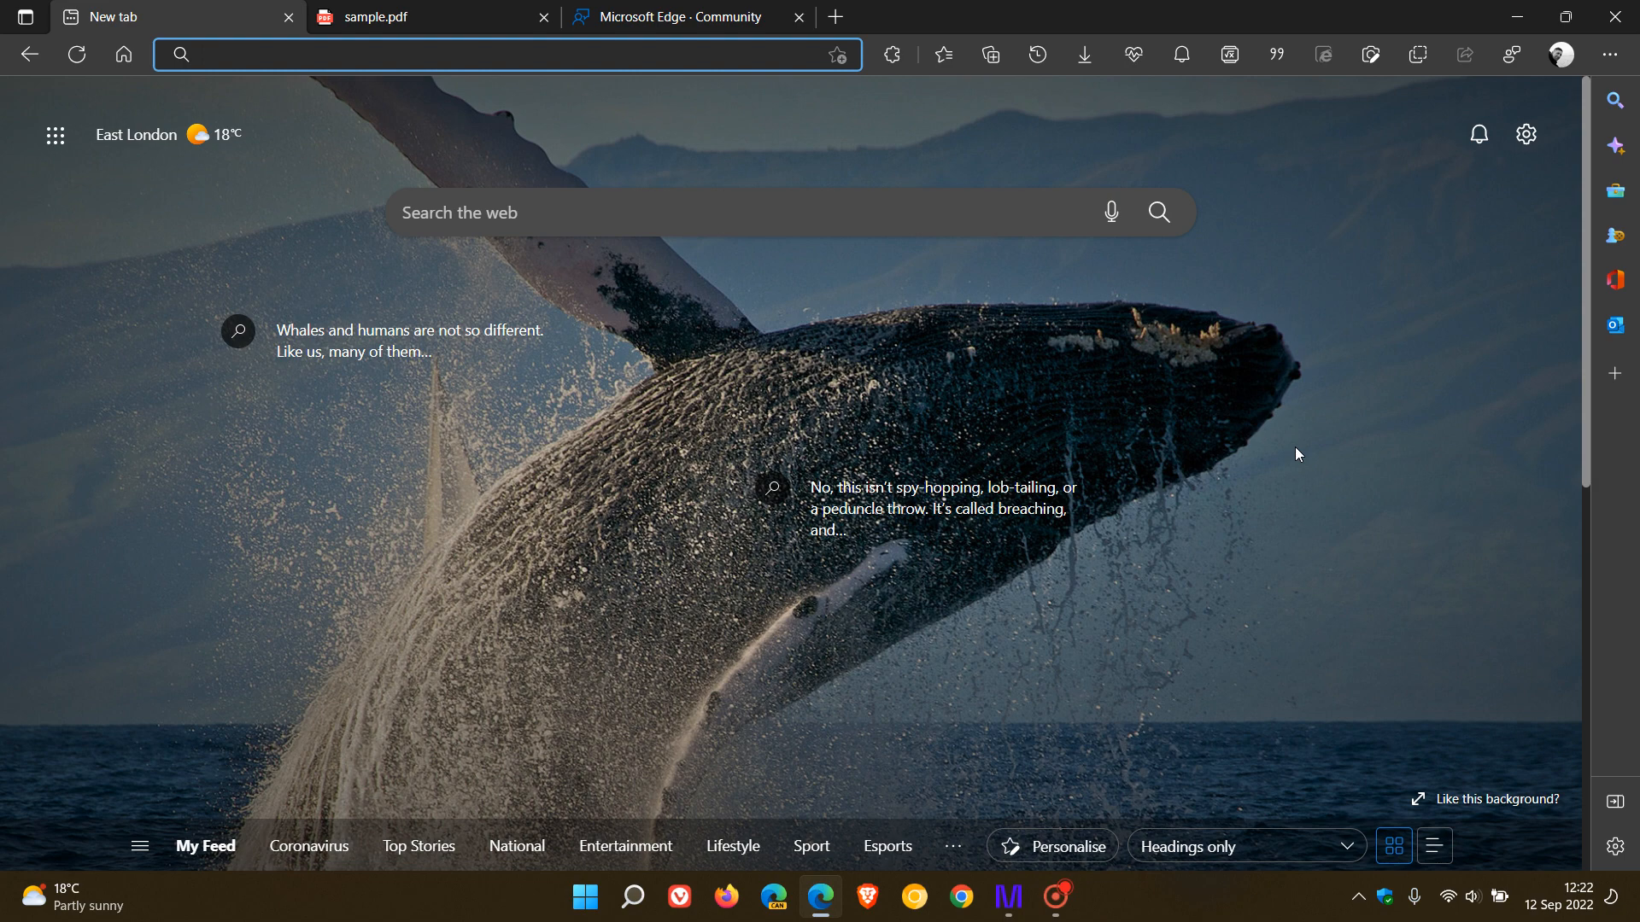
pyautogui.click(210, 53)
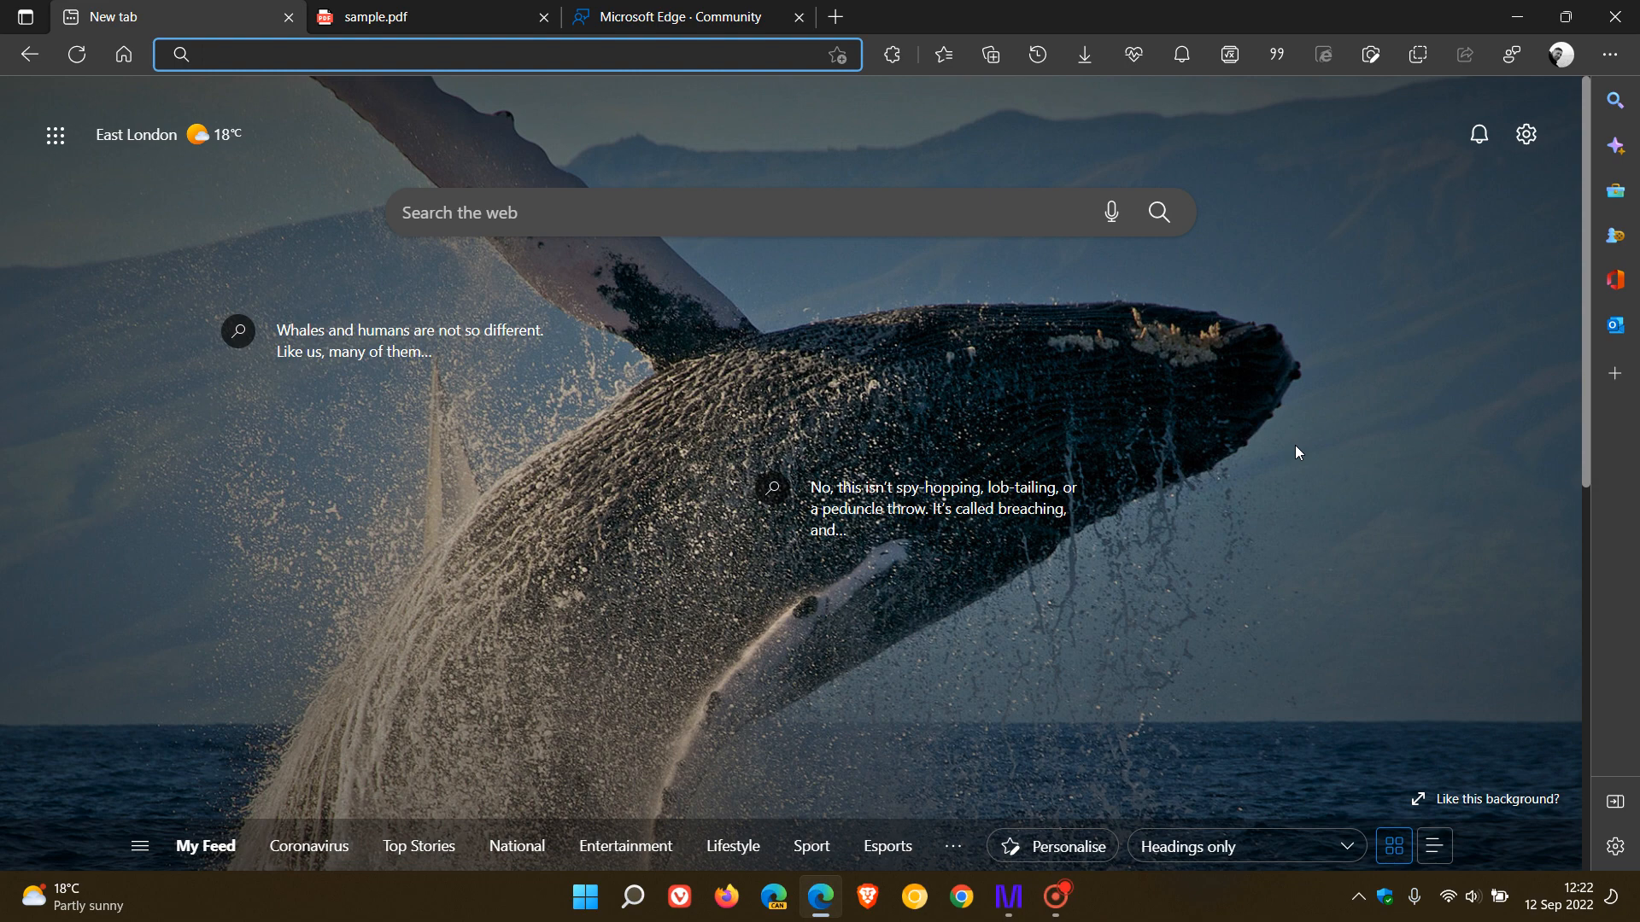
pyautogui.moveTo(890, 54)
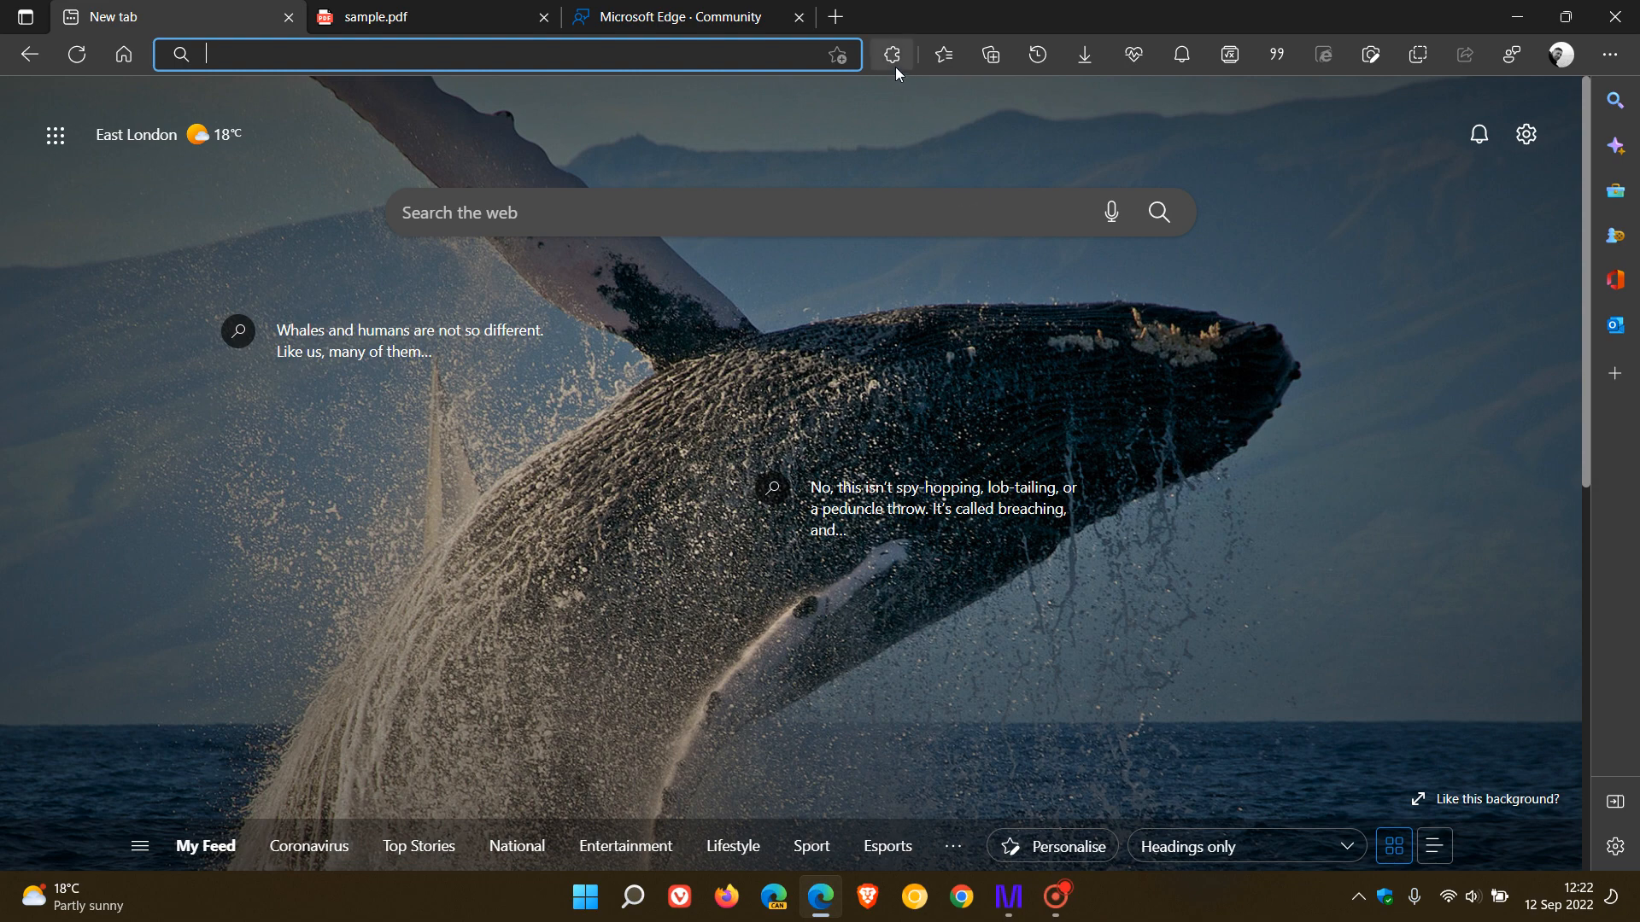
pyautogui.click(890, 55)
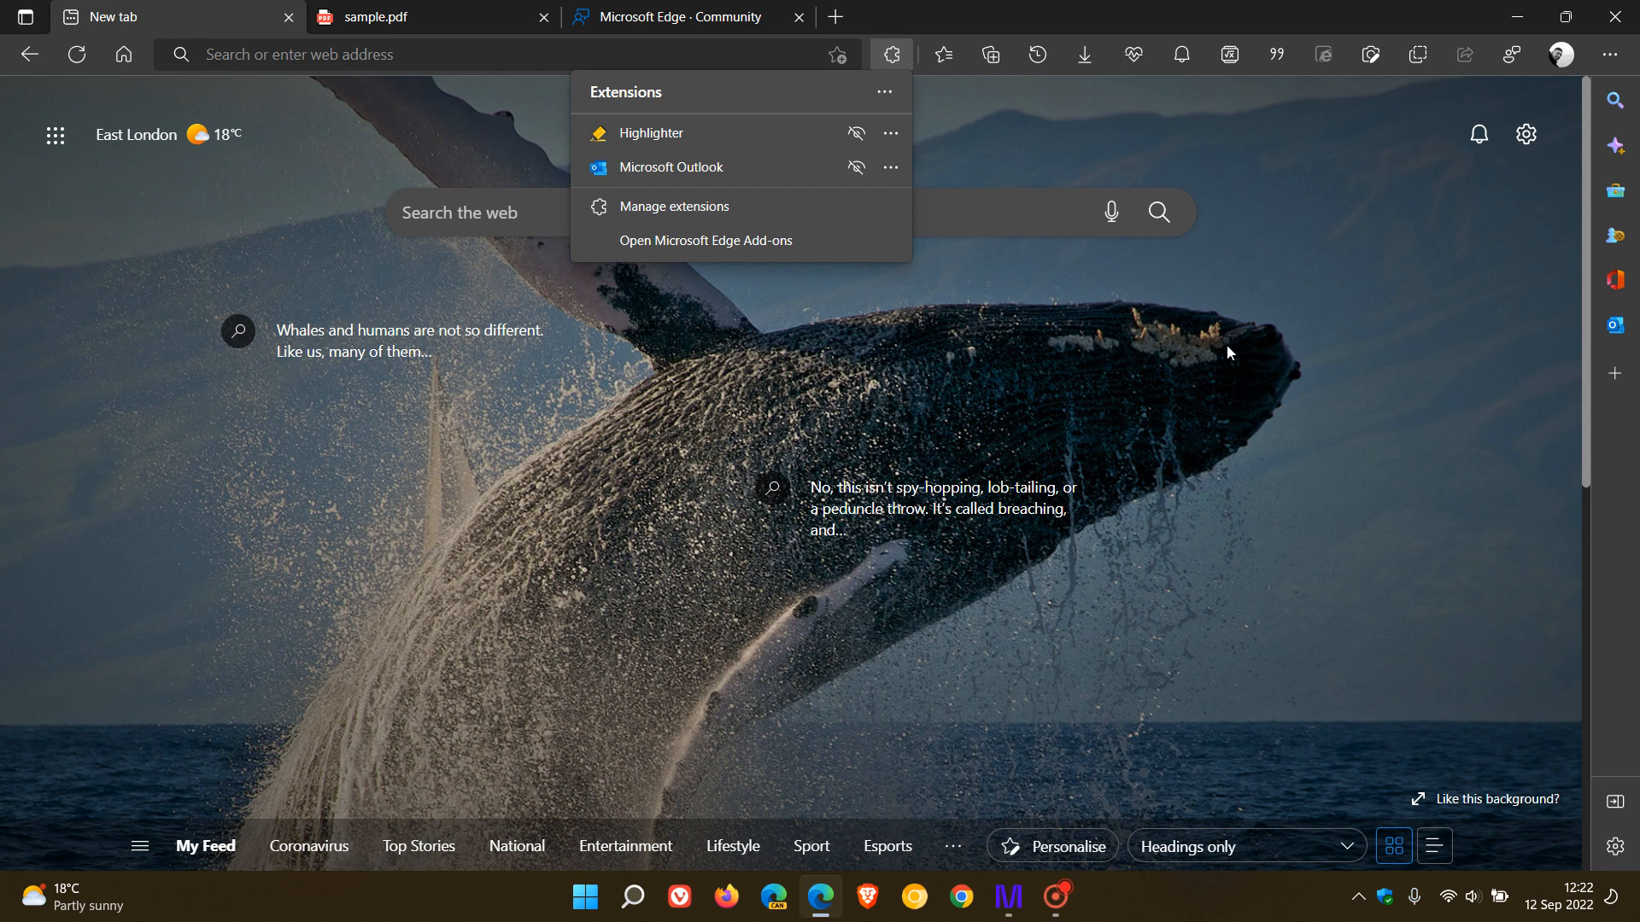
pyautogui.moveTo(1235, 349)
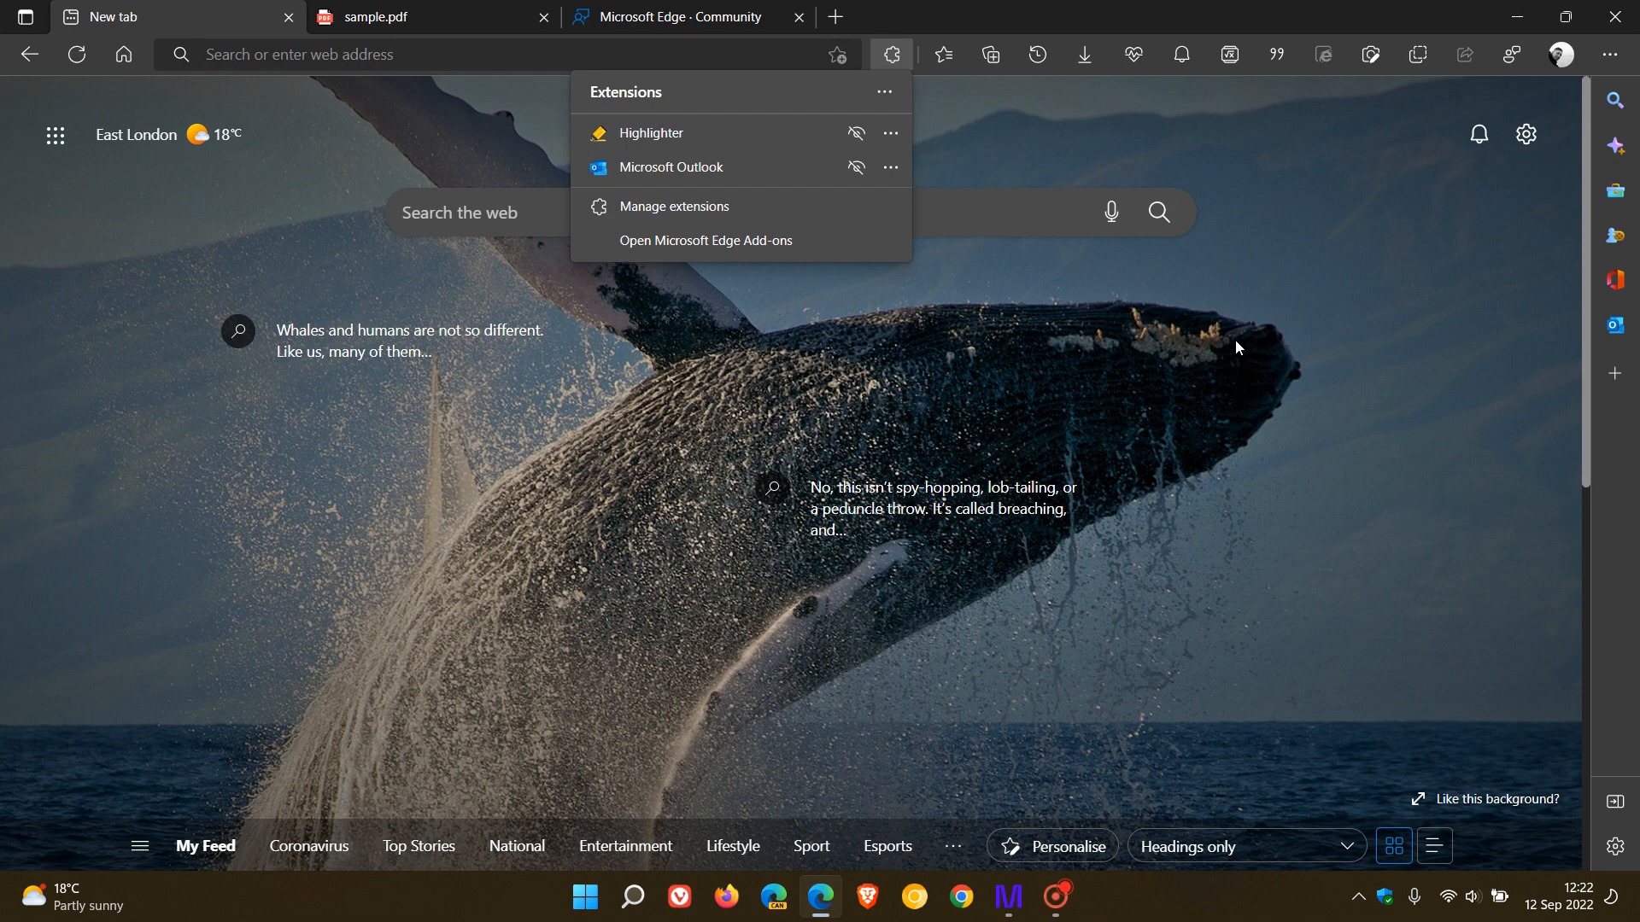
pyautogui.click(1171, 328)
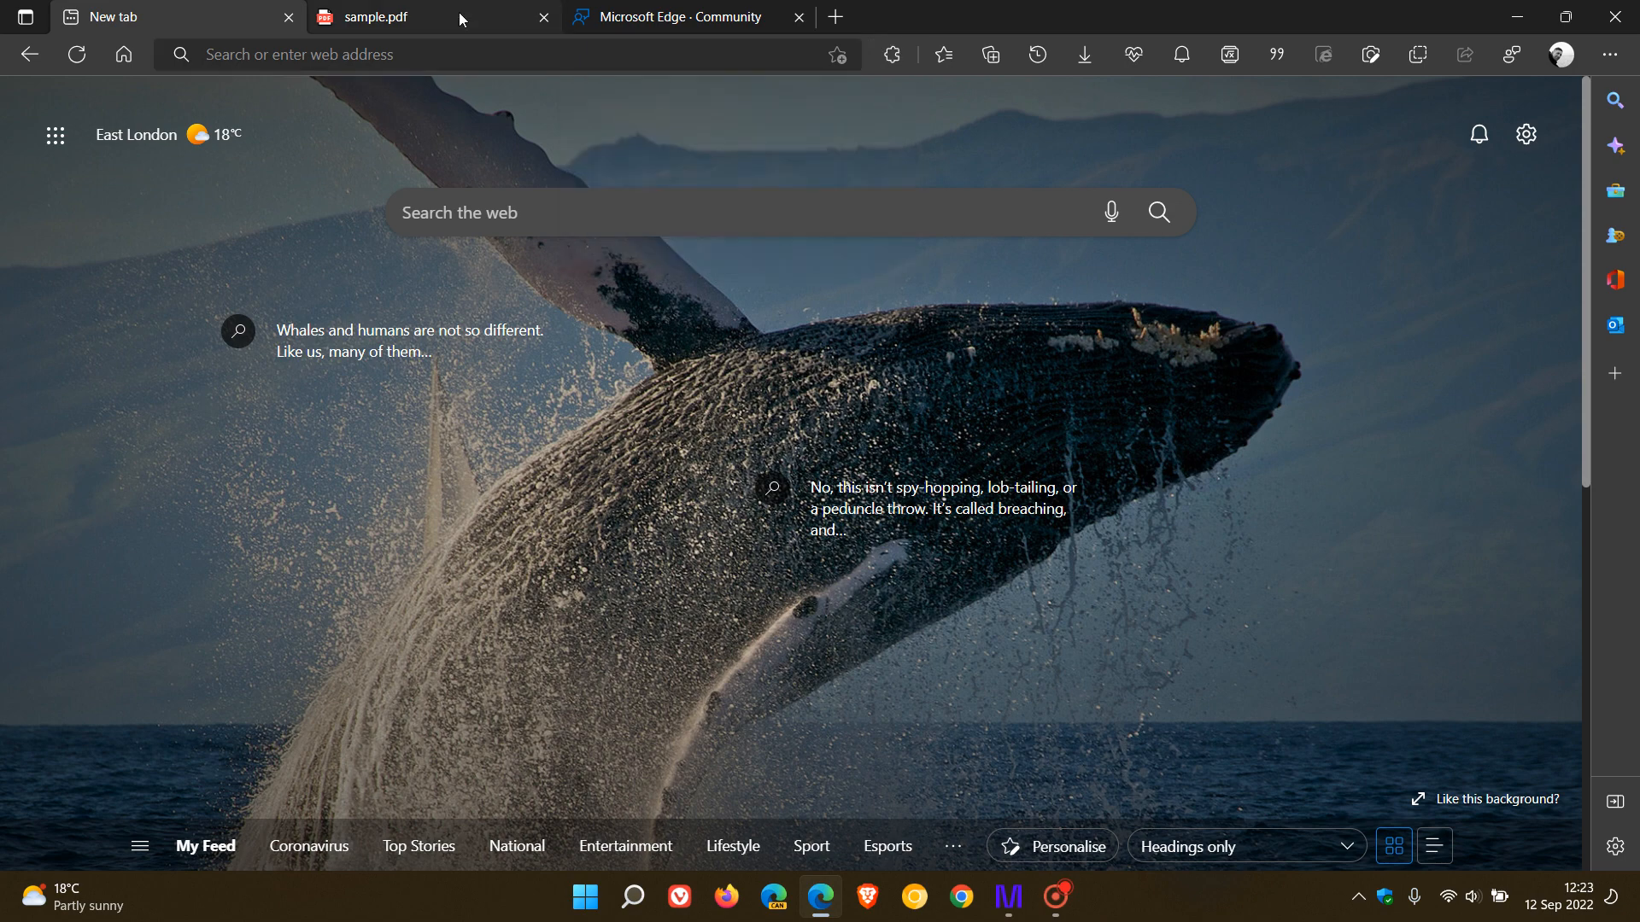
pyautogui.click(419, 17)
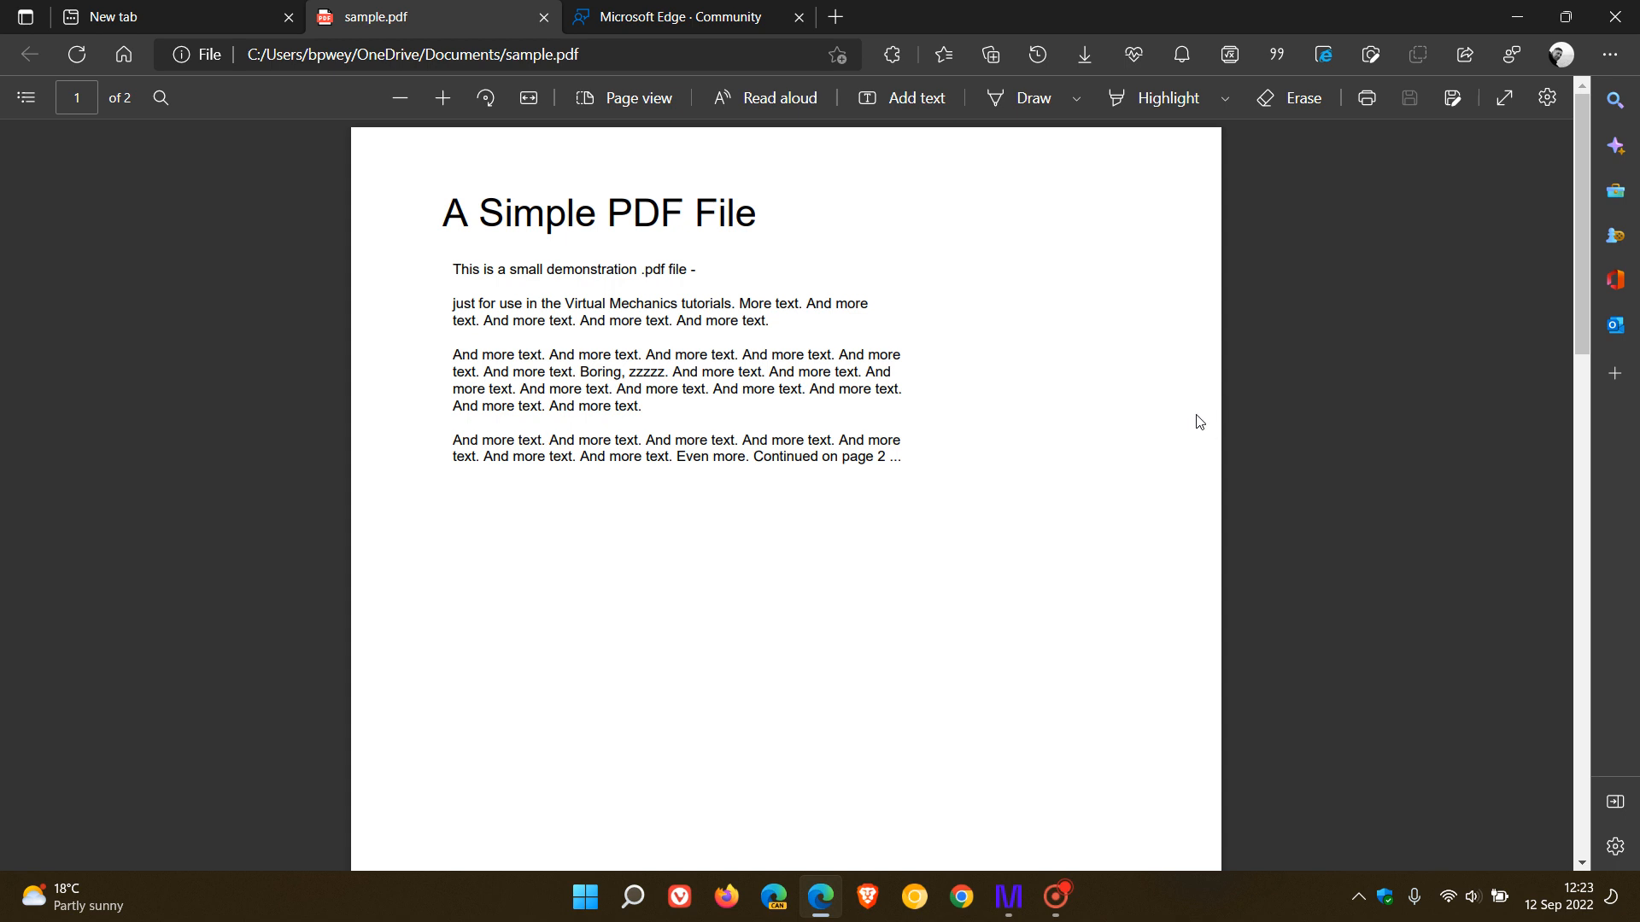
pyautogui.moveTo(1062, 511)
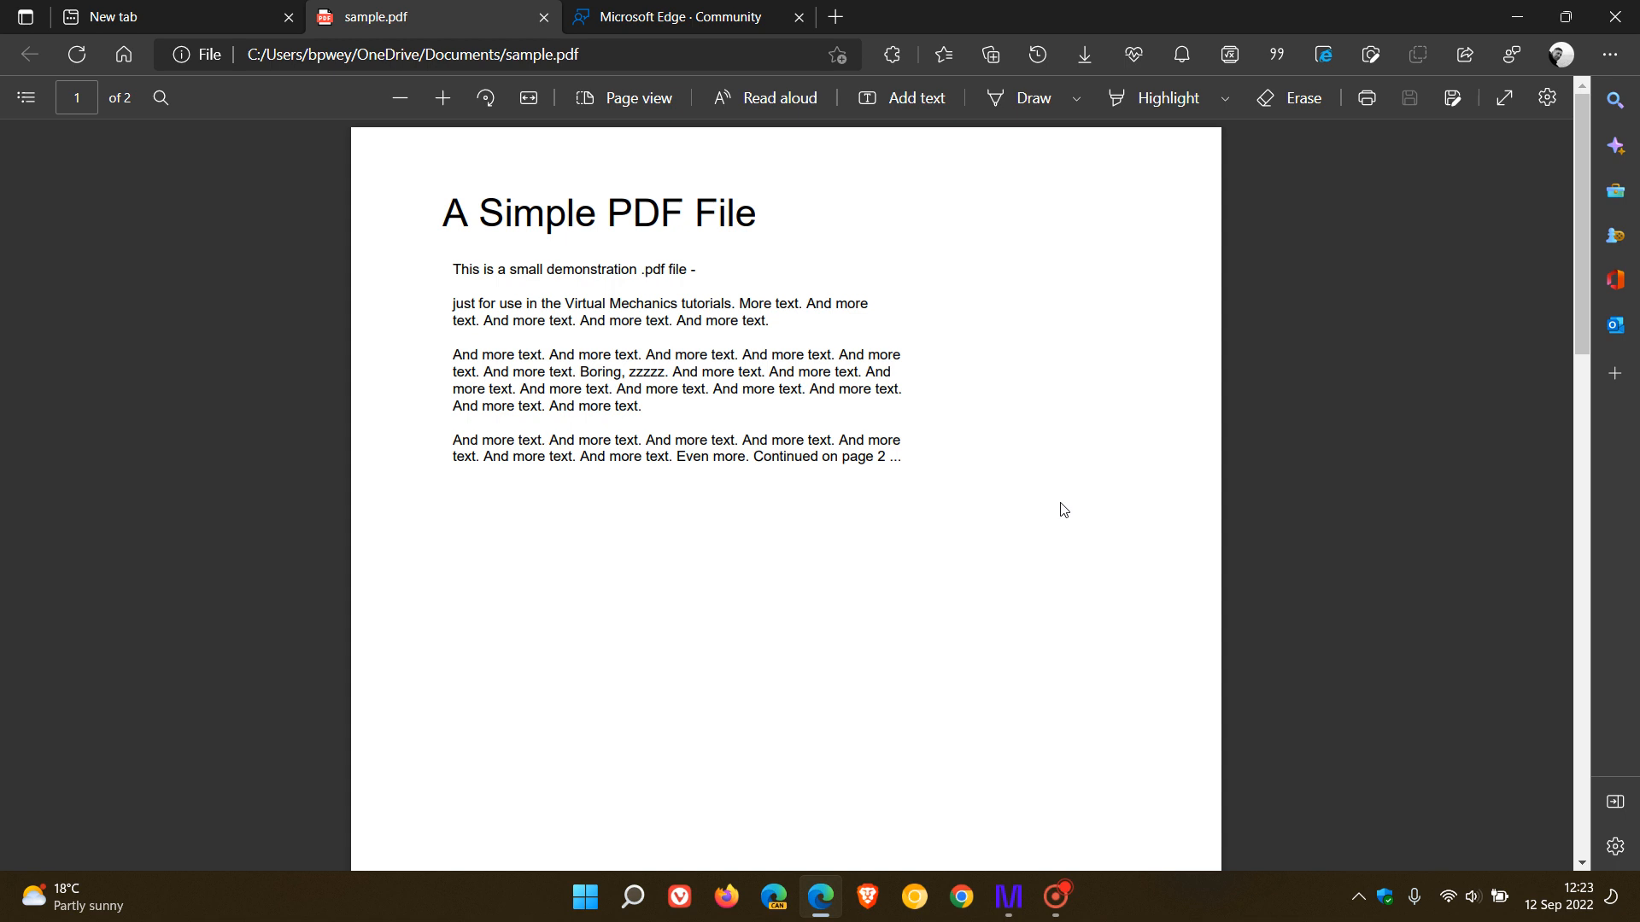
pyautogui.moveTo(931, 540)
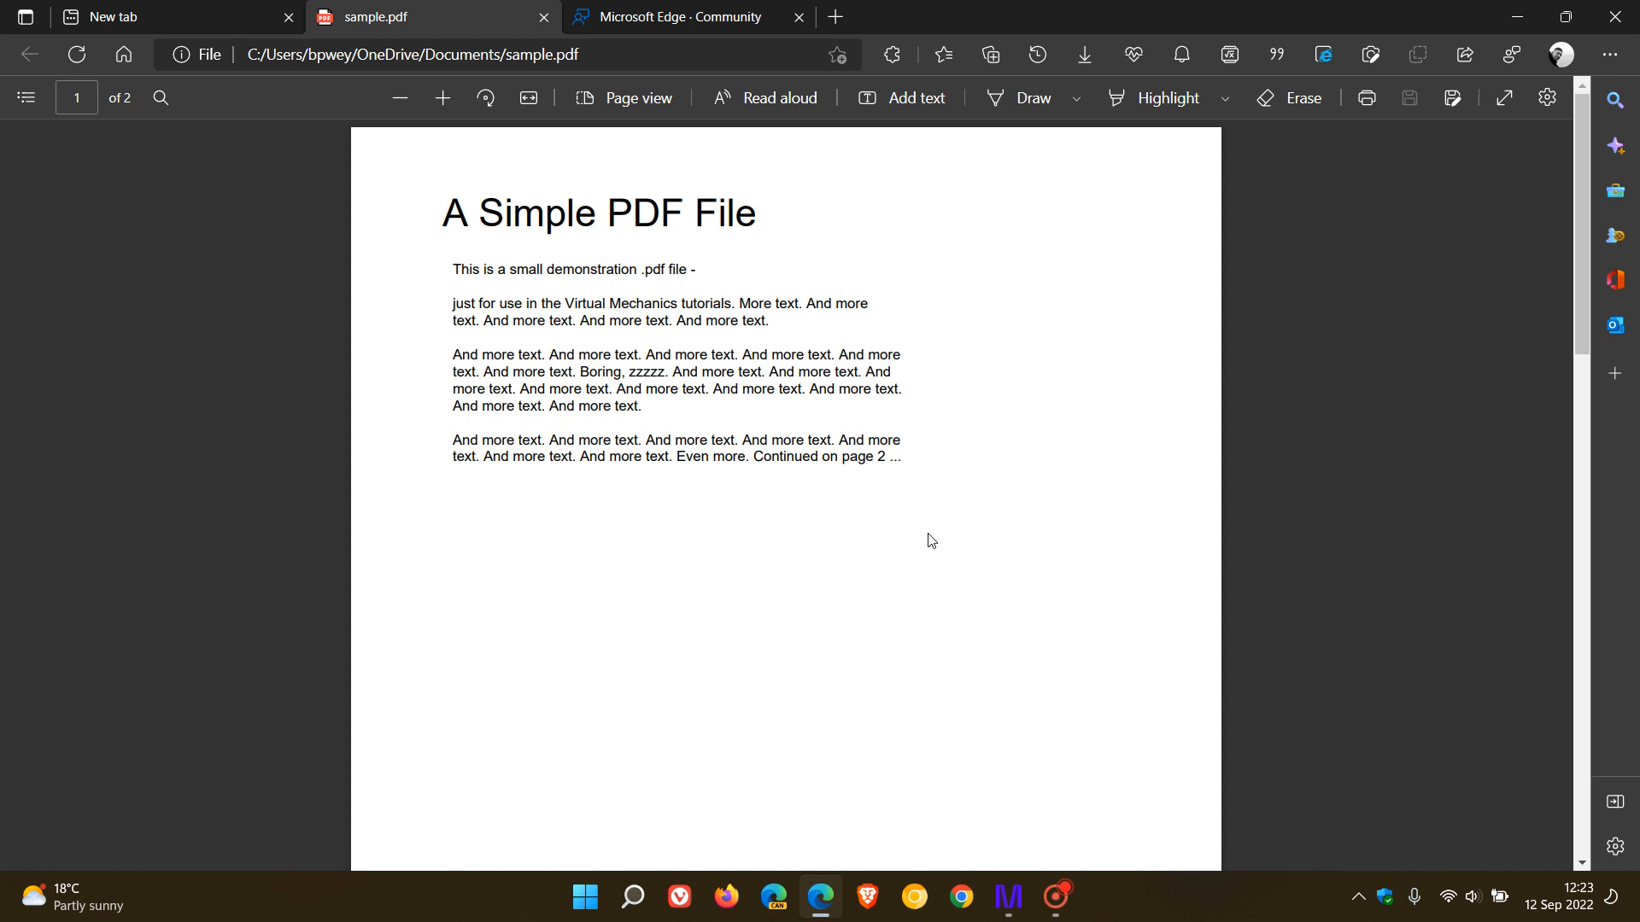
pyautogui.moveTo(34, 57)
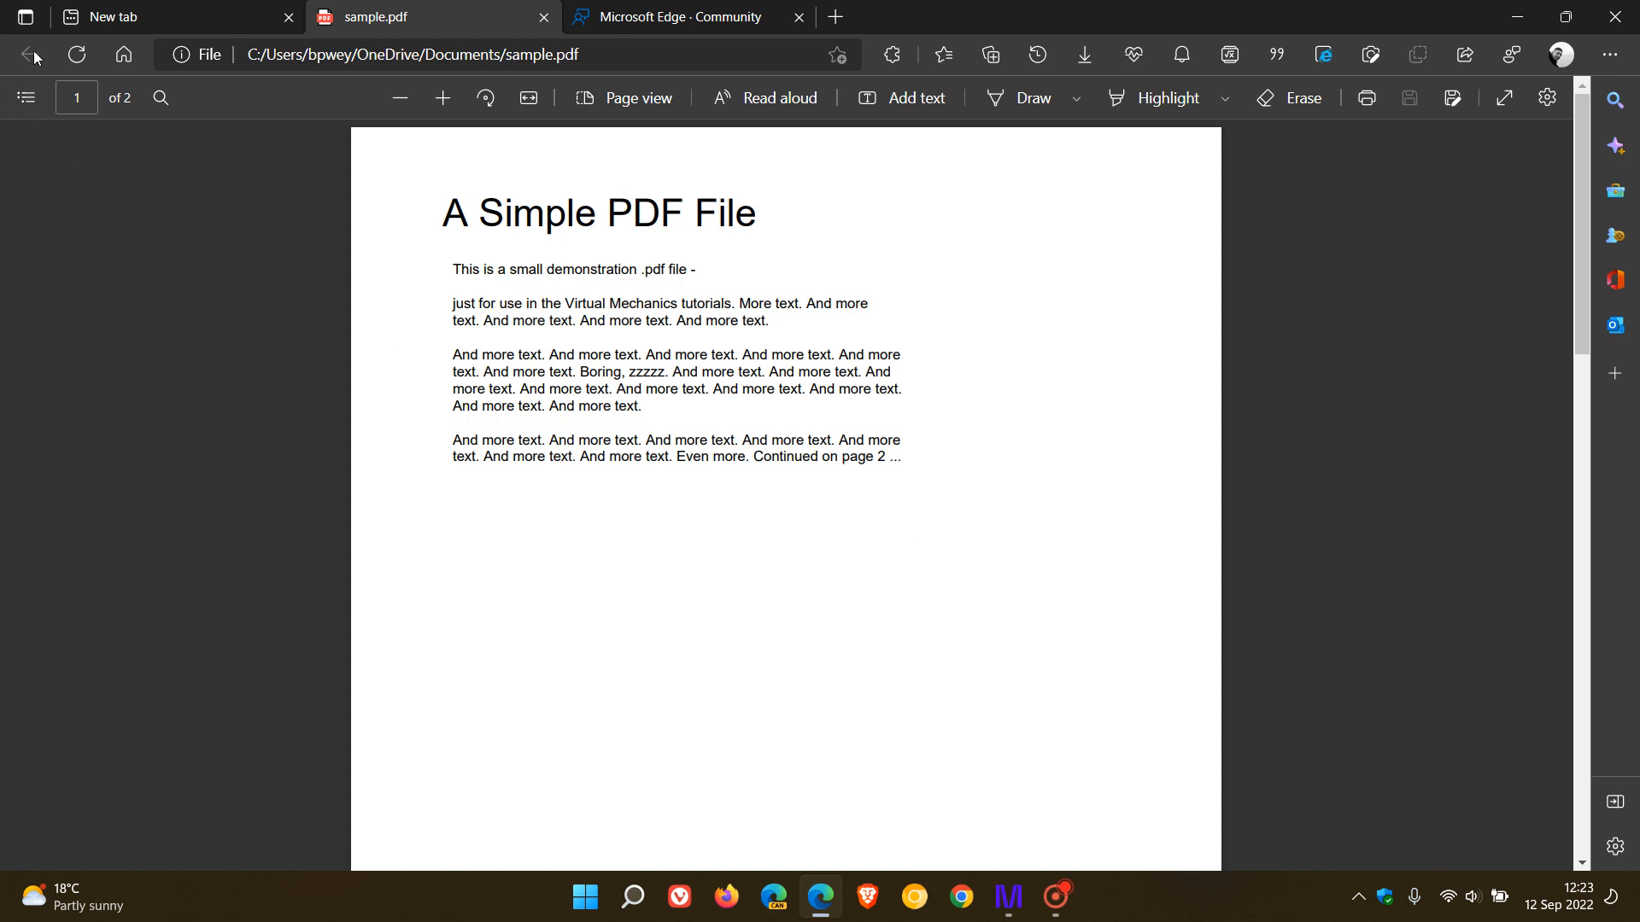
pyautogui.moveTo(1098, 520)
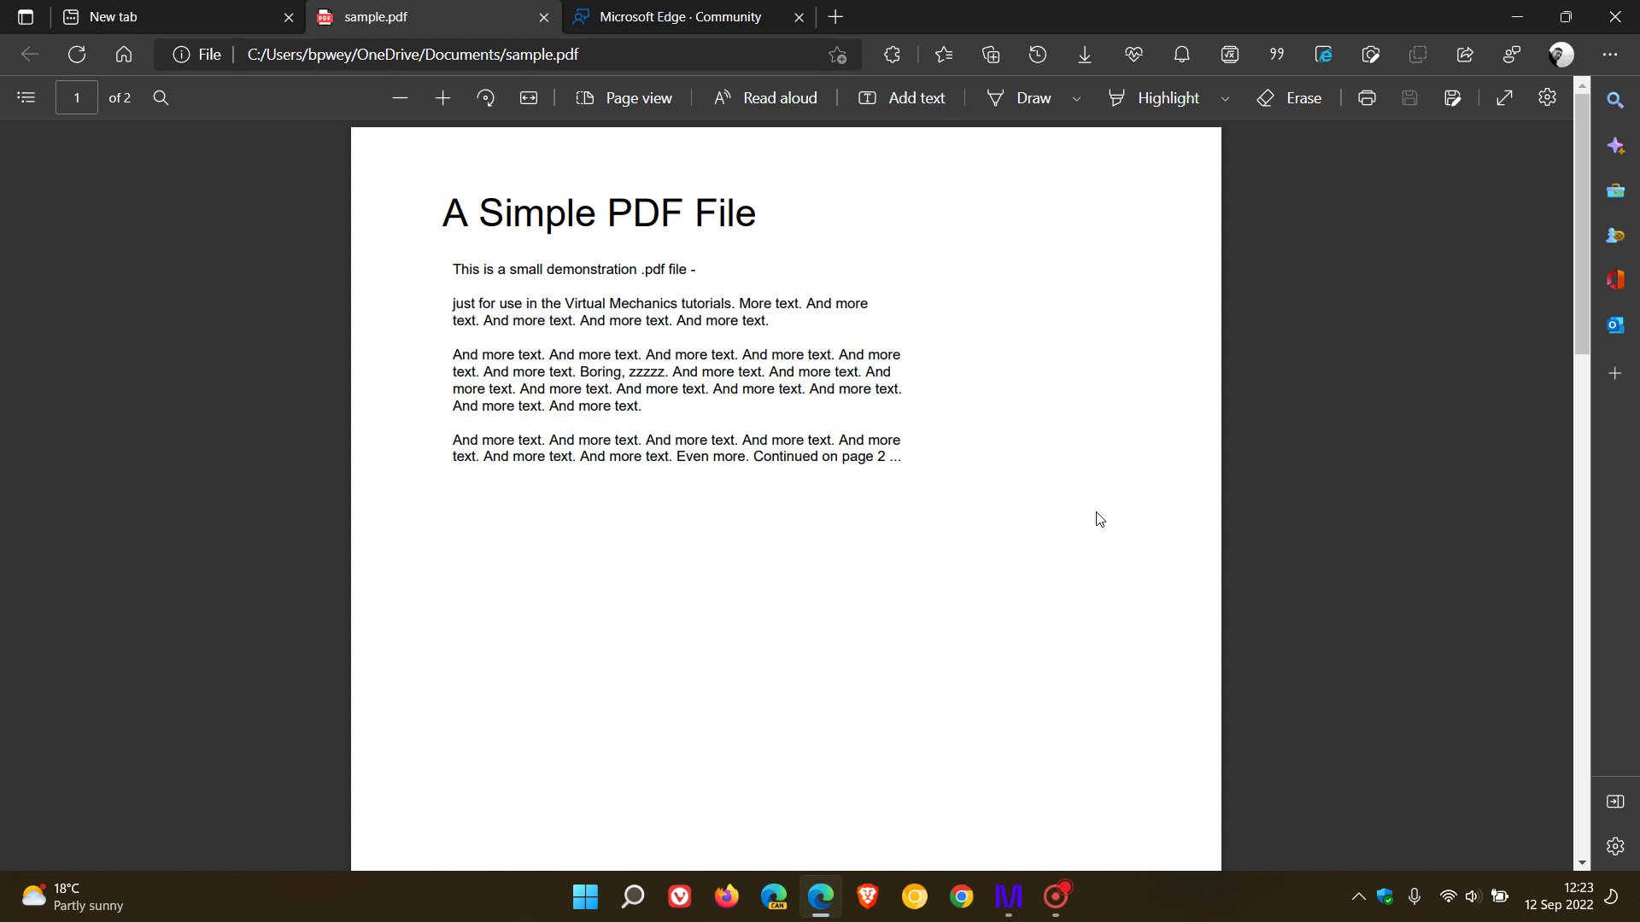
pyautogui.moveTo(987, 549)
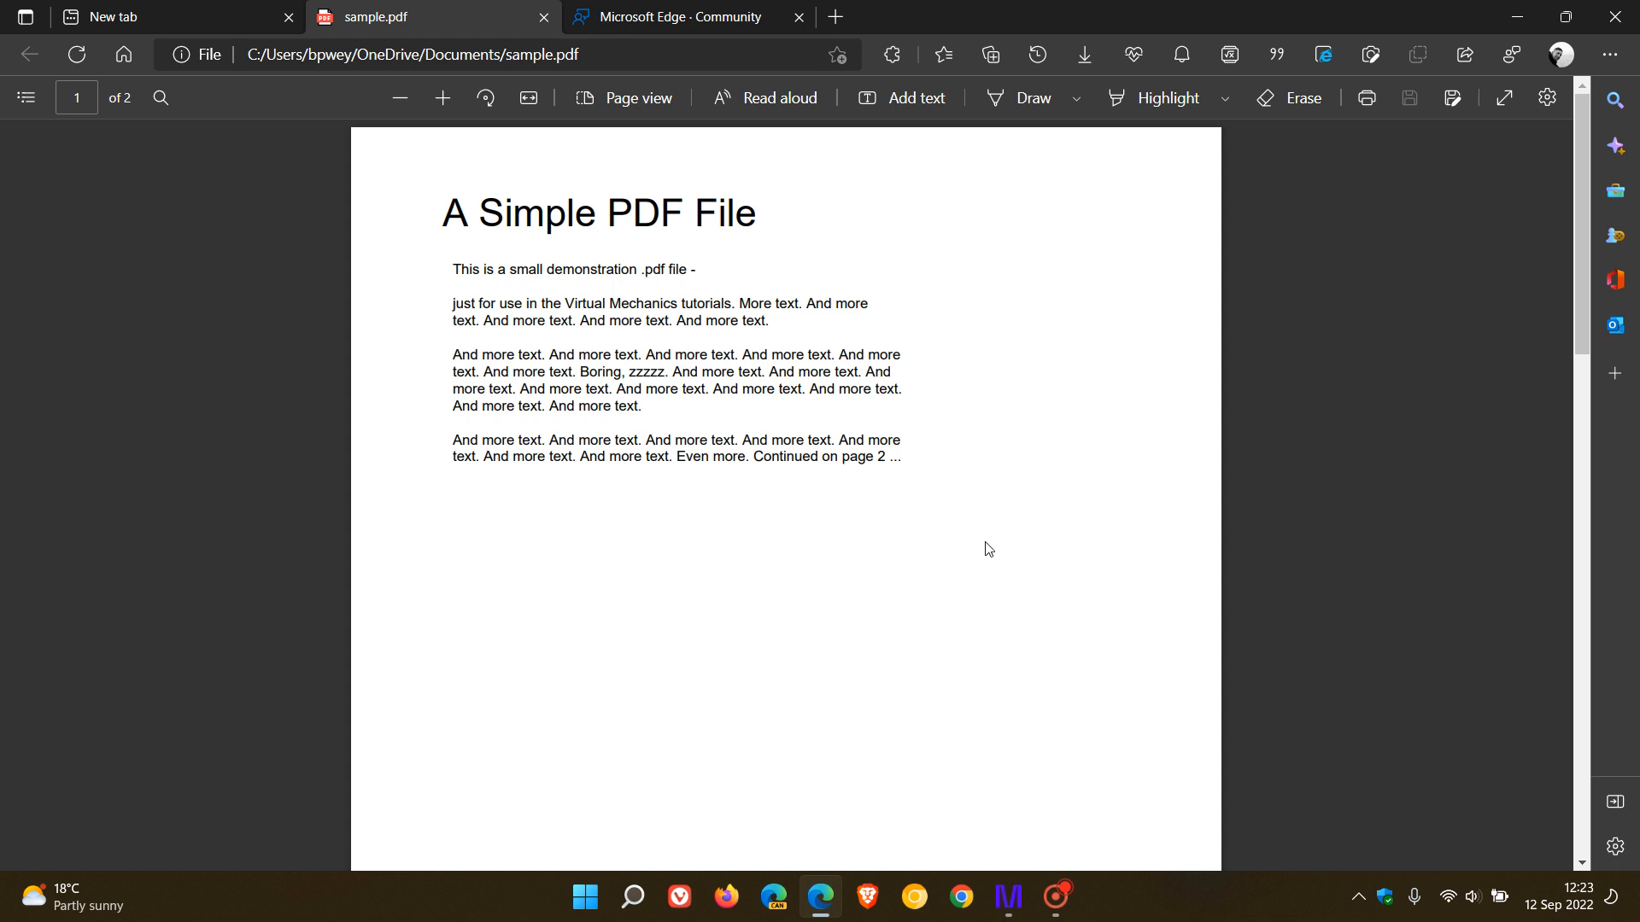
pyautogui.moveTo(753, 577)
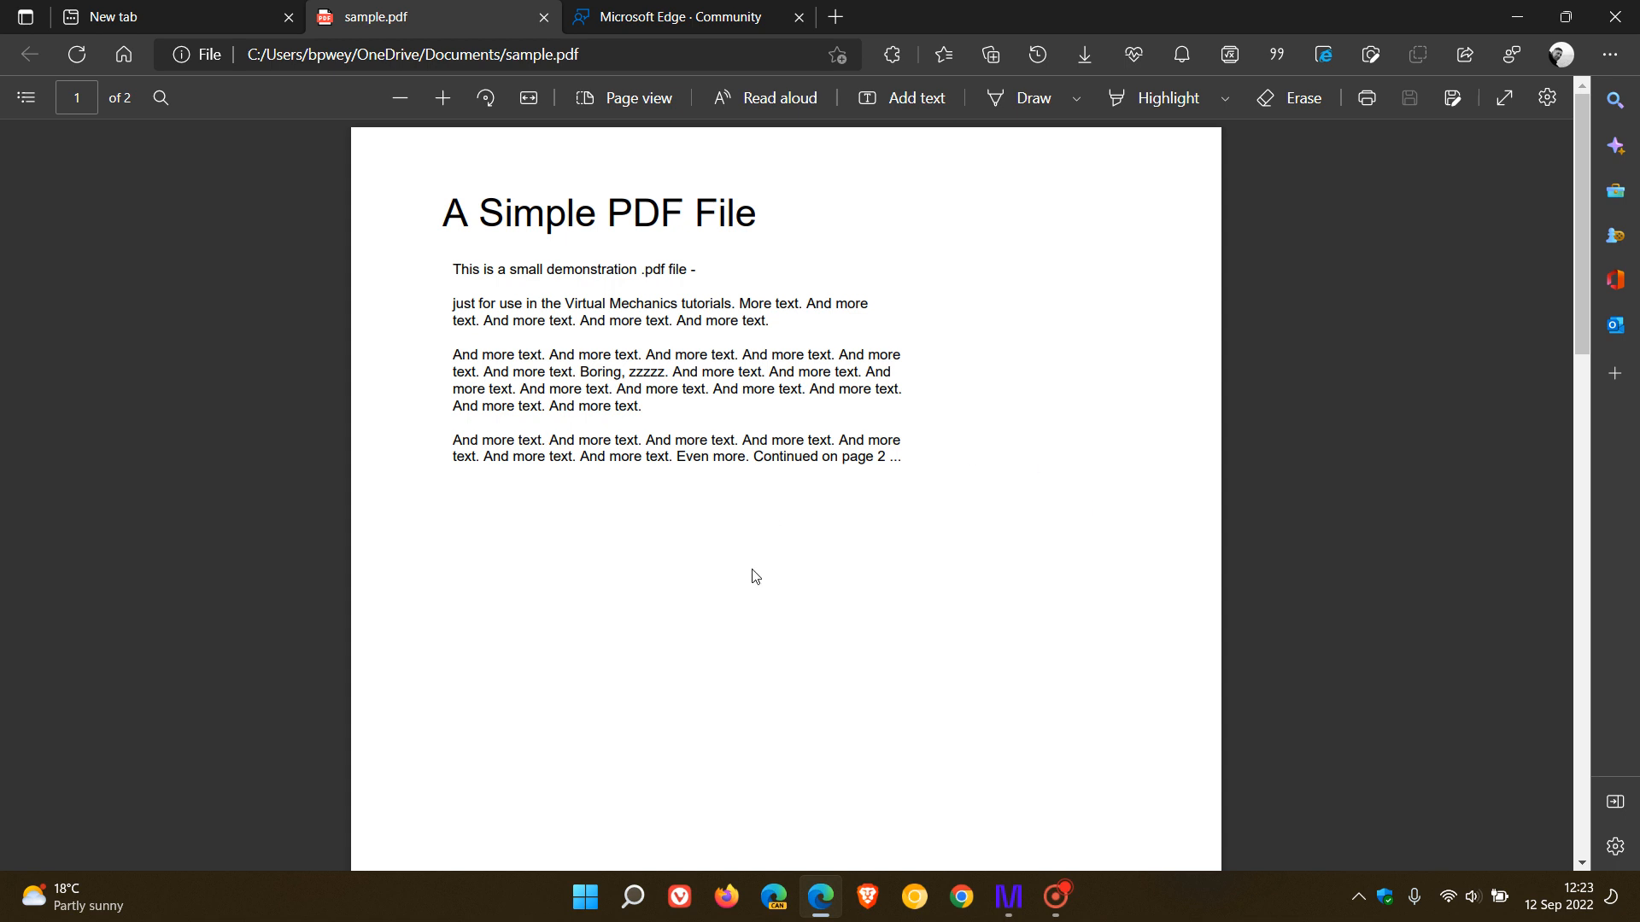
pyautogui.moveTo(1040, 557)
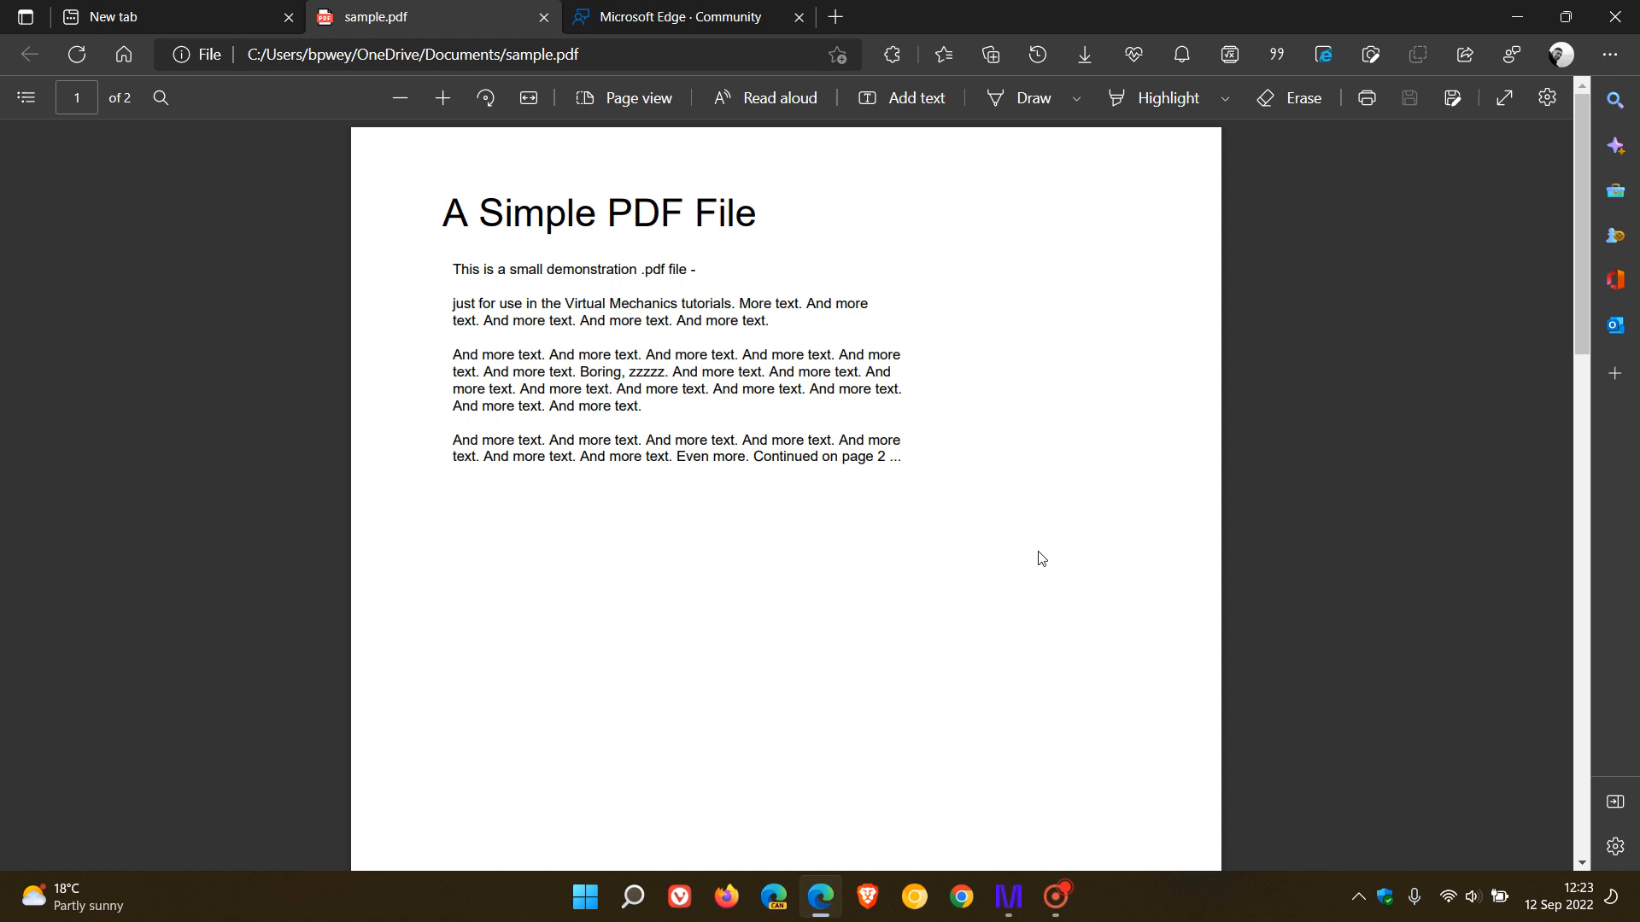
pyautogui.moveTo(1030, 533)
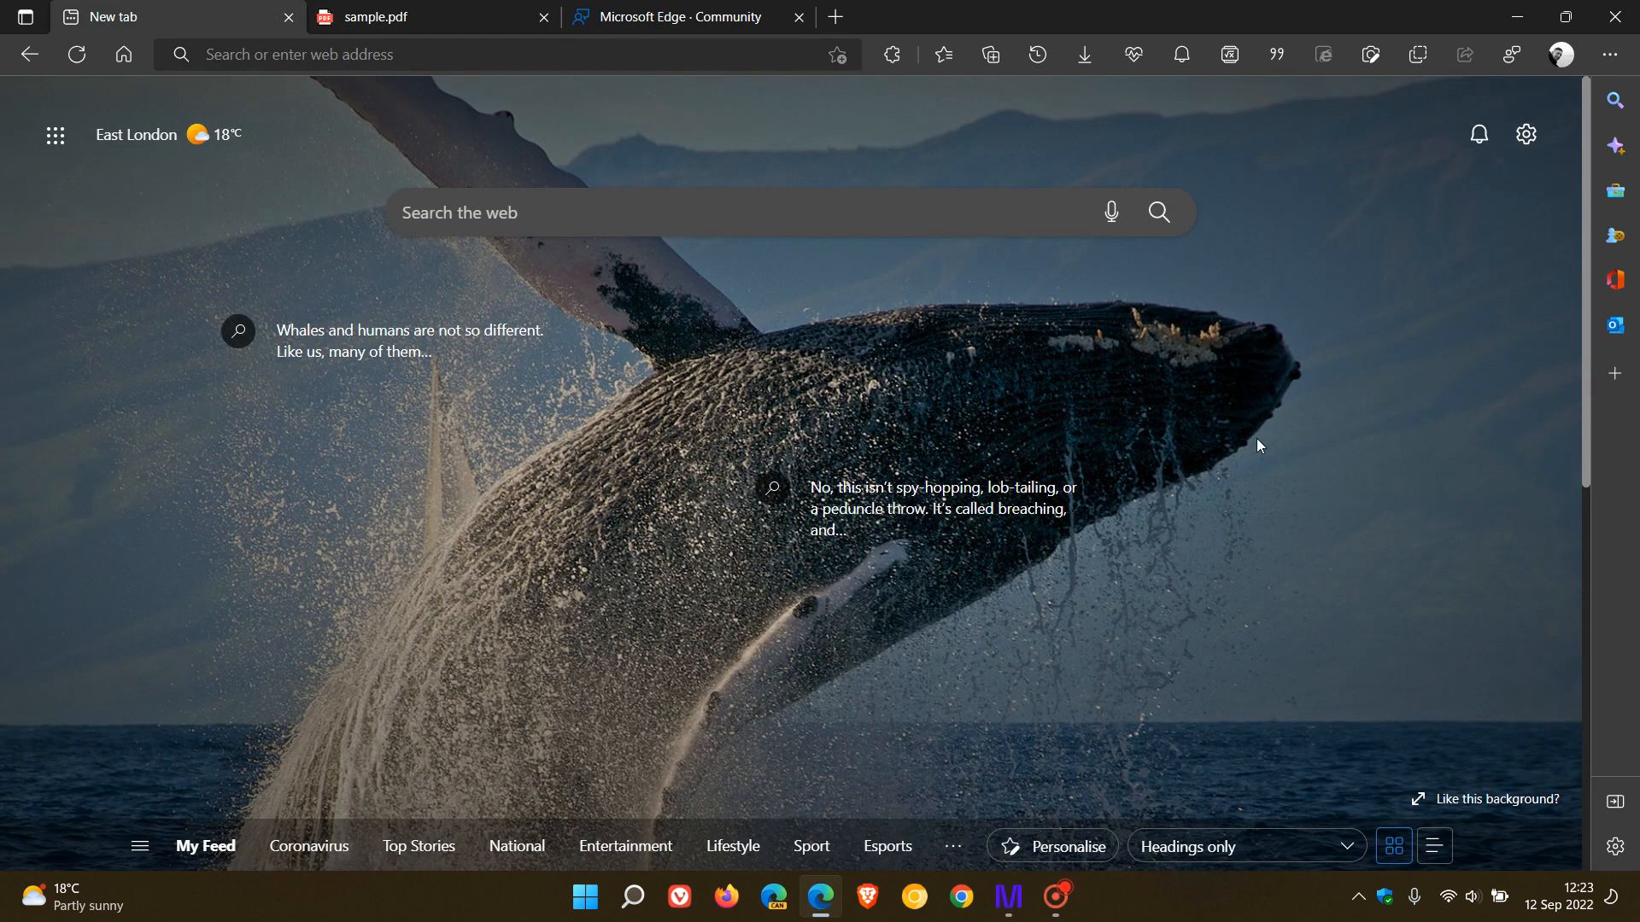
pyautogui.moveTo(1244, 450)
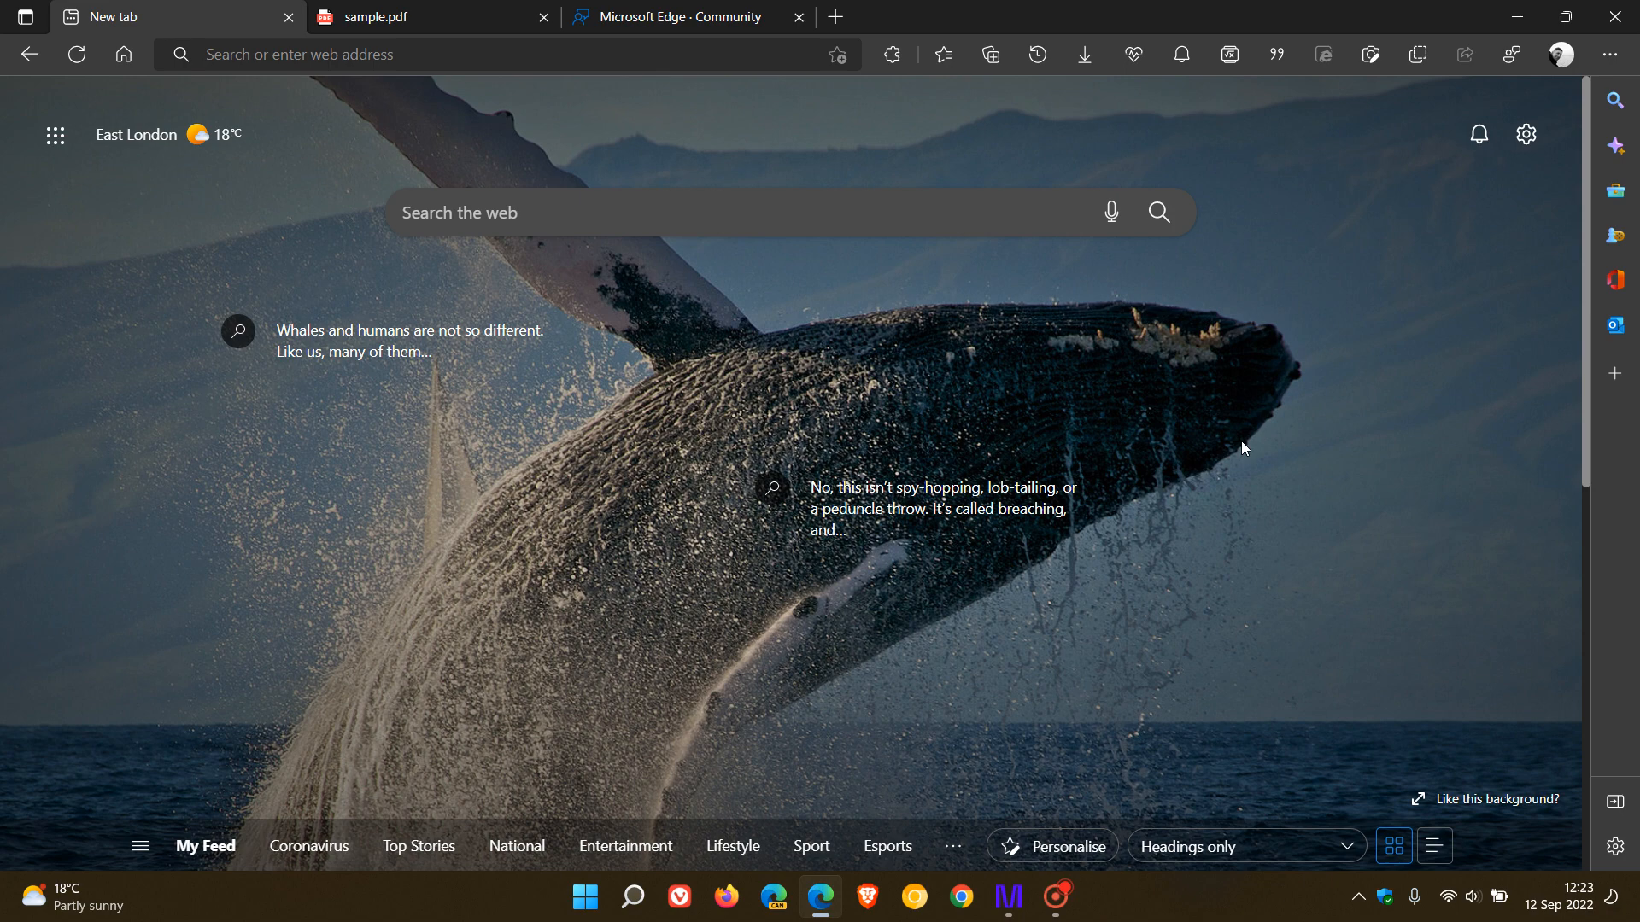
pyautogui.moveTo(1486, 216)
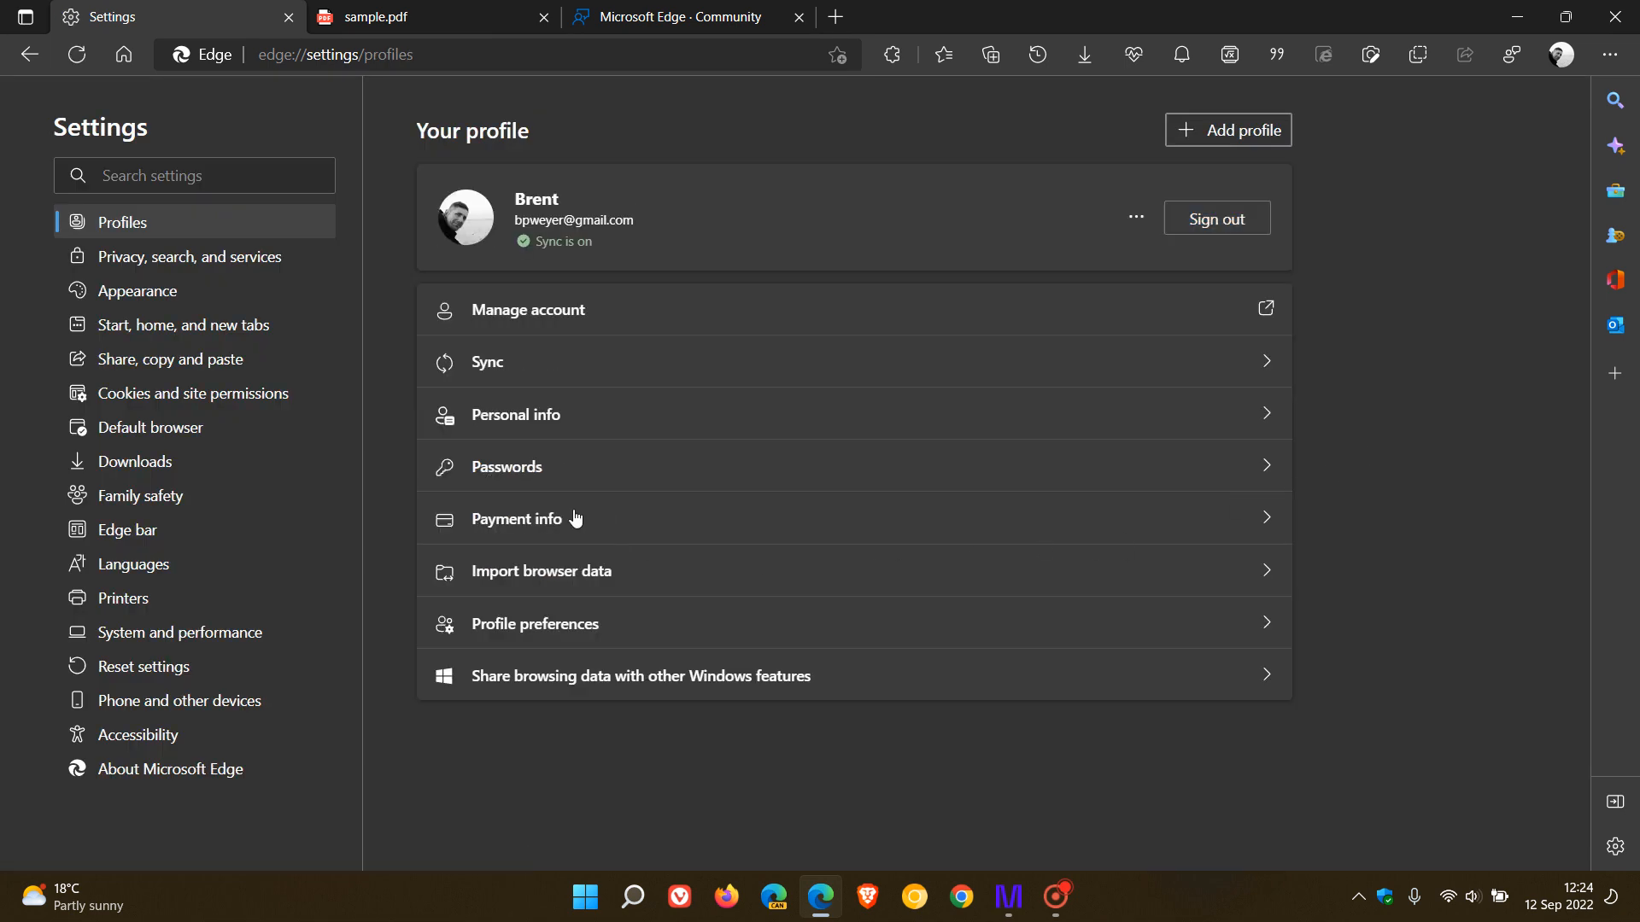
pyautogui.click(506, 466)
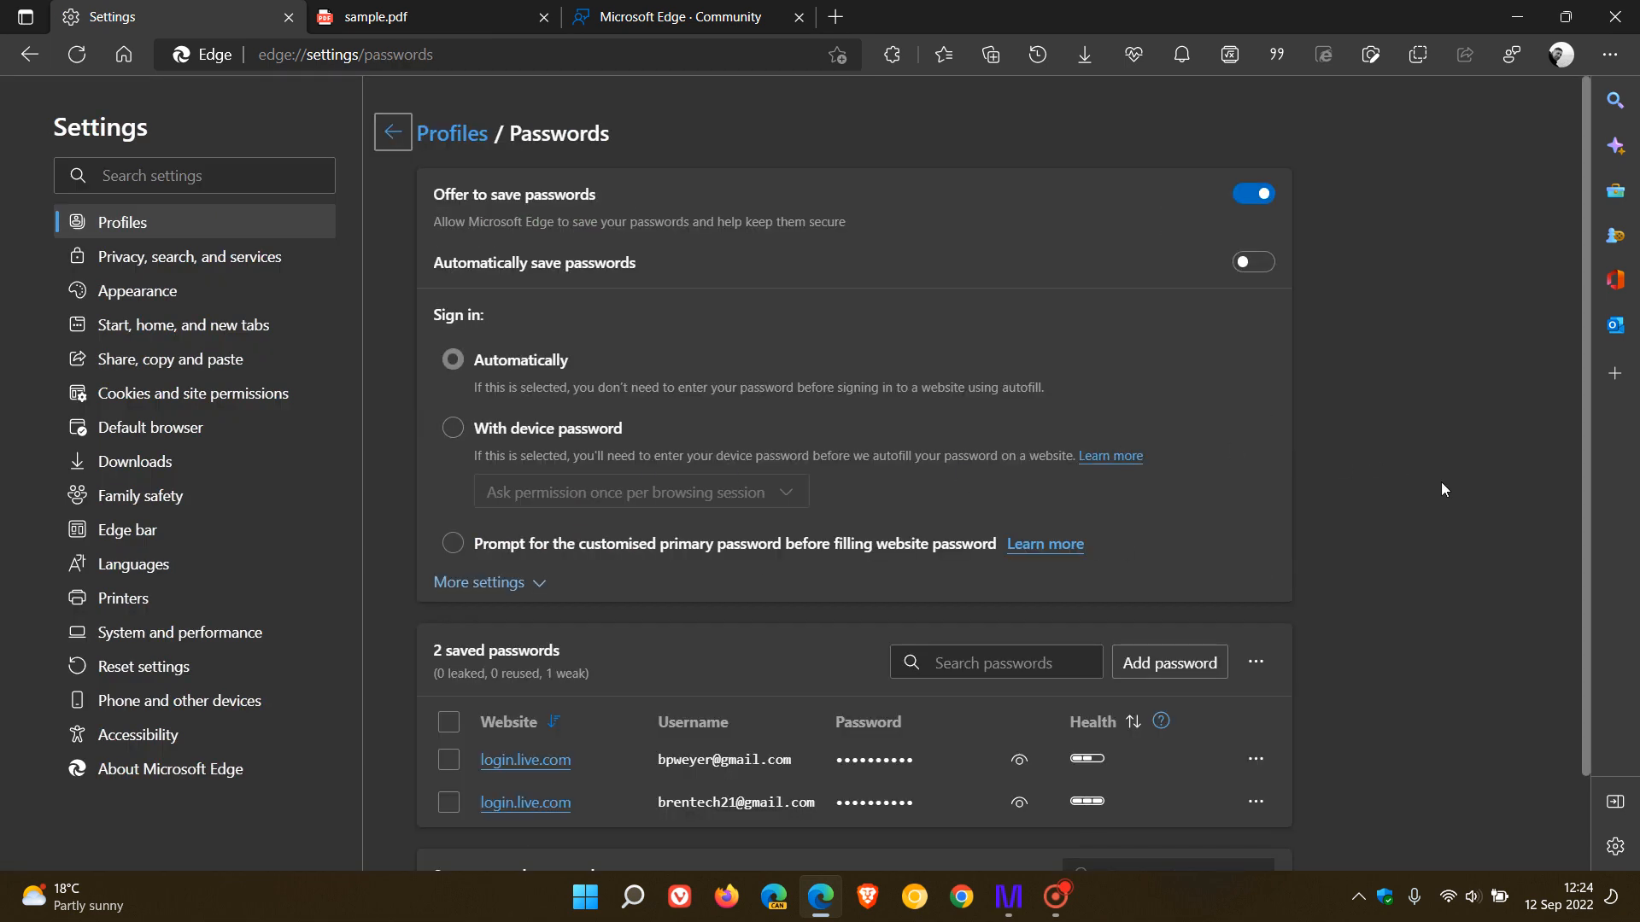
pyautogui.moveTo(1429, 459)
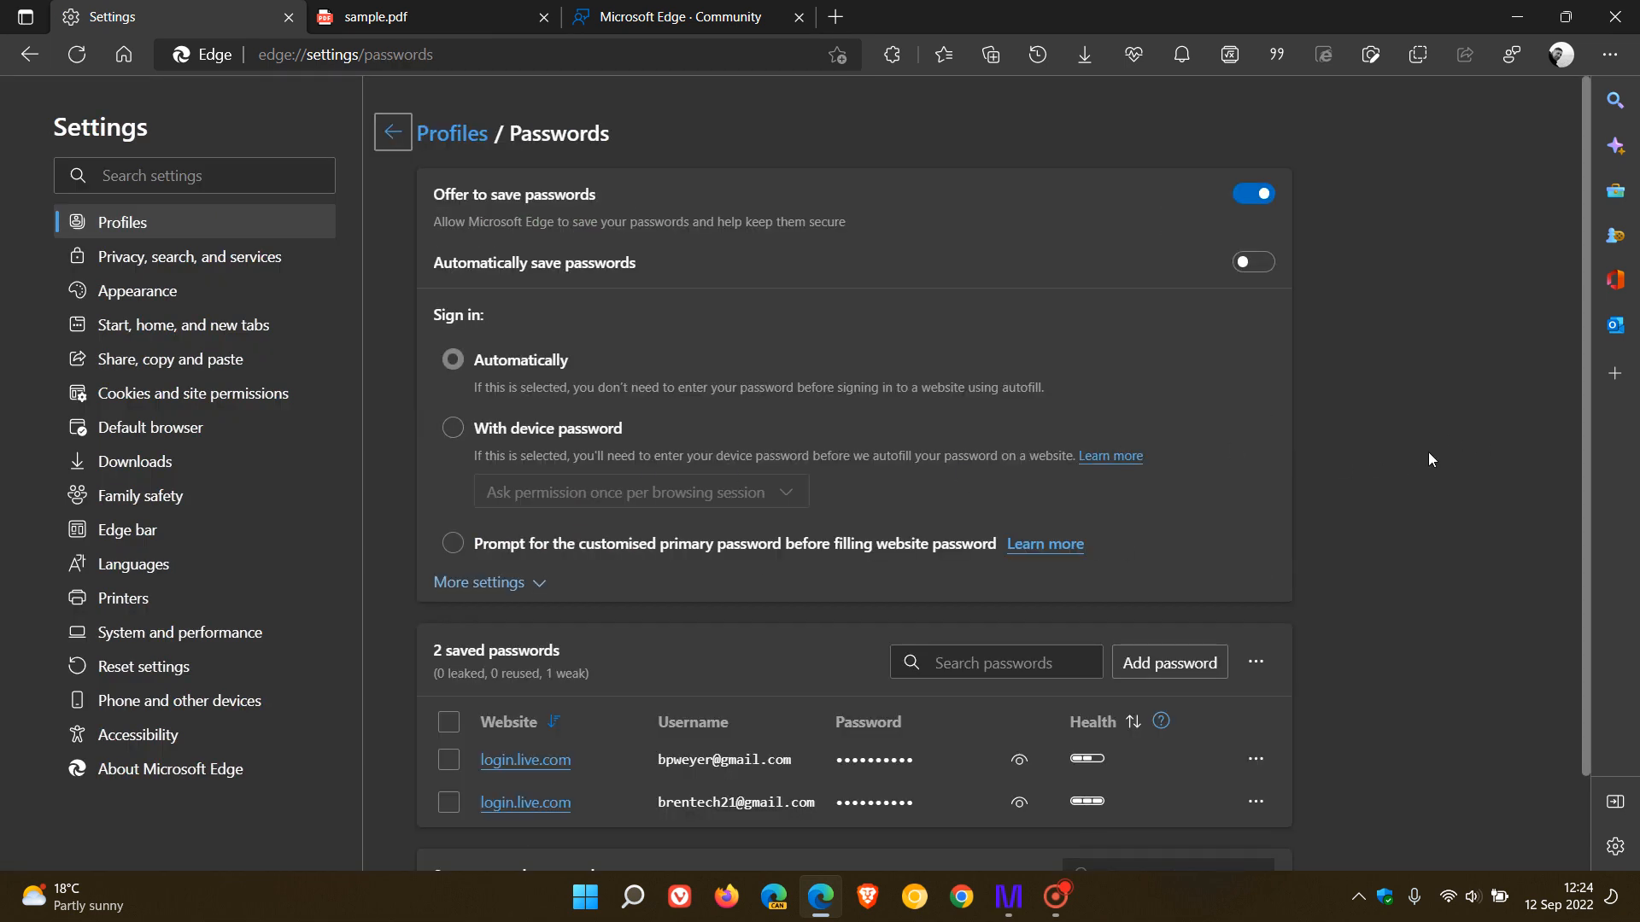
pyautogui.scroll(-3)
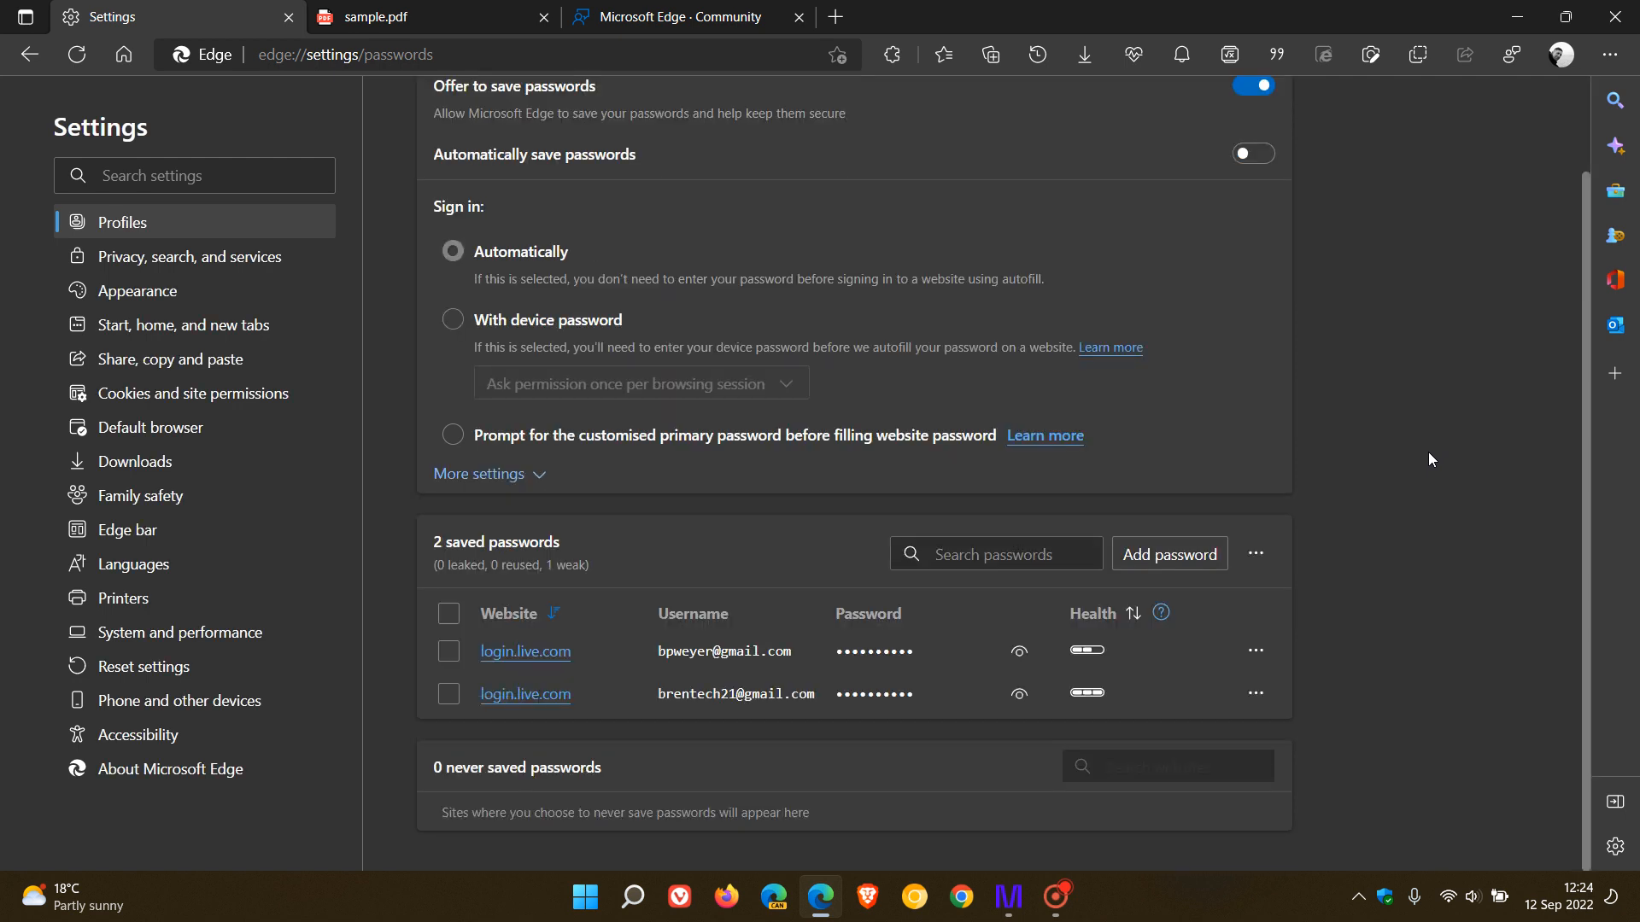
pyautogui.moveTo(1402, 599)
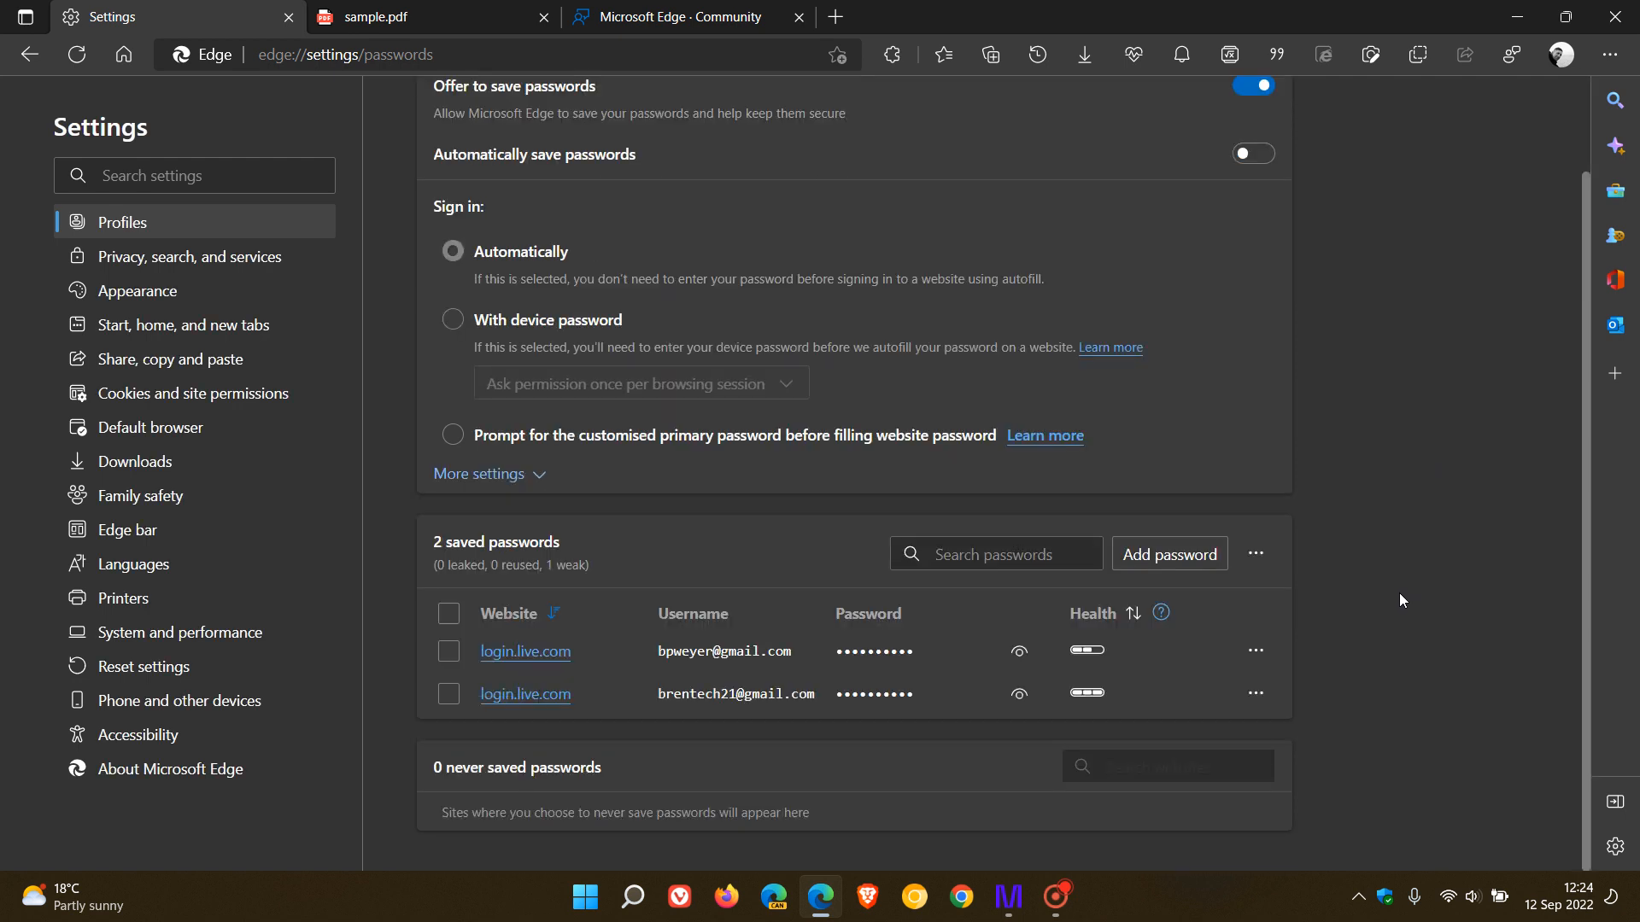
pyautogui.moveTo(1410, 619)
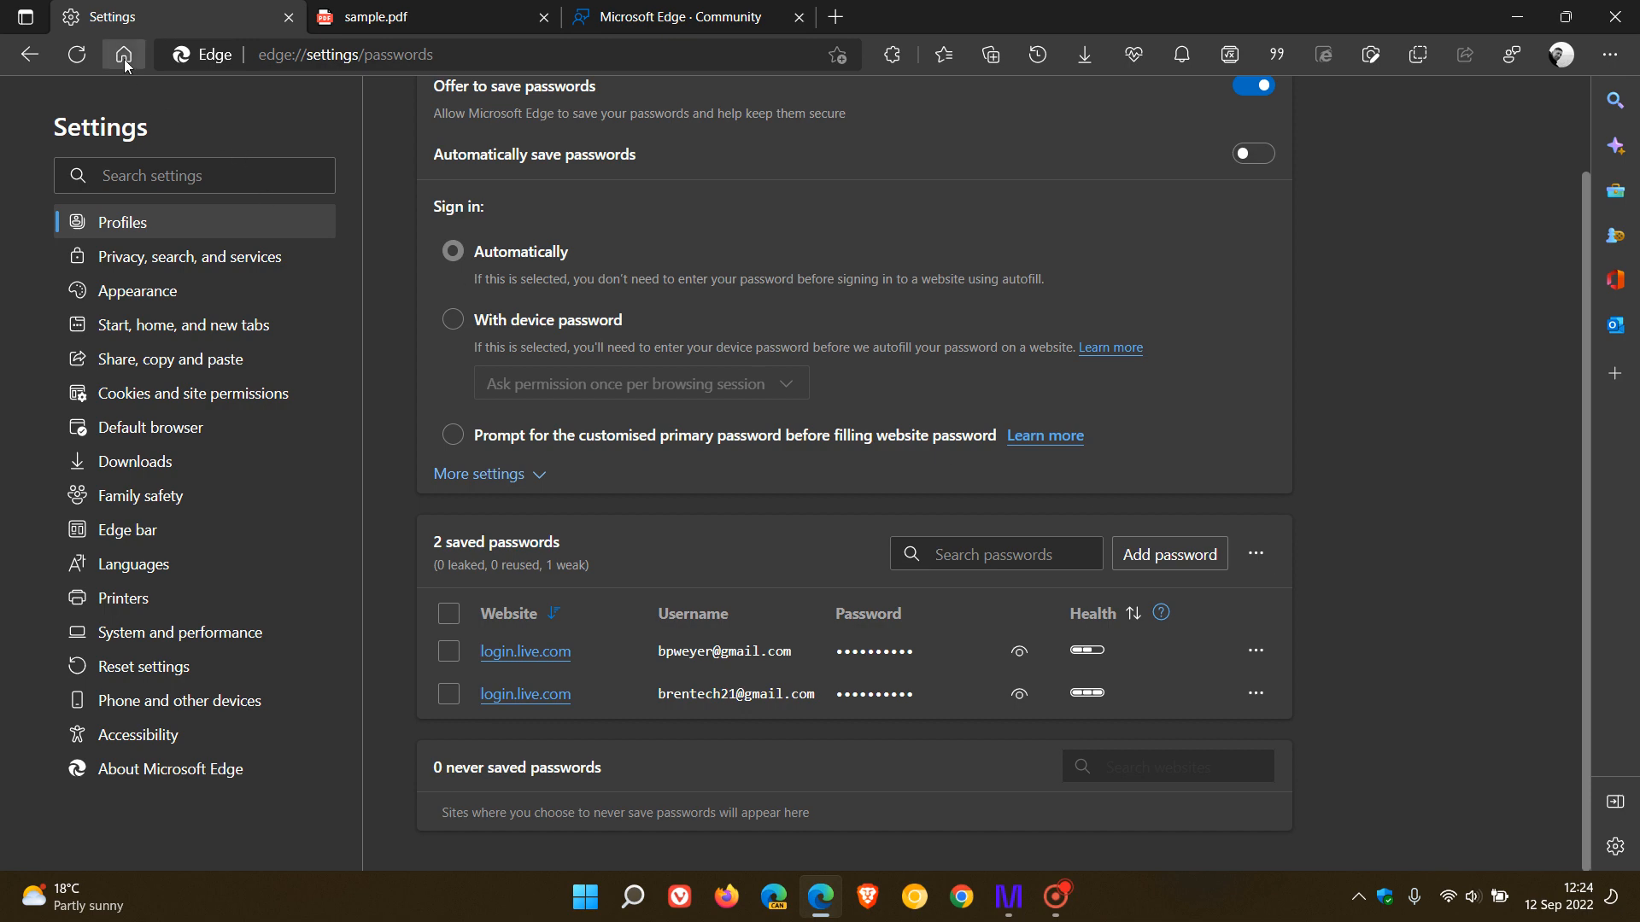
# Load the home page in the first tab, replacing the settings page.
pyautogui.click(123, 55)
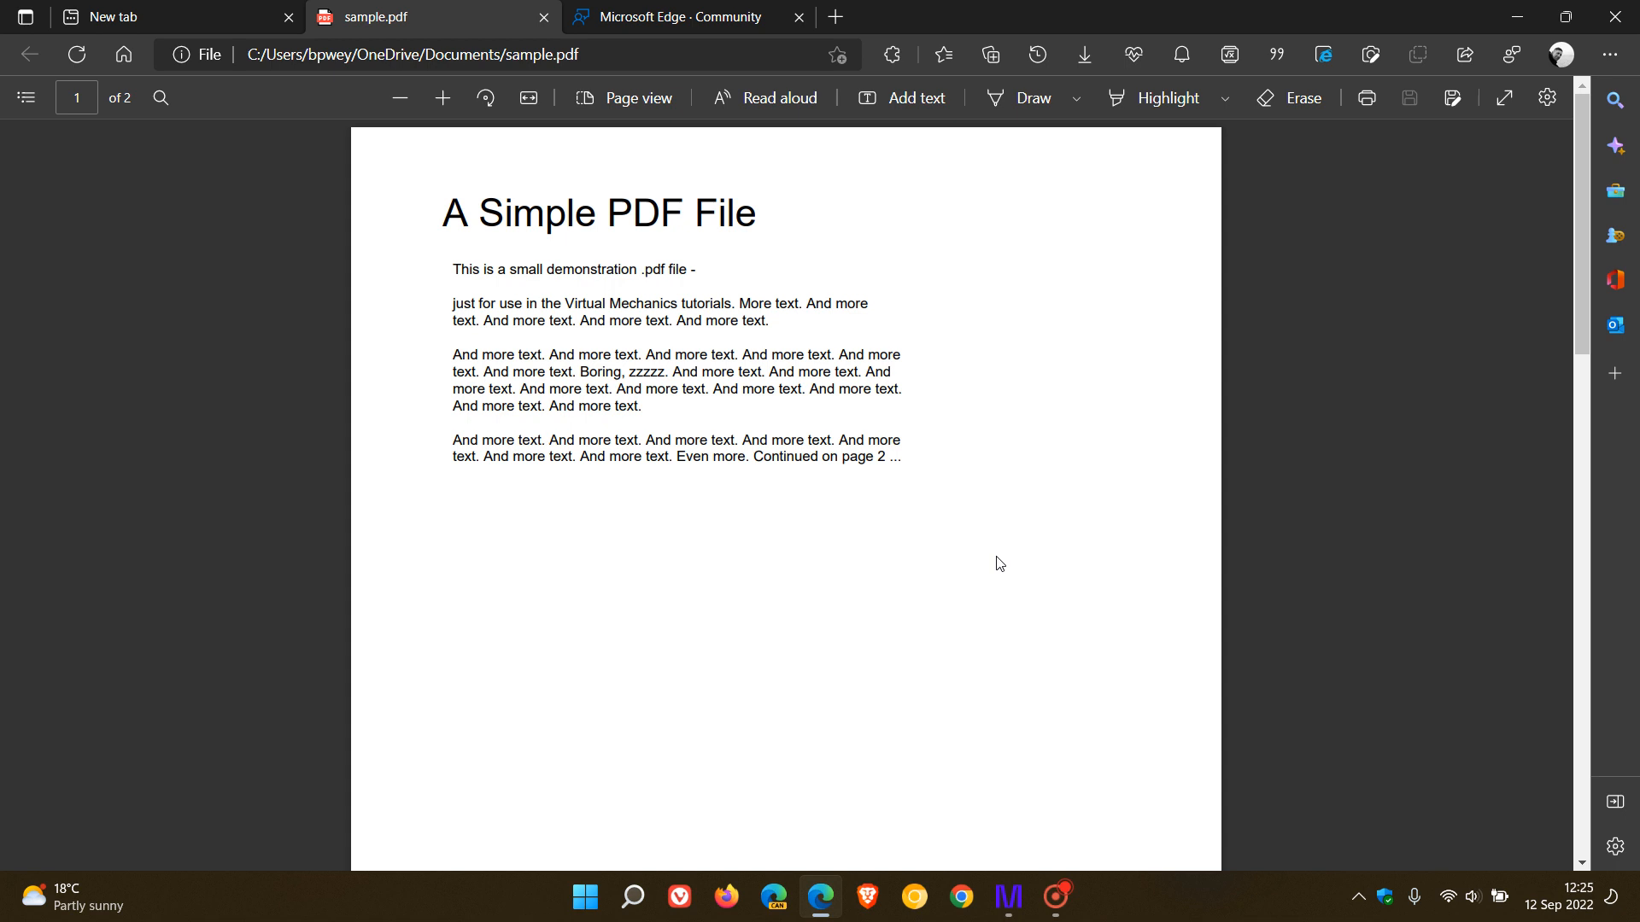
pyautogui.moveTo(1006, 572)
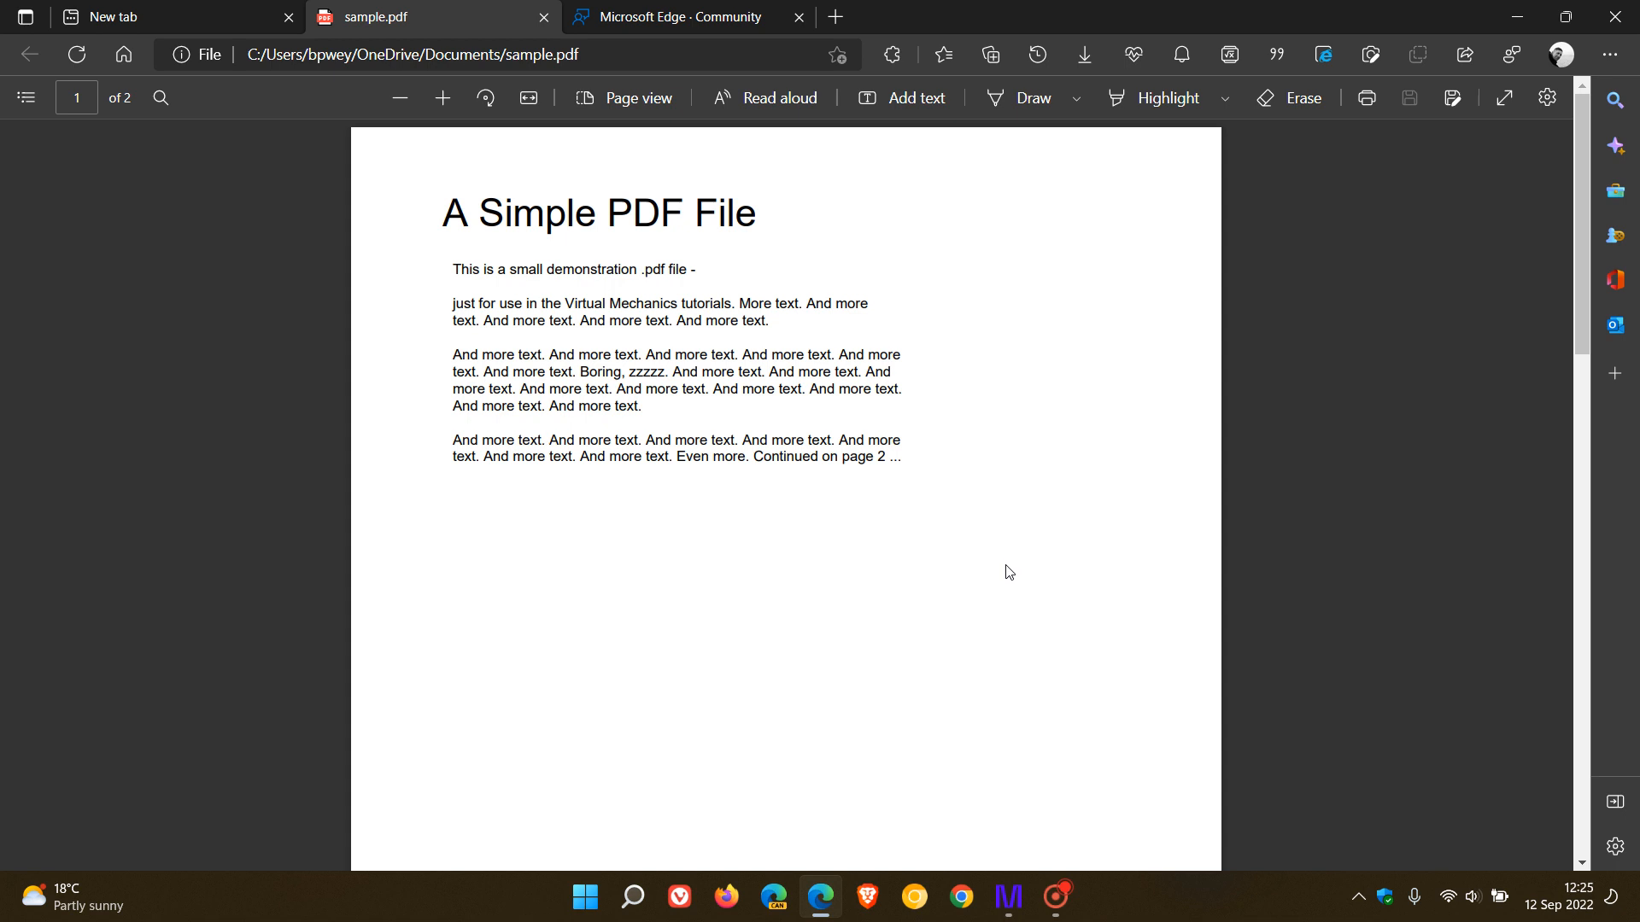
pyautogui.moveTo(1005, 560)
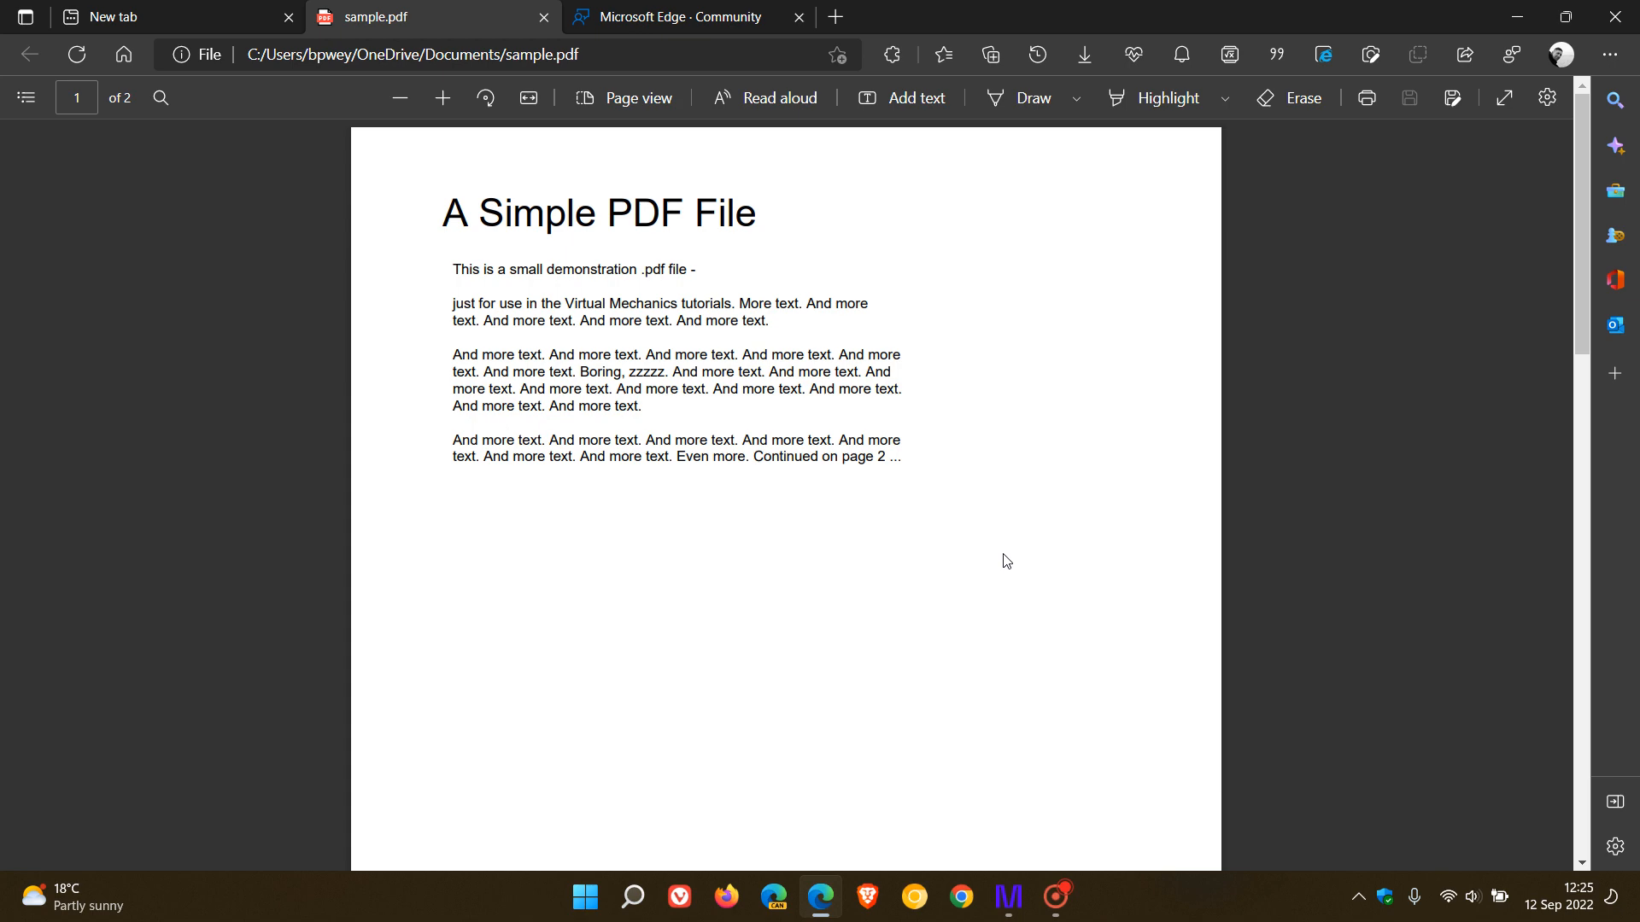
pyautogui.moveTo(157, 19)
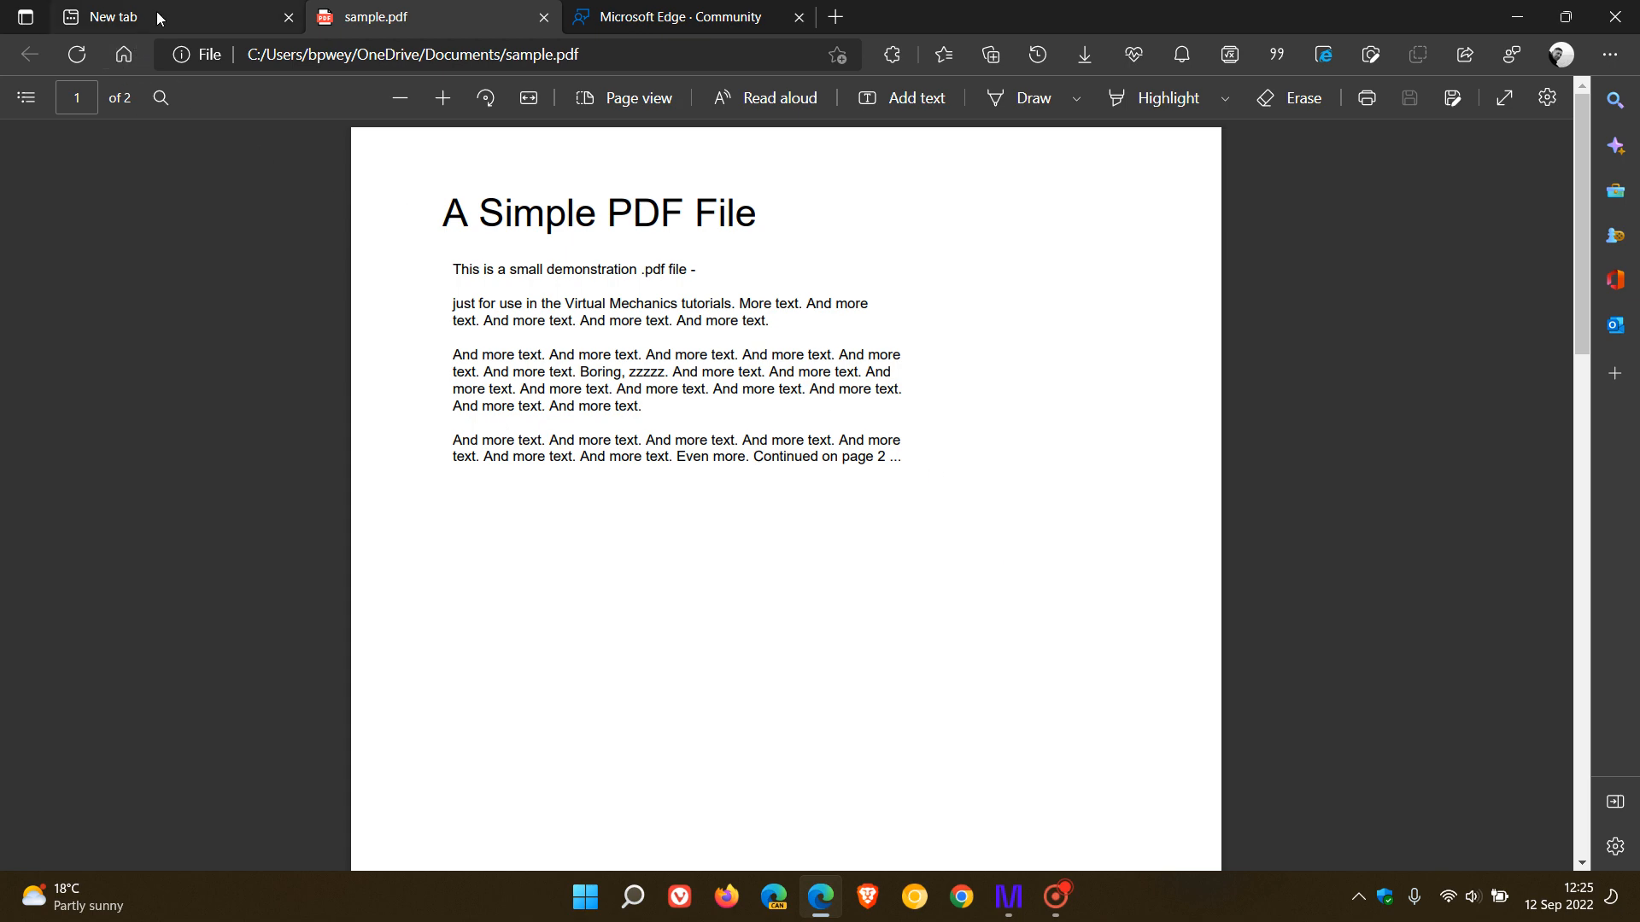
# Bring the whale-background new tab page to the front.
pyautogui.click(115, 17)
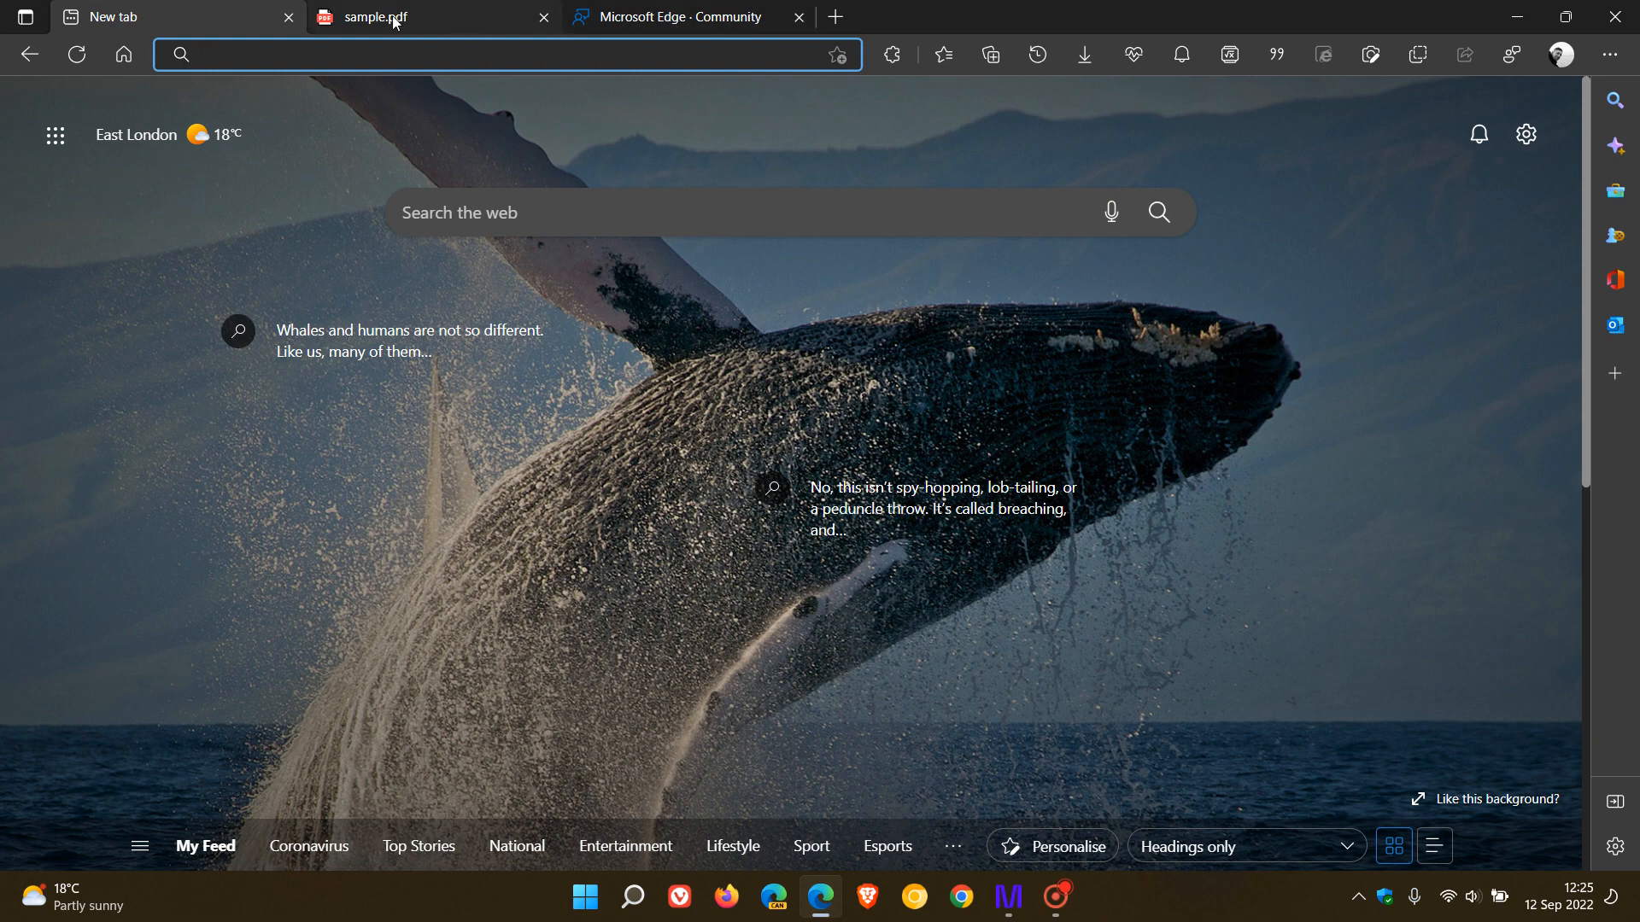
pyautogui.moveTo(784, 9)
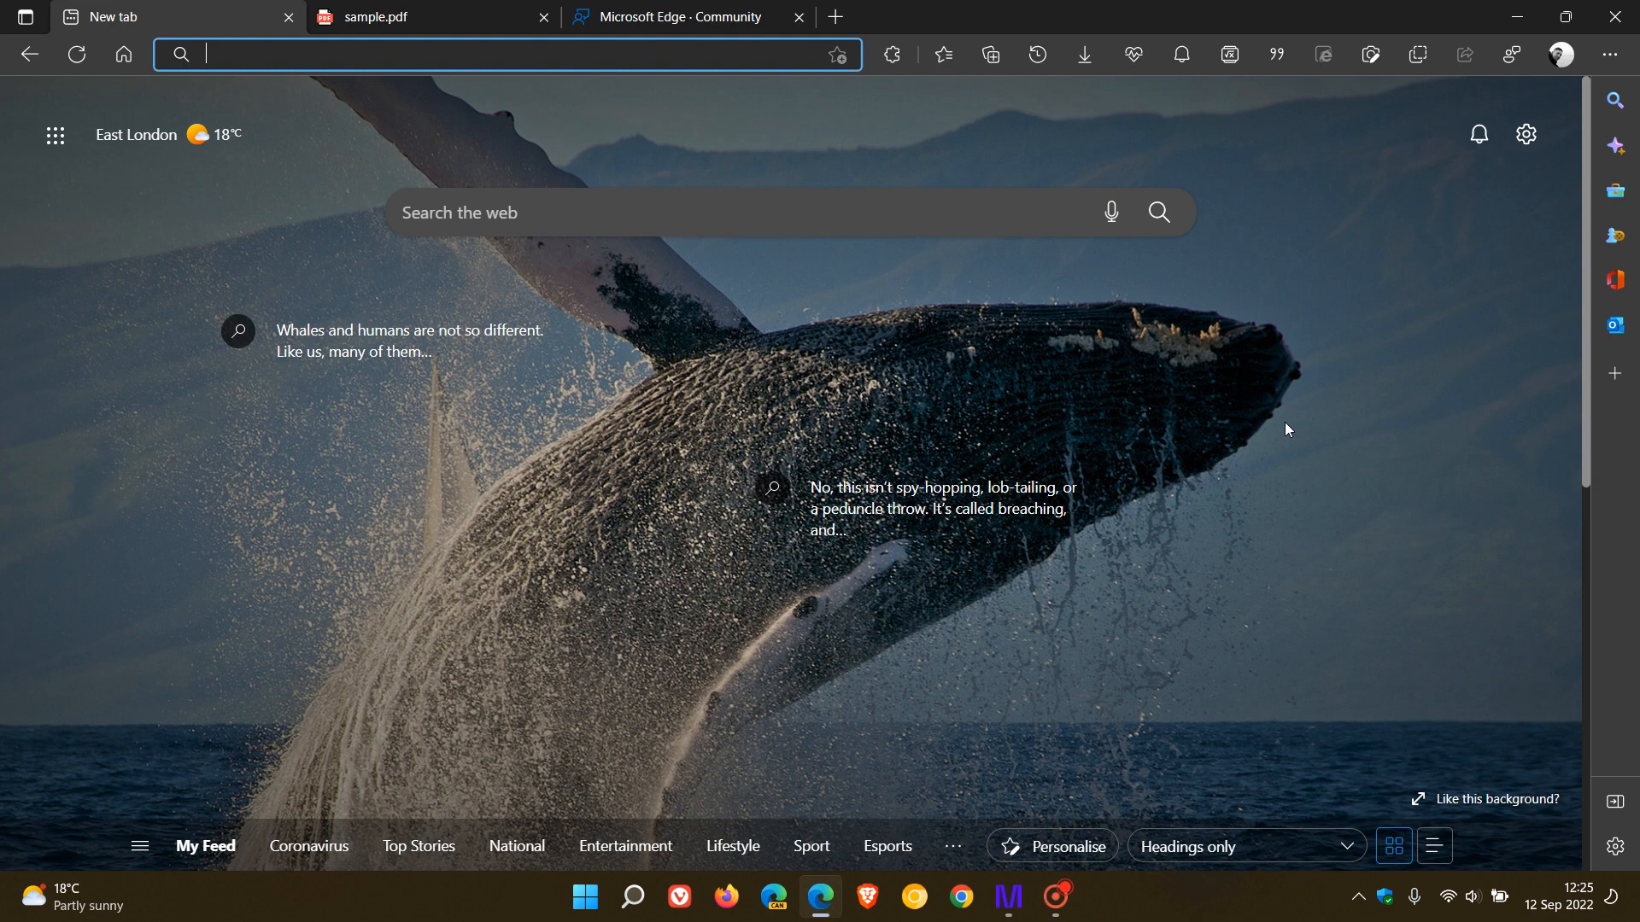
pyautogui.moveTo(1273, 433)
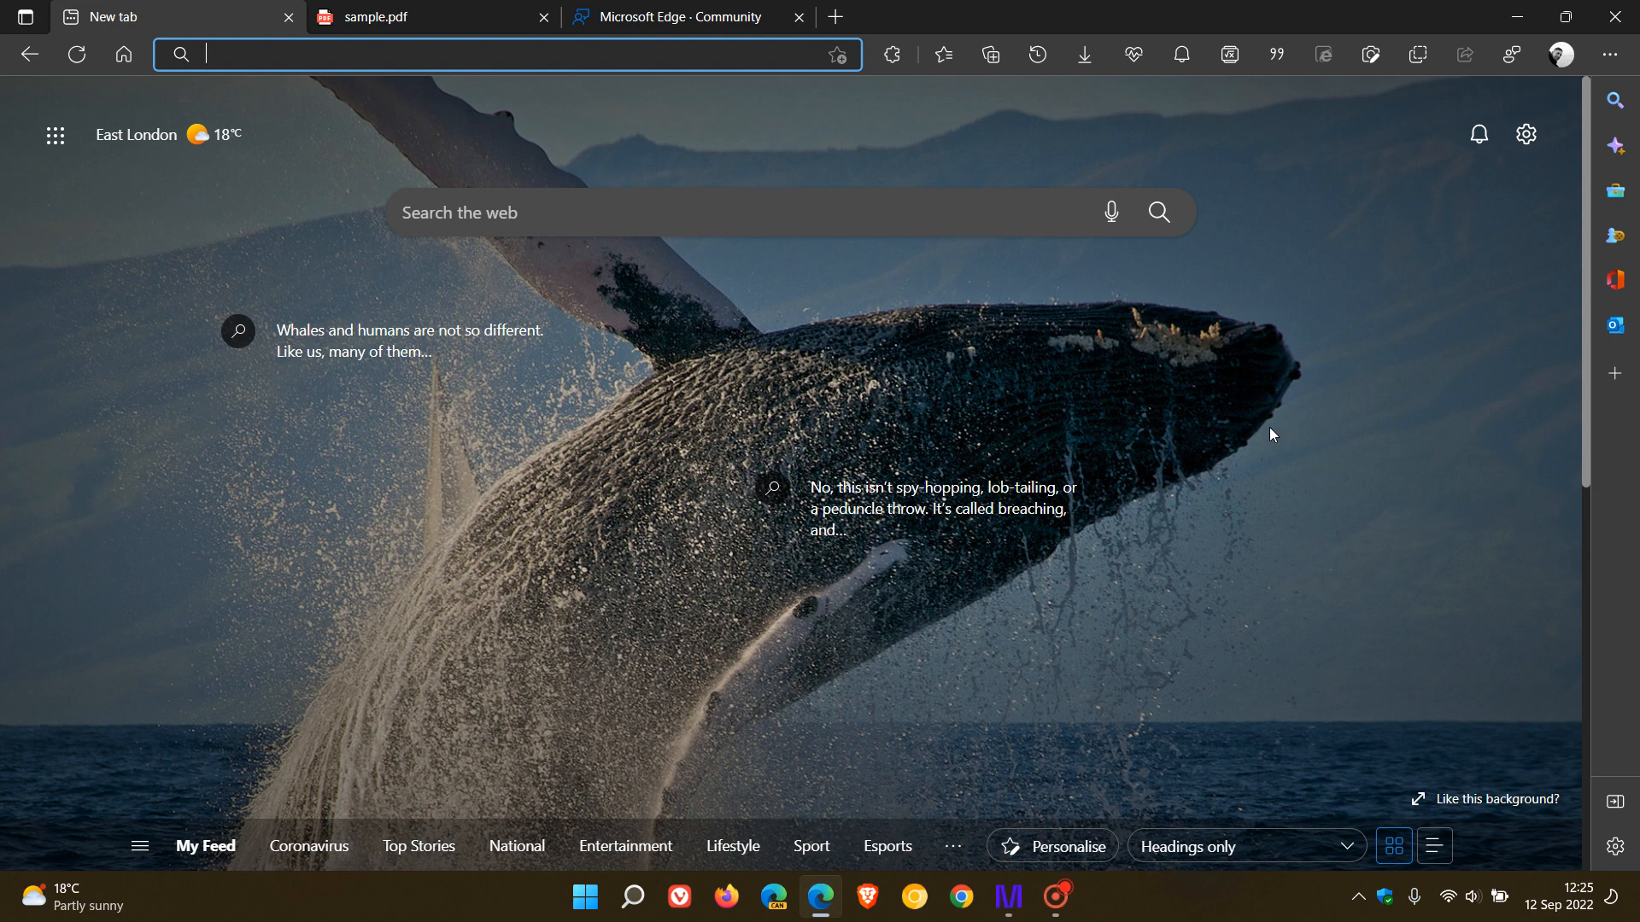
pyautogui.moveTo(1187, 412)
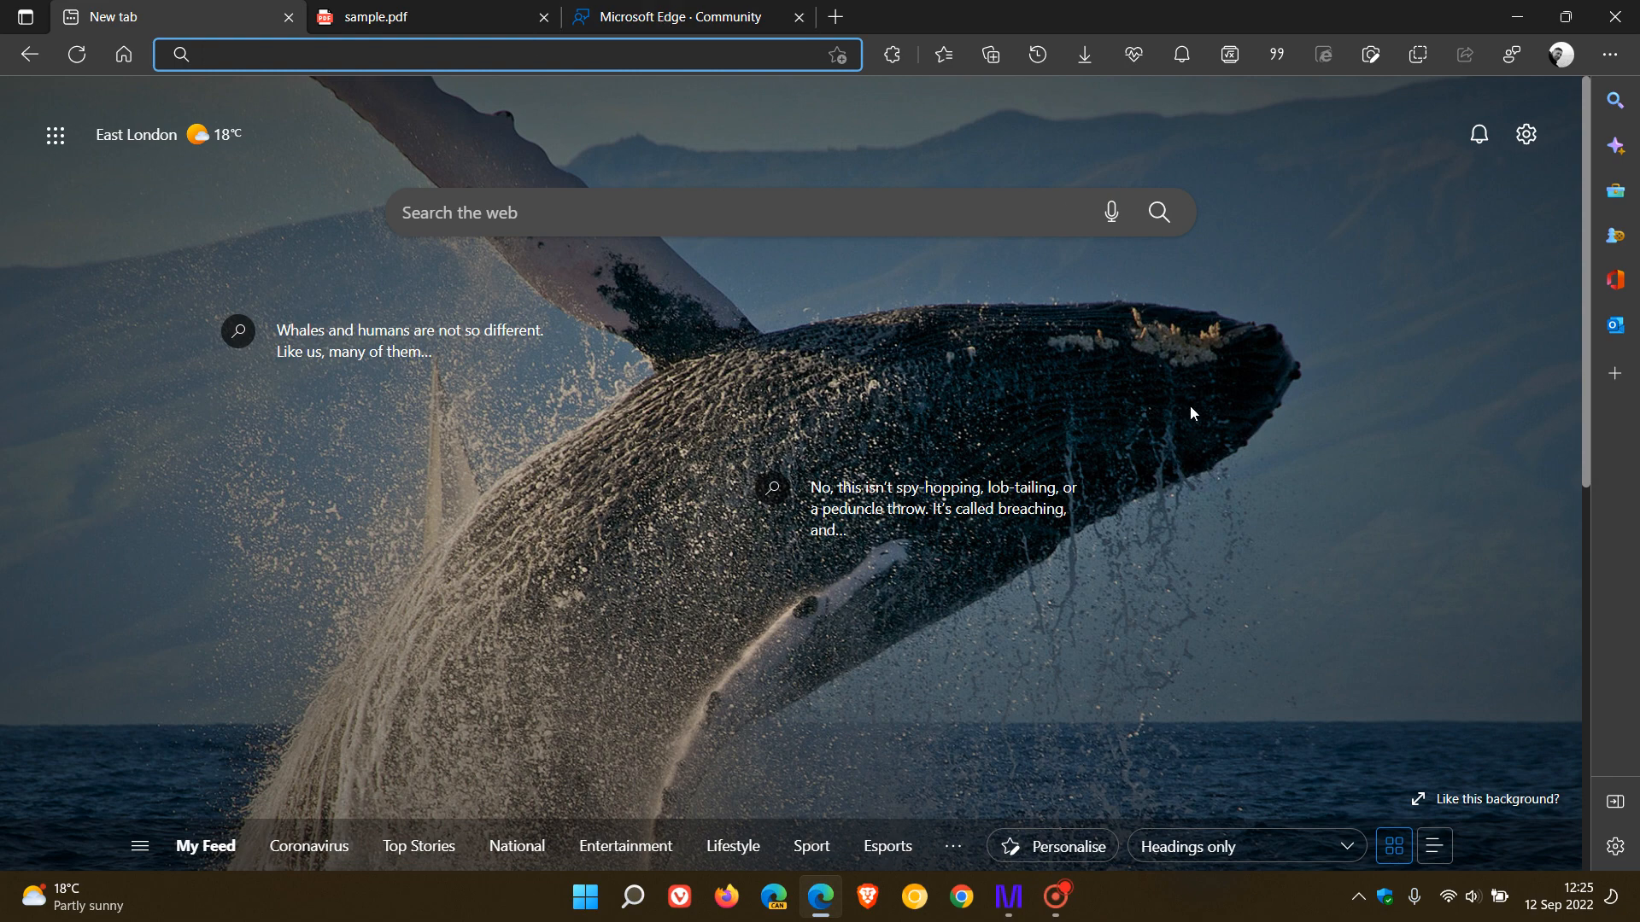
pyautogui.moveTo(928, 9)
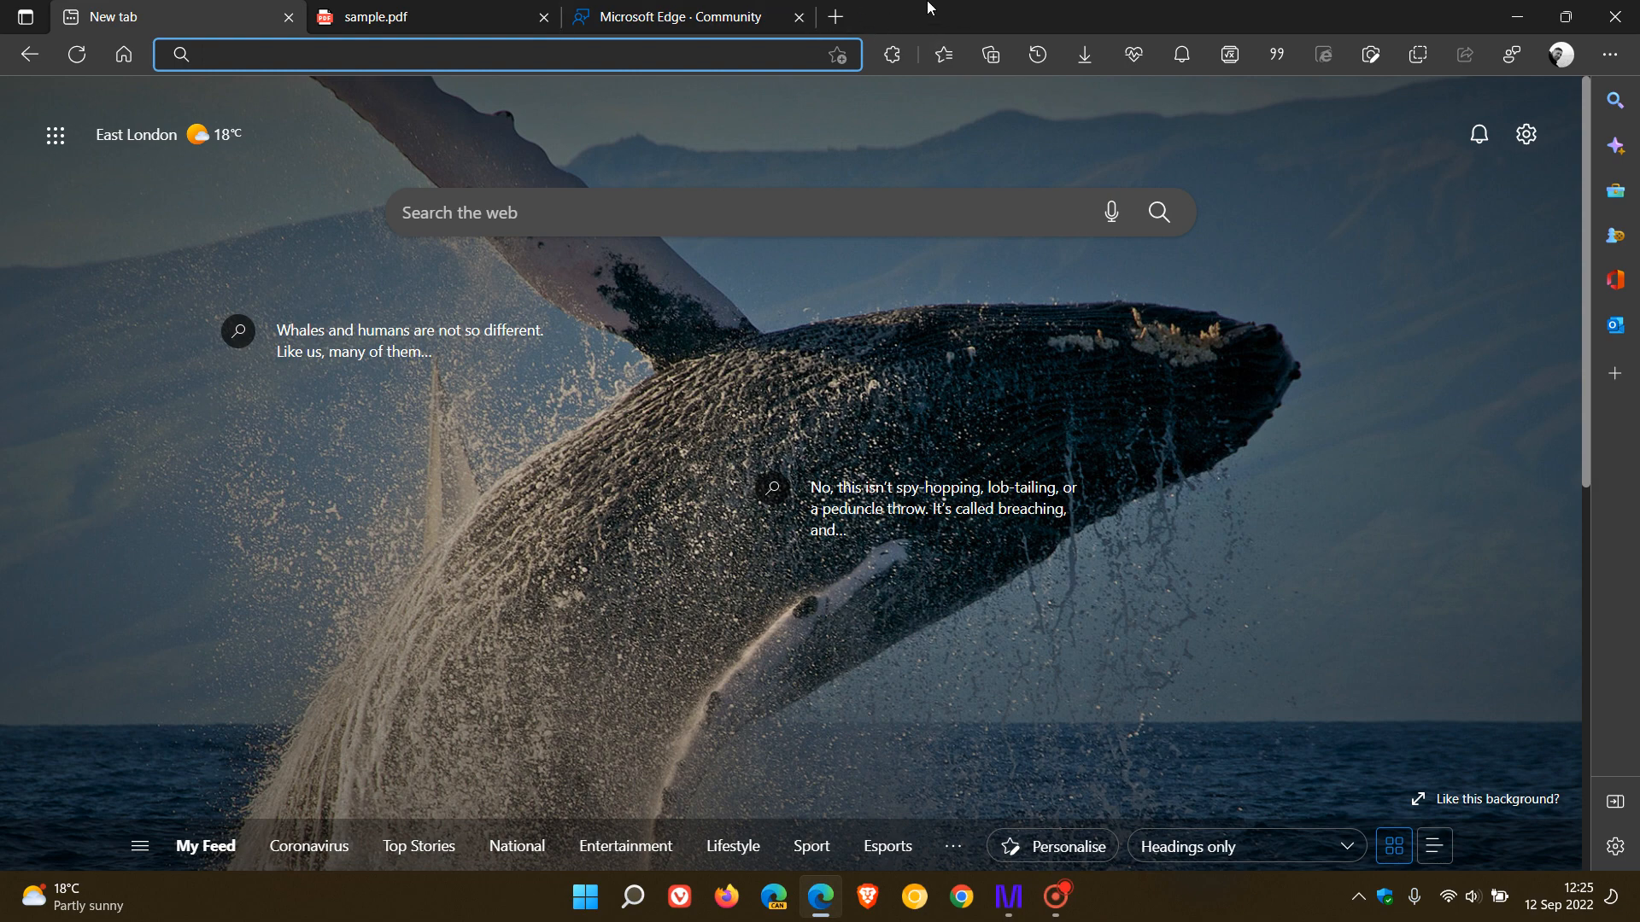
pyautogui.moveTo(1141, 220)
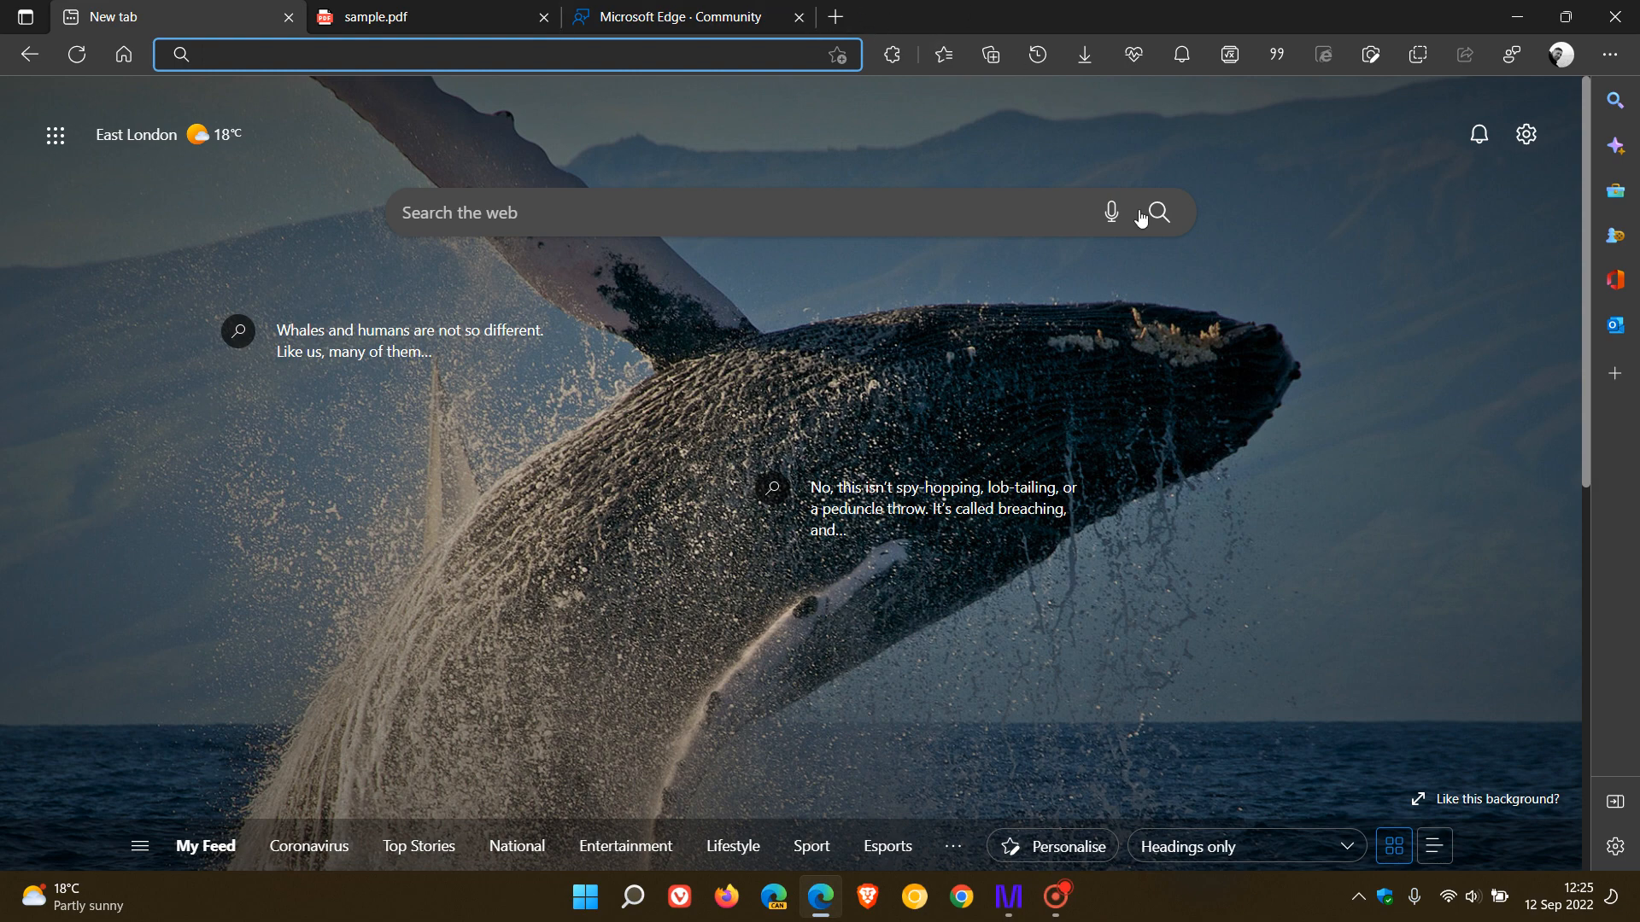
pyautogui.moveTo(1282, 354)
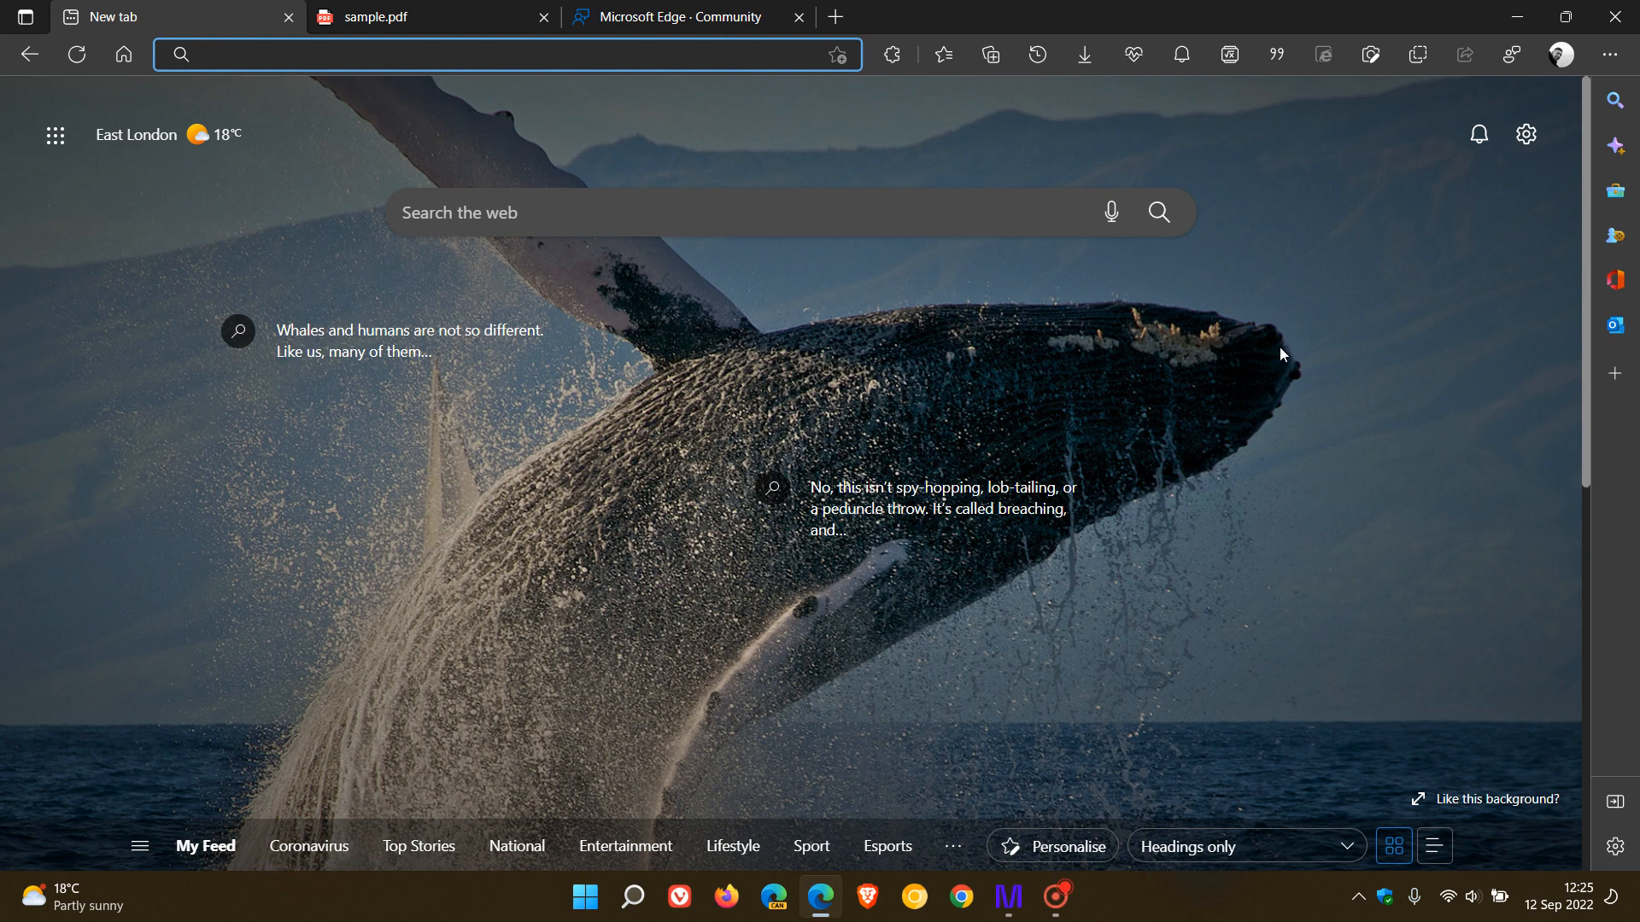
pyautogui.moveTo(1220, 395)
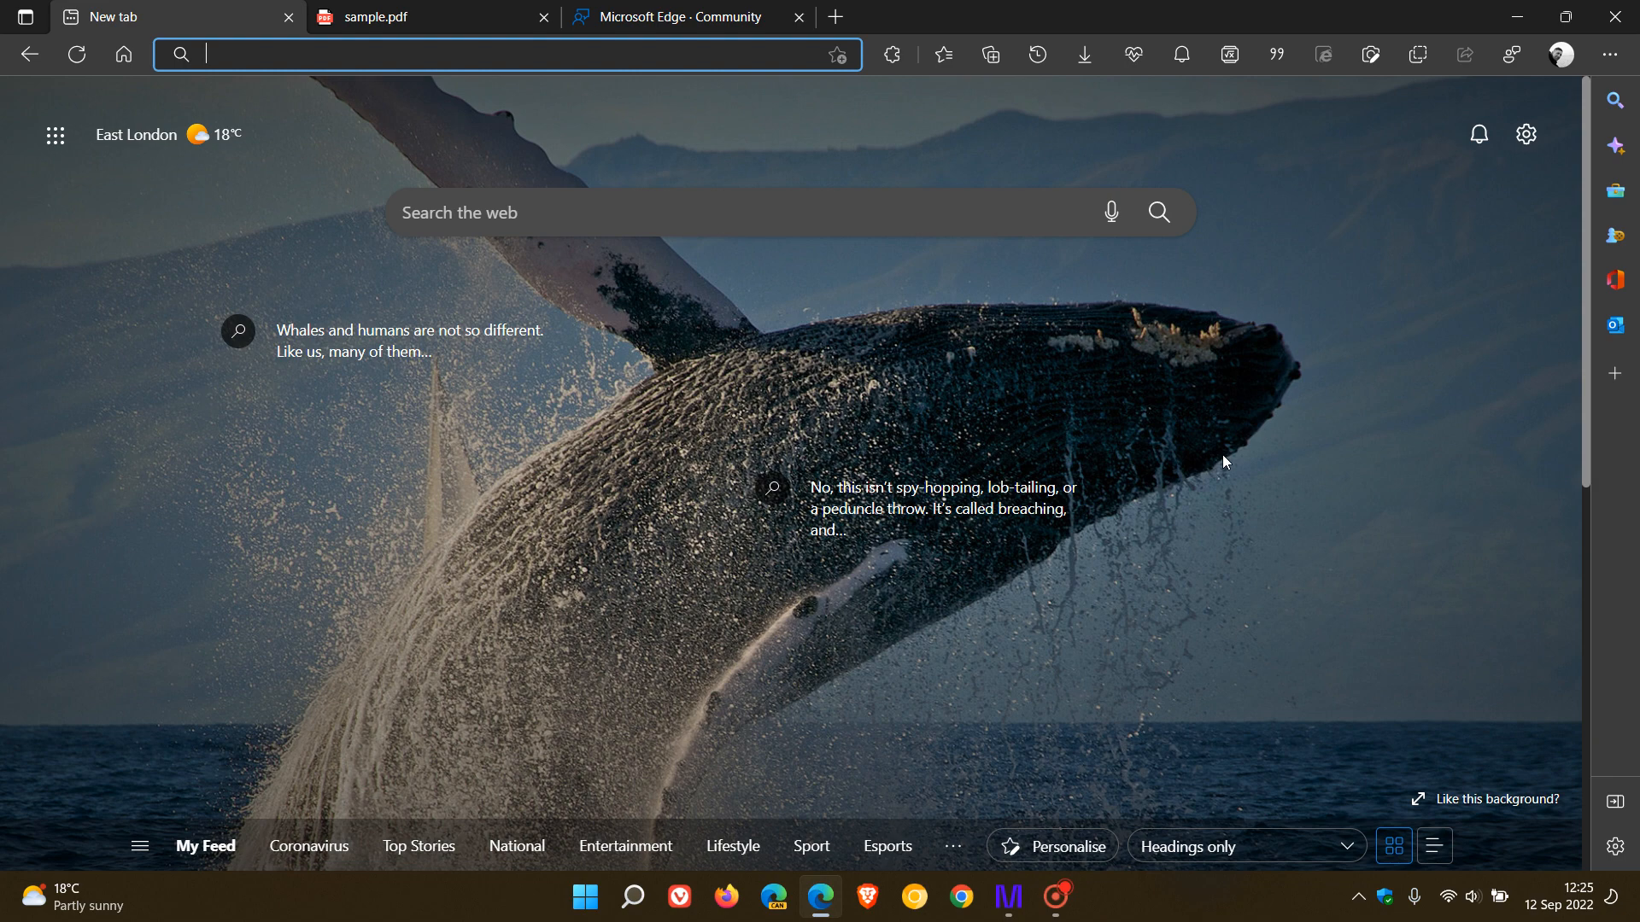
# Open the profile menu showing the signed-in account with sync on.
pyautogui.click(1559, 54)
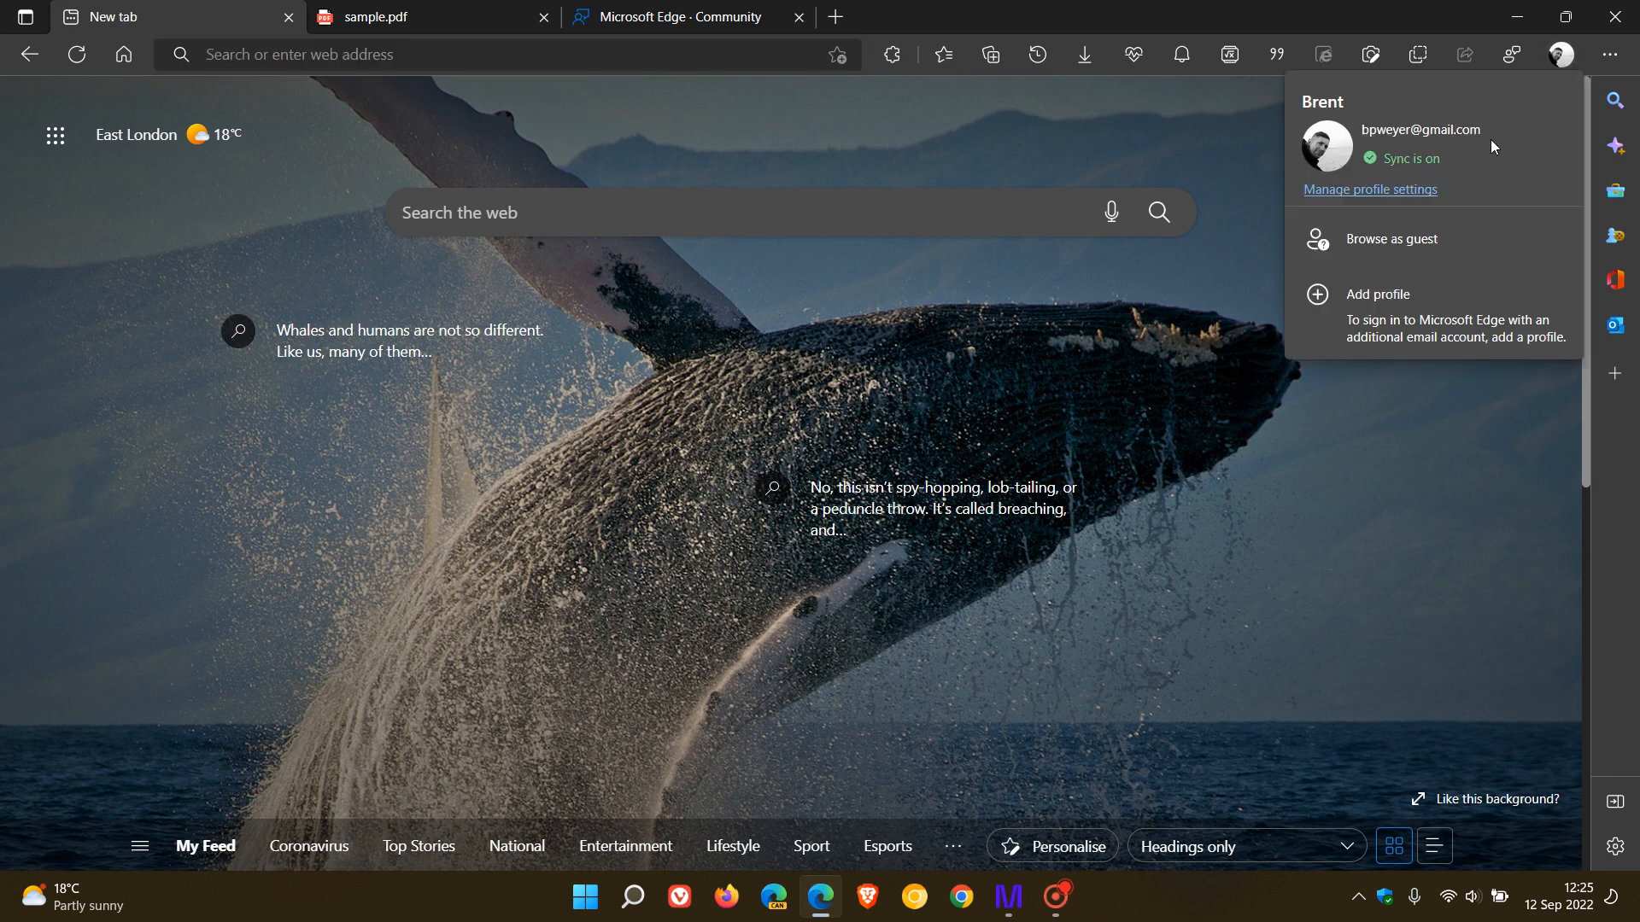
pyautogui.moveTo(1355, 520)
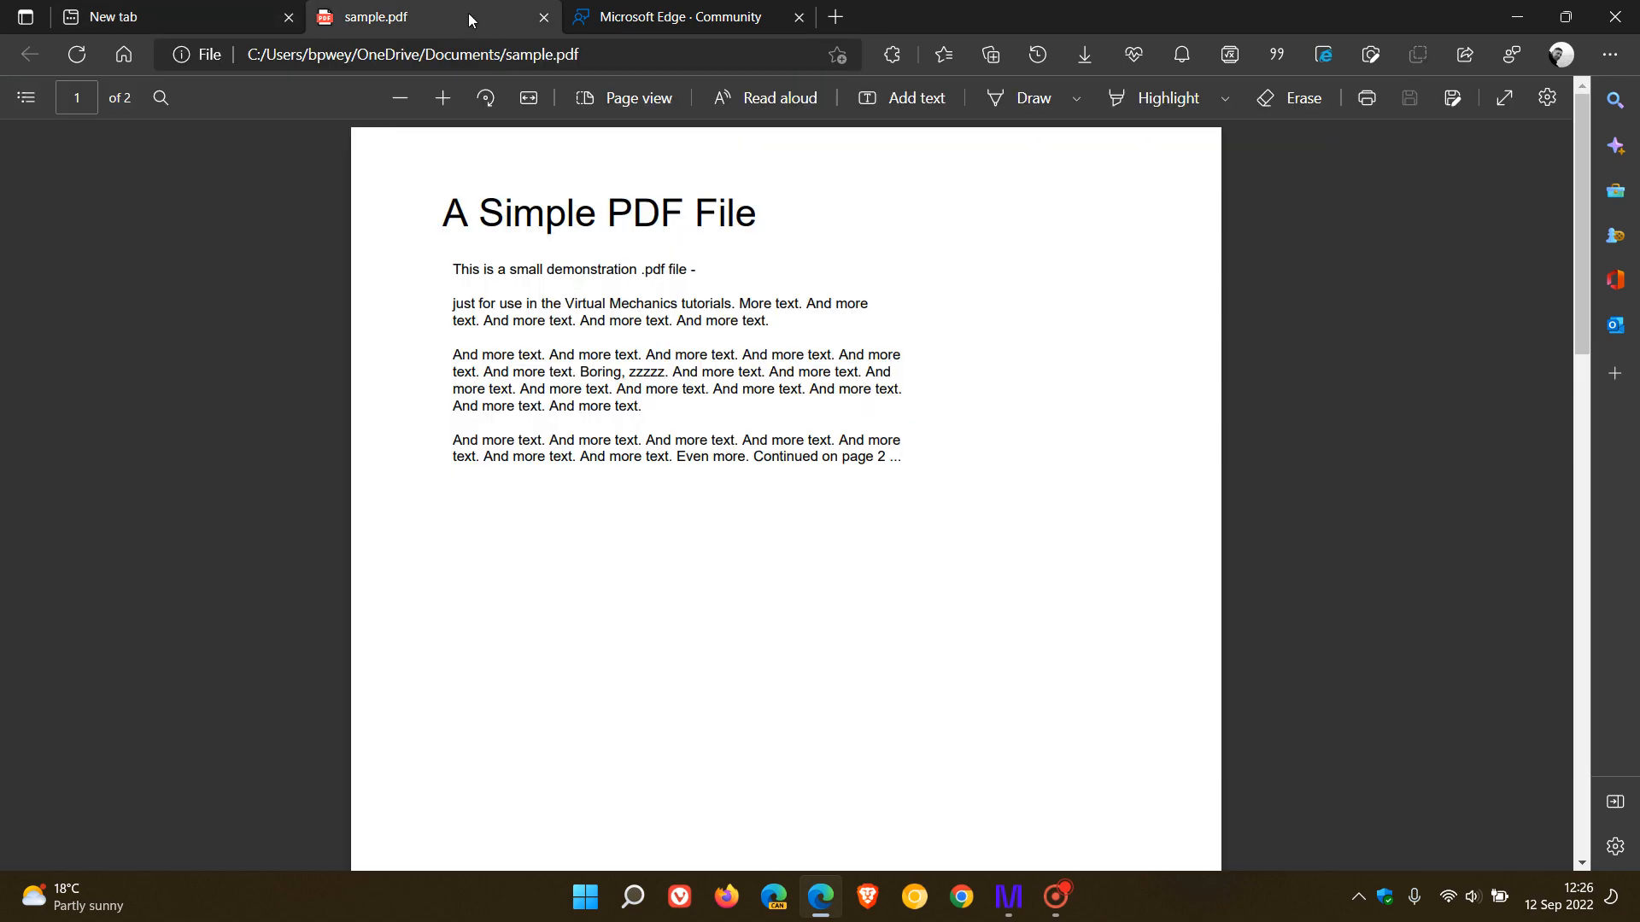
pyautogui.moveTo(1101, 549)
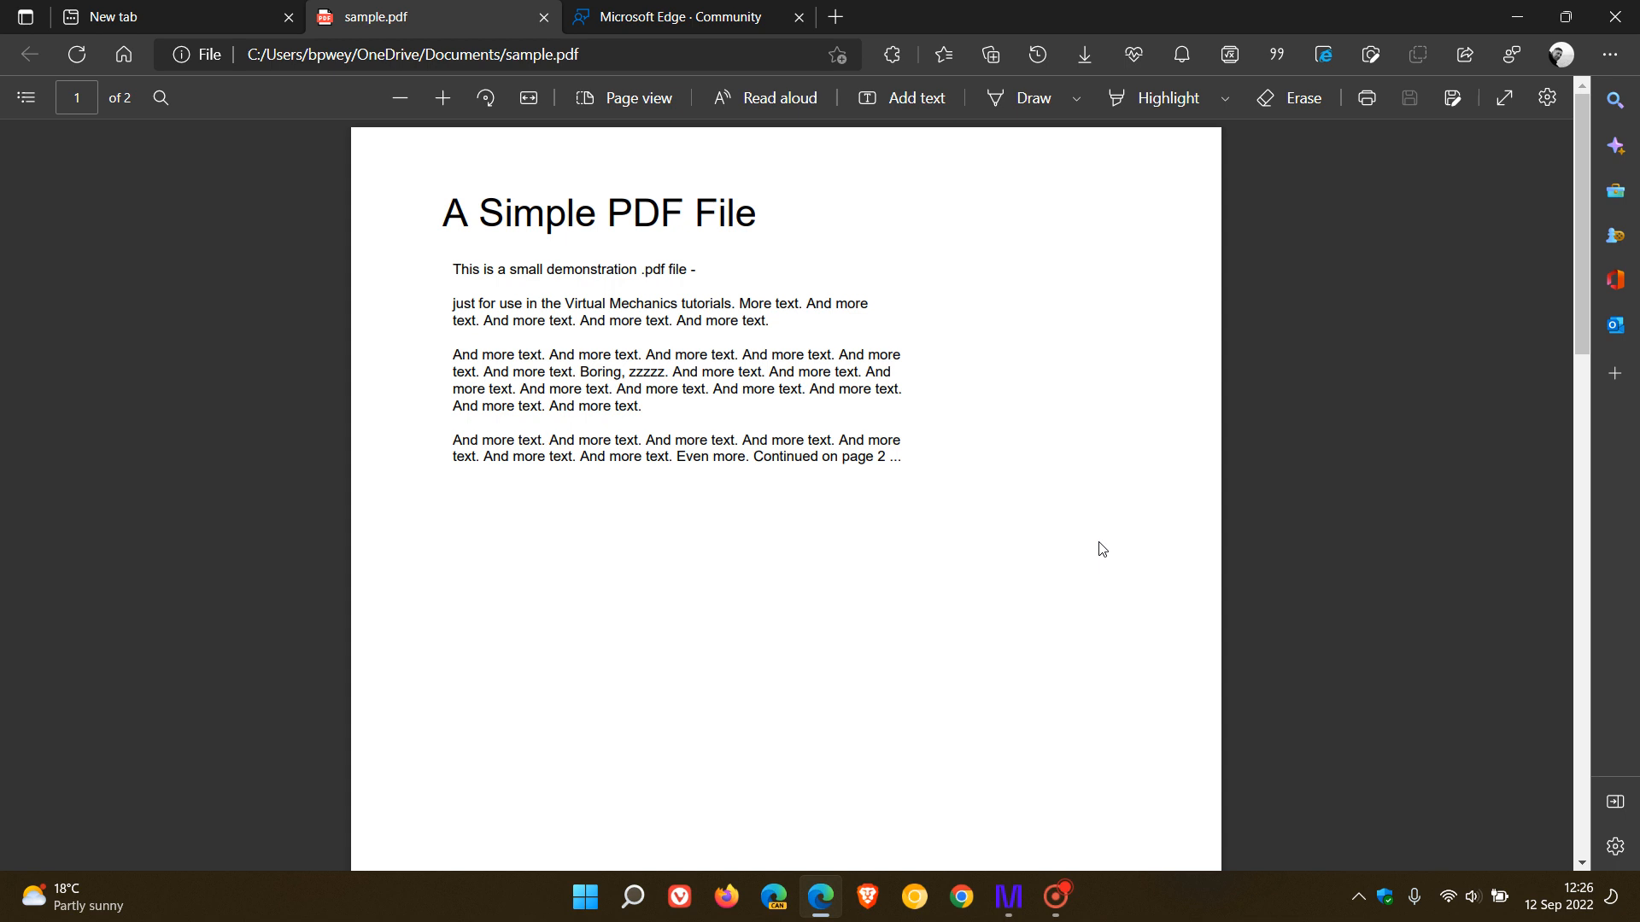
pyautogui.moveTo(1037, 544)
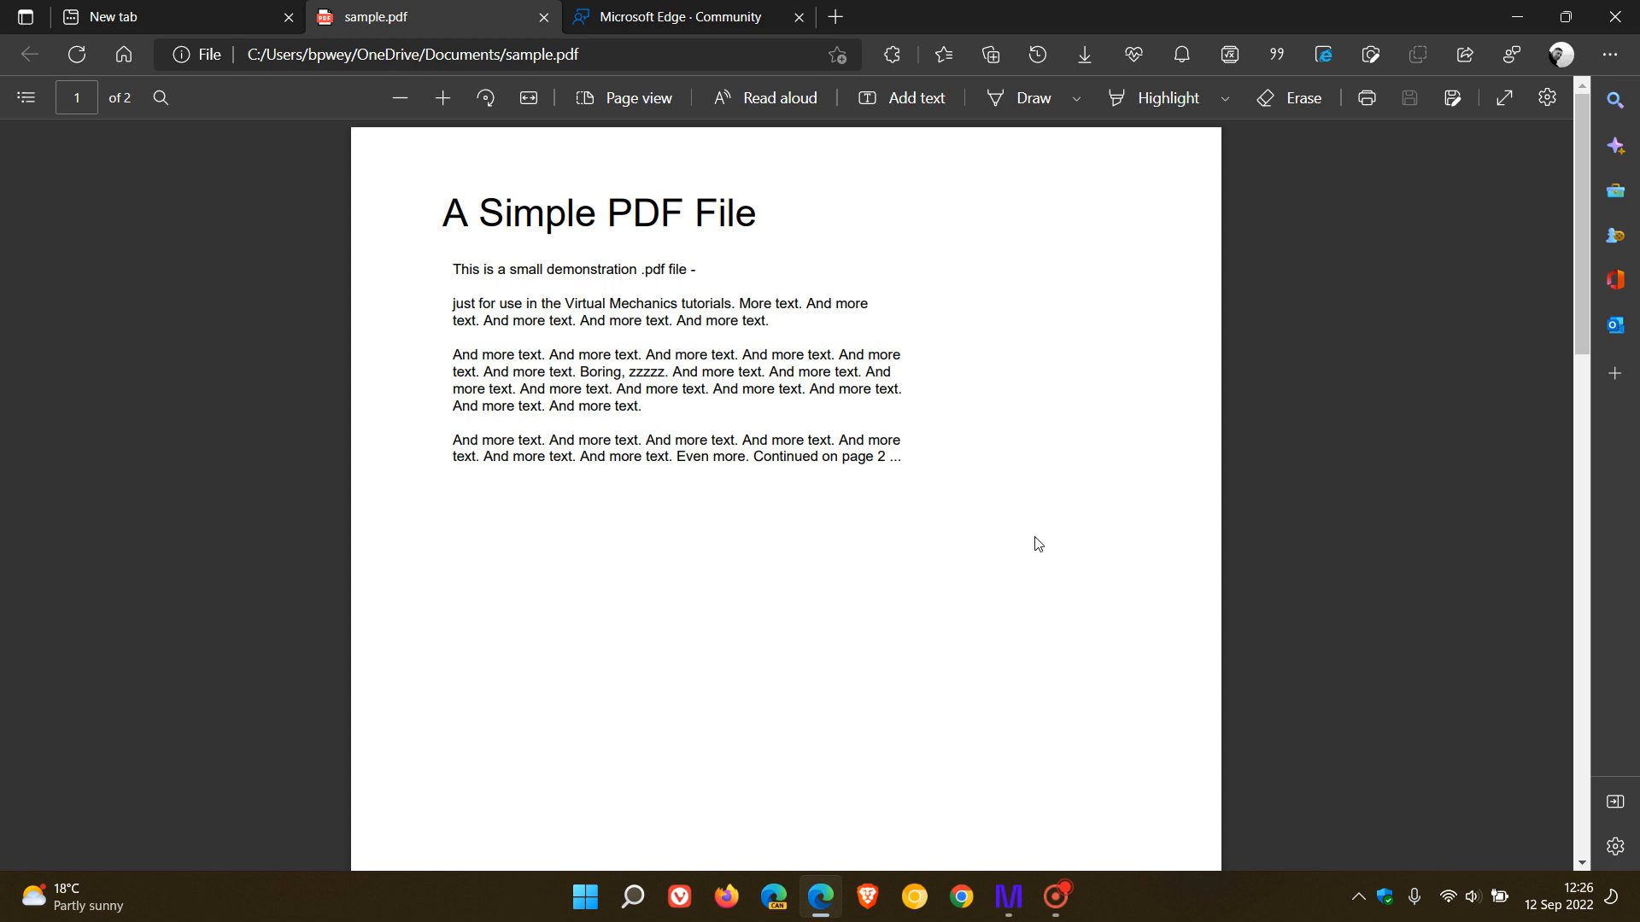
pyautogui.moveTo(946, 562)
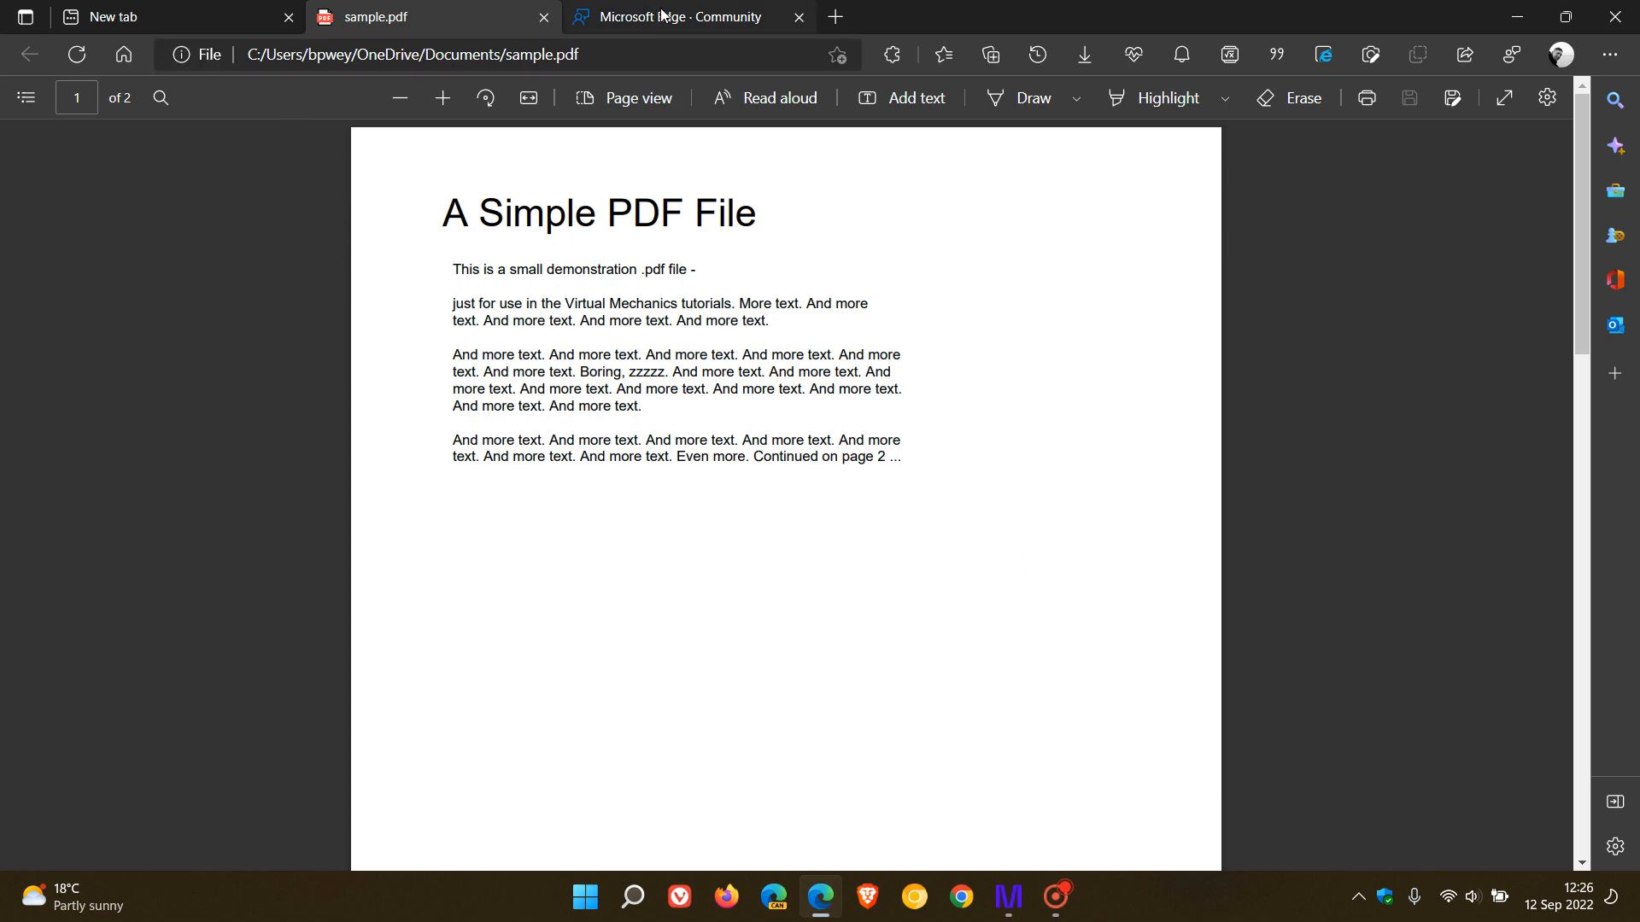
# Switch to the Edge feedback forum listing 606 items sorted by most votes.
pyautogui.click(685, 17)
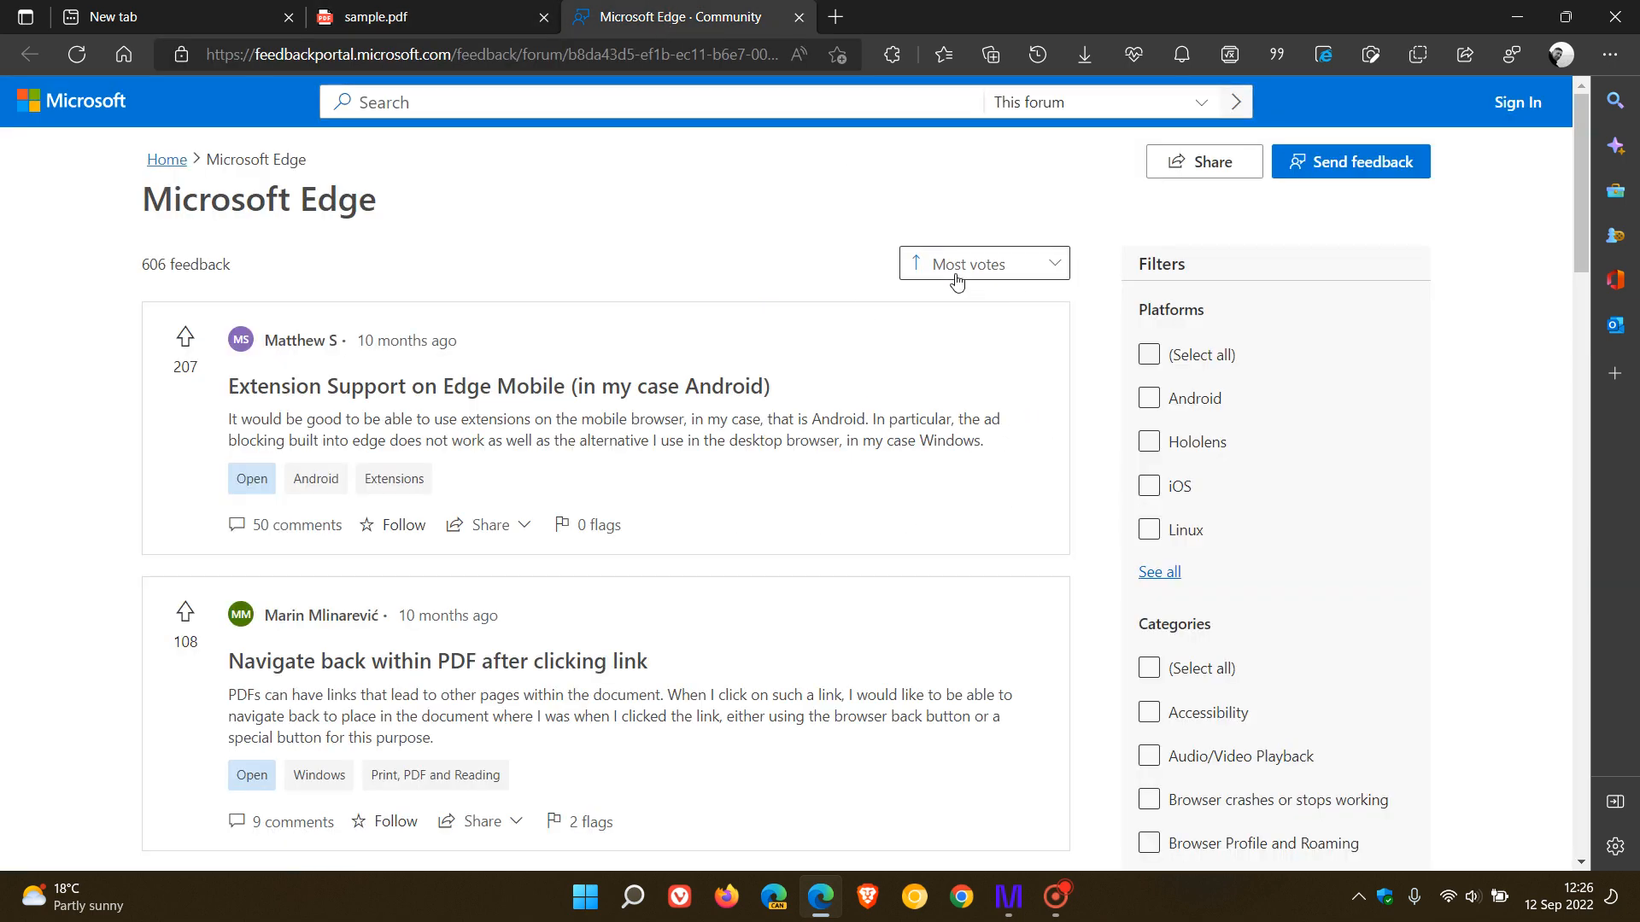
pyautogui.moveTo(1091, 438)
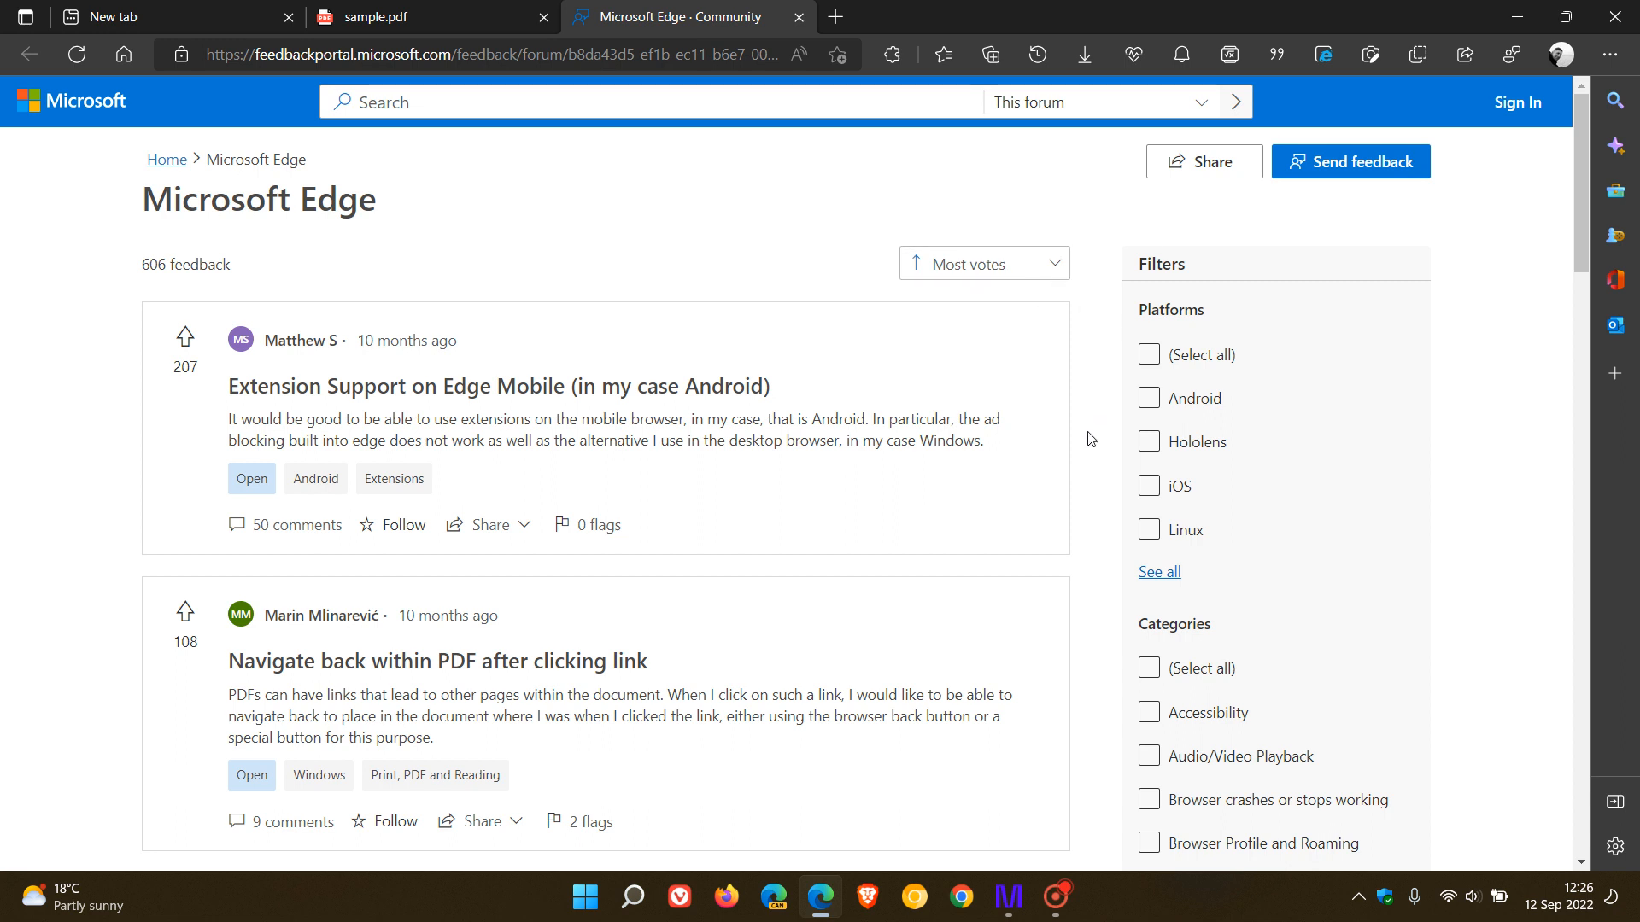
pyautogui.moveTo(334, 401)
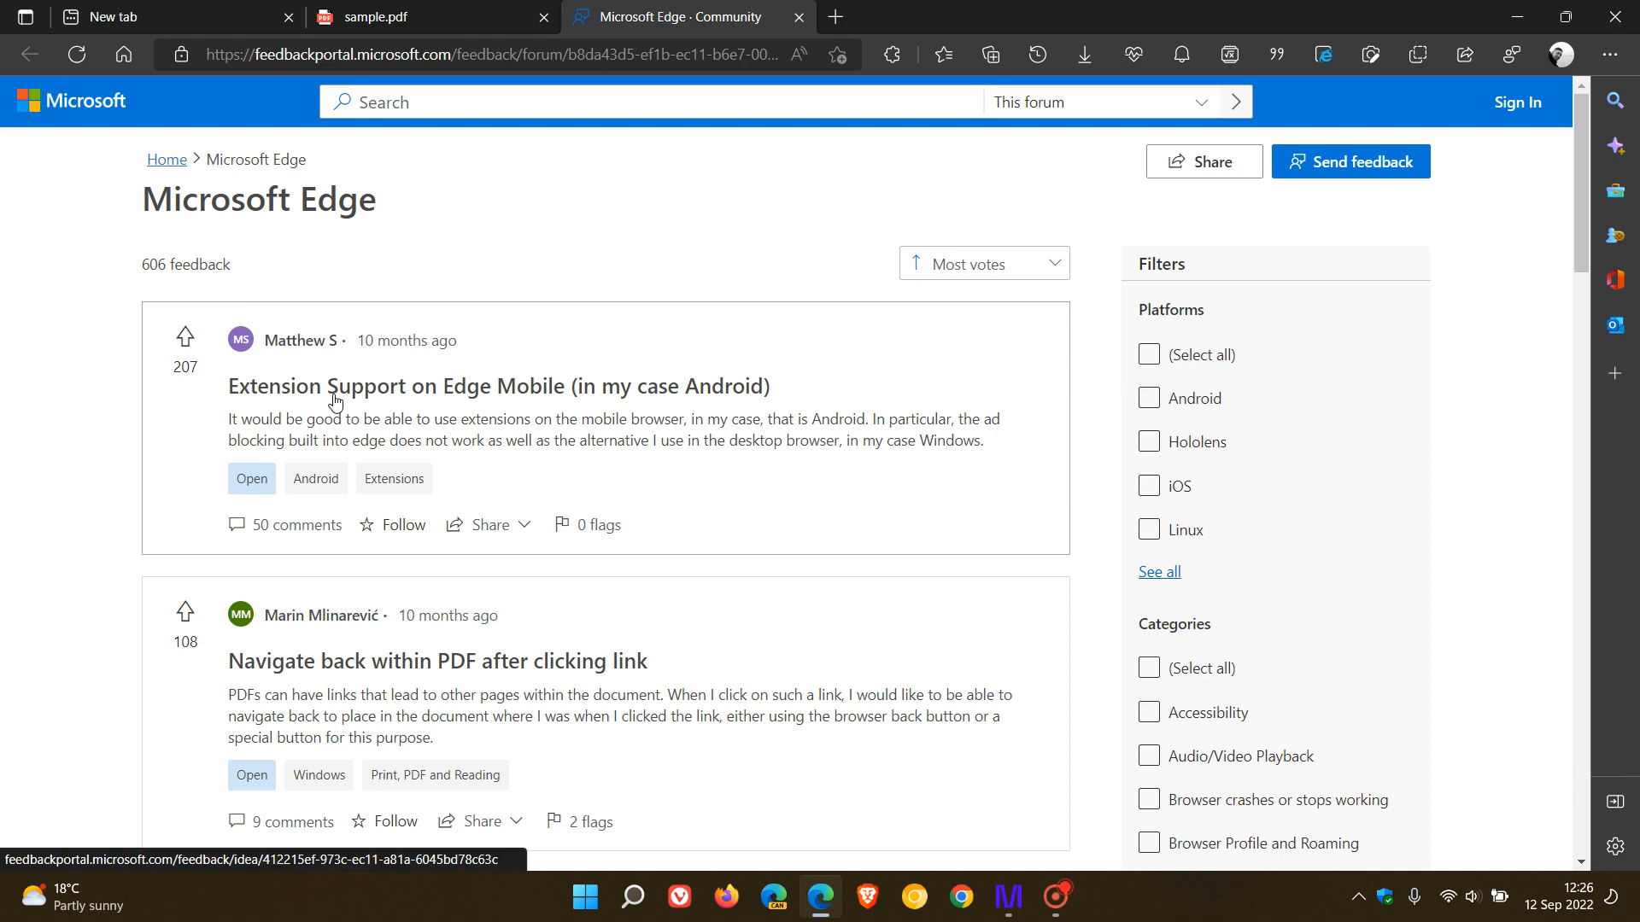
pyautogui.moveTo(538, 405)
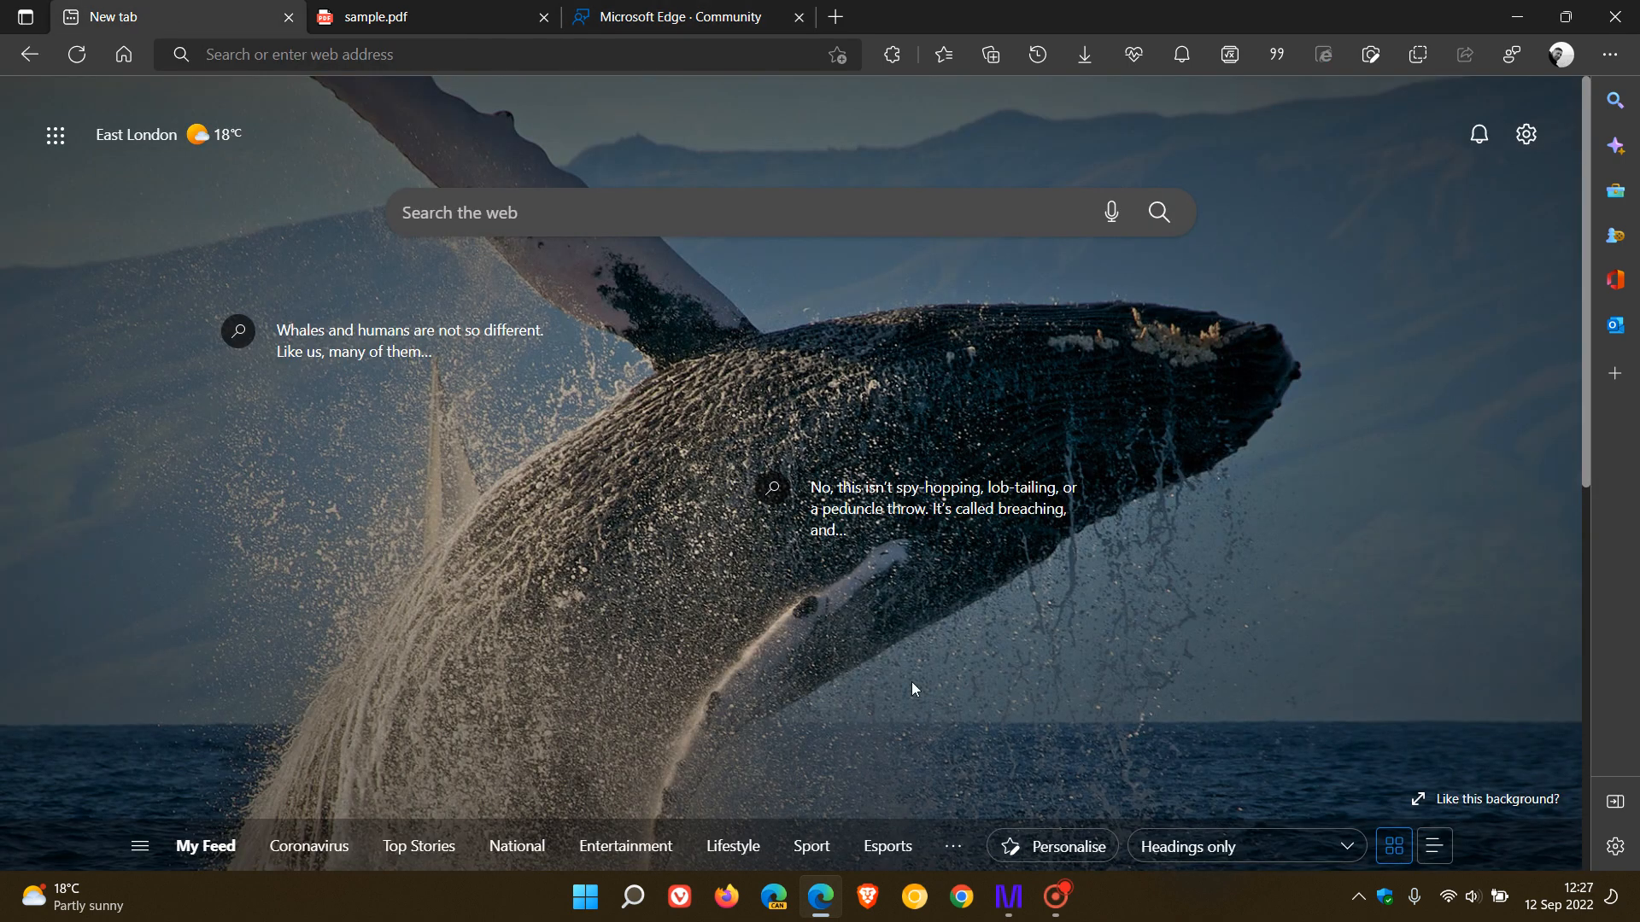
pyautogui.moveTo(1257, 476)
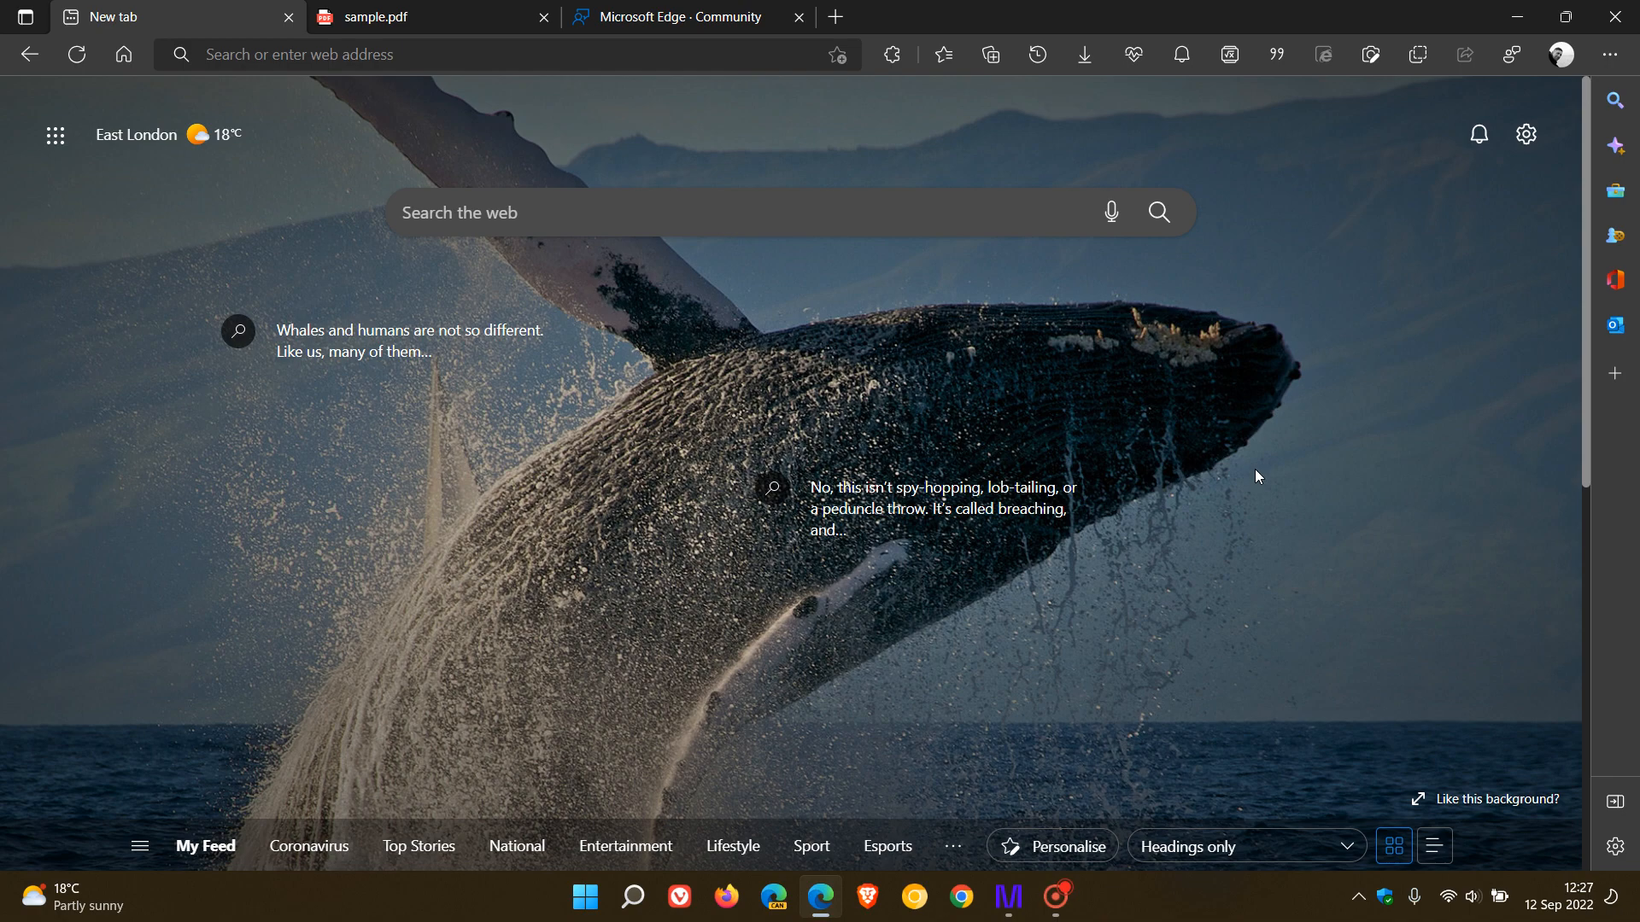